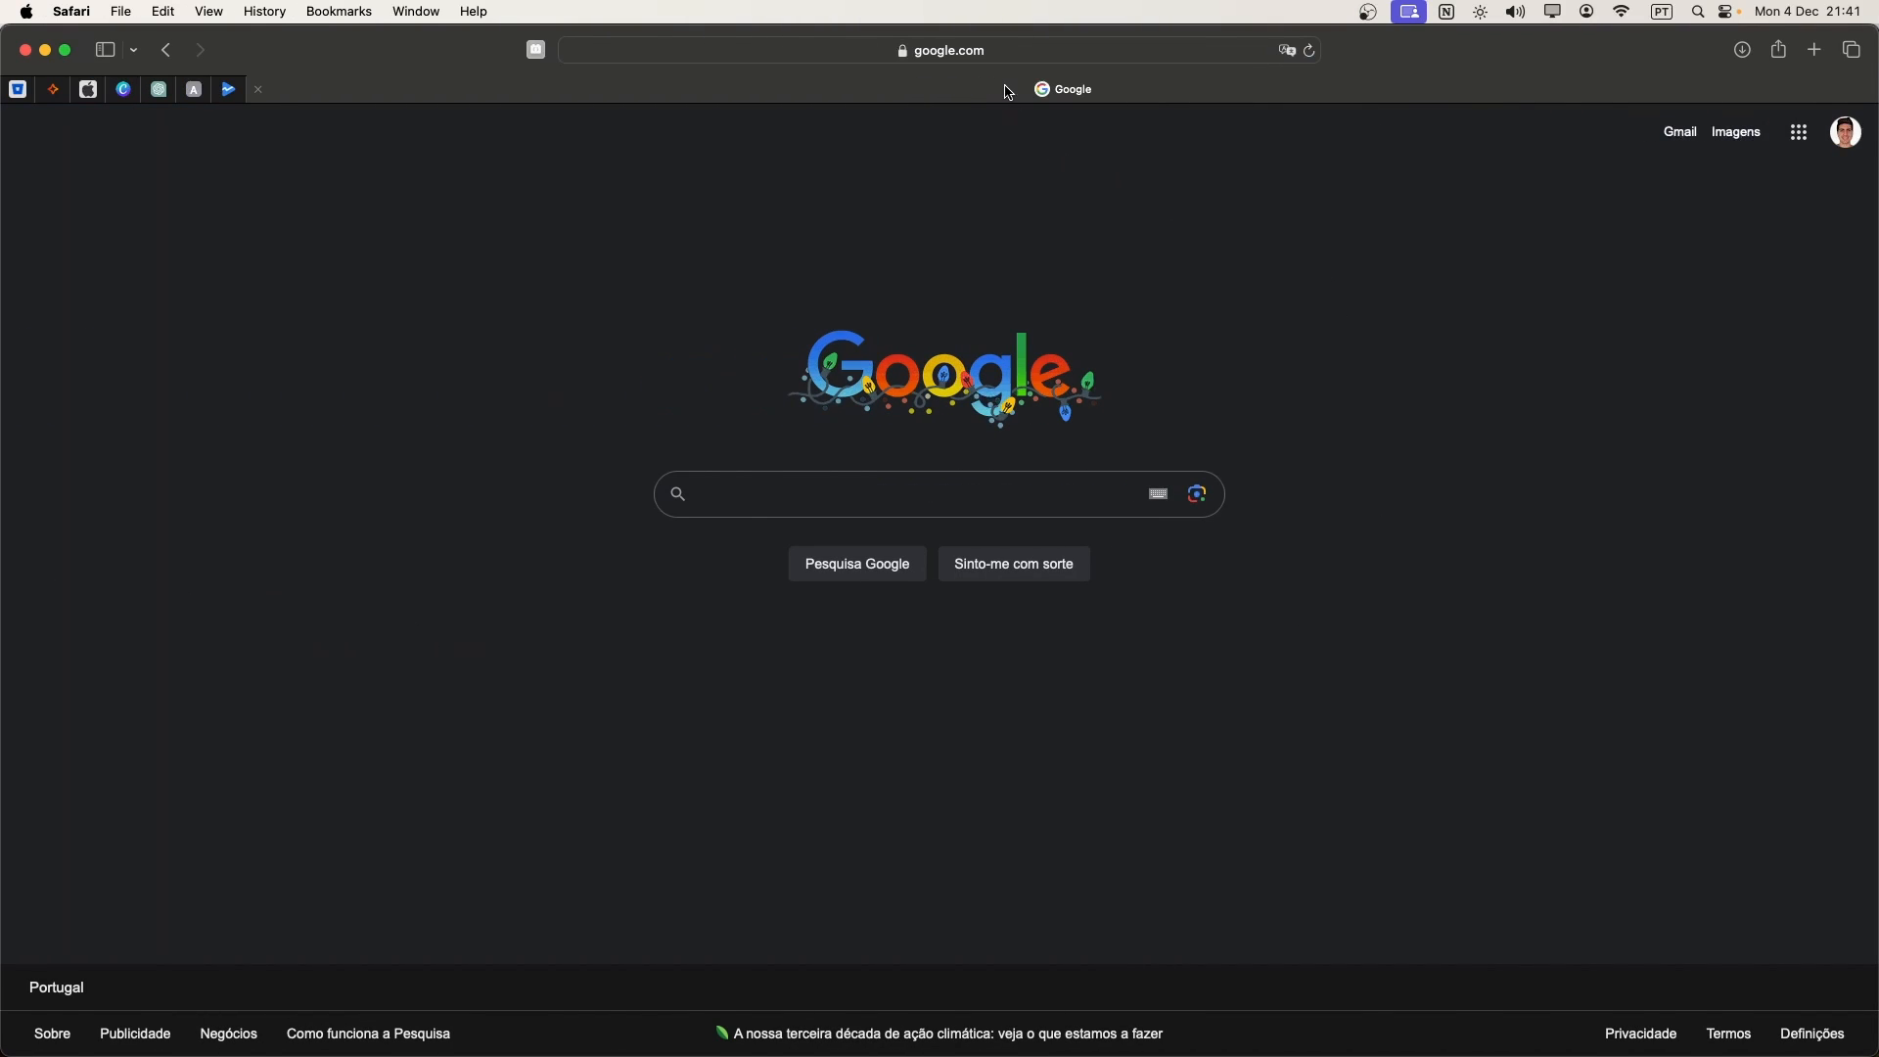
# - Enter cloud.uipath.com in Safari's address bar to load Automation Cloud
pyautogui.click(942, 51)
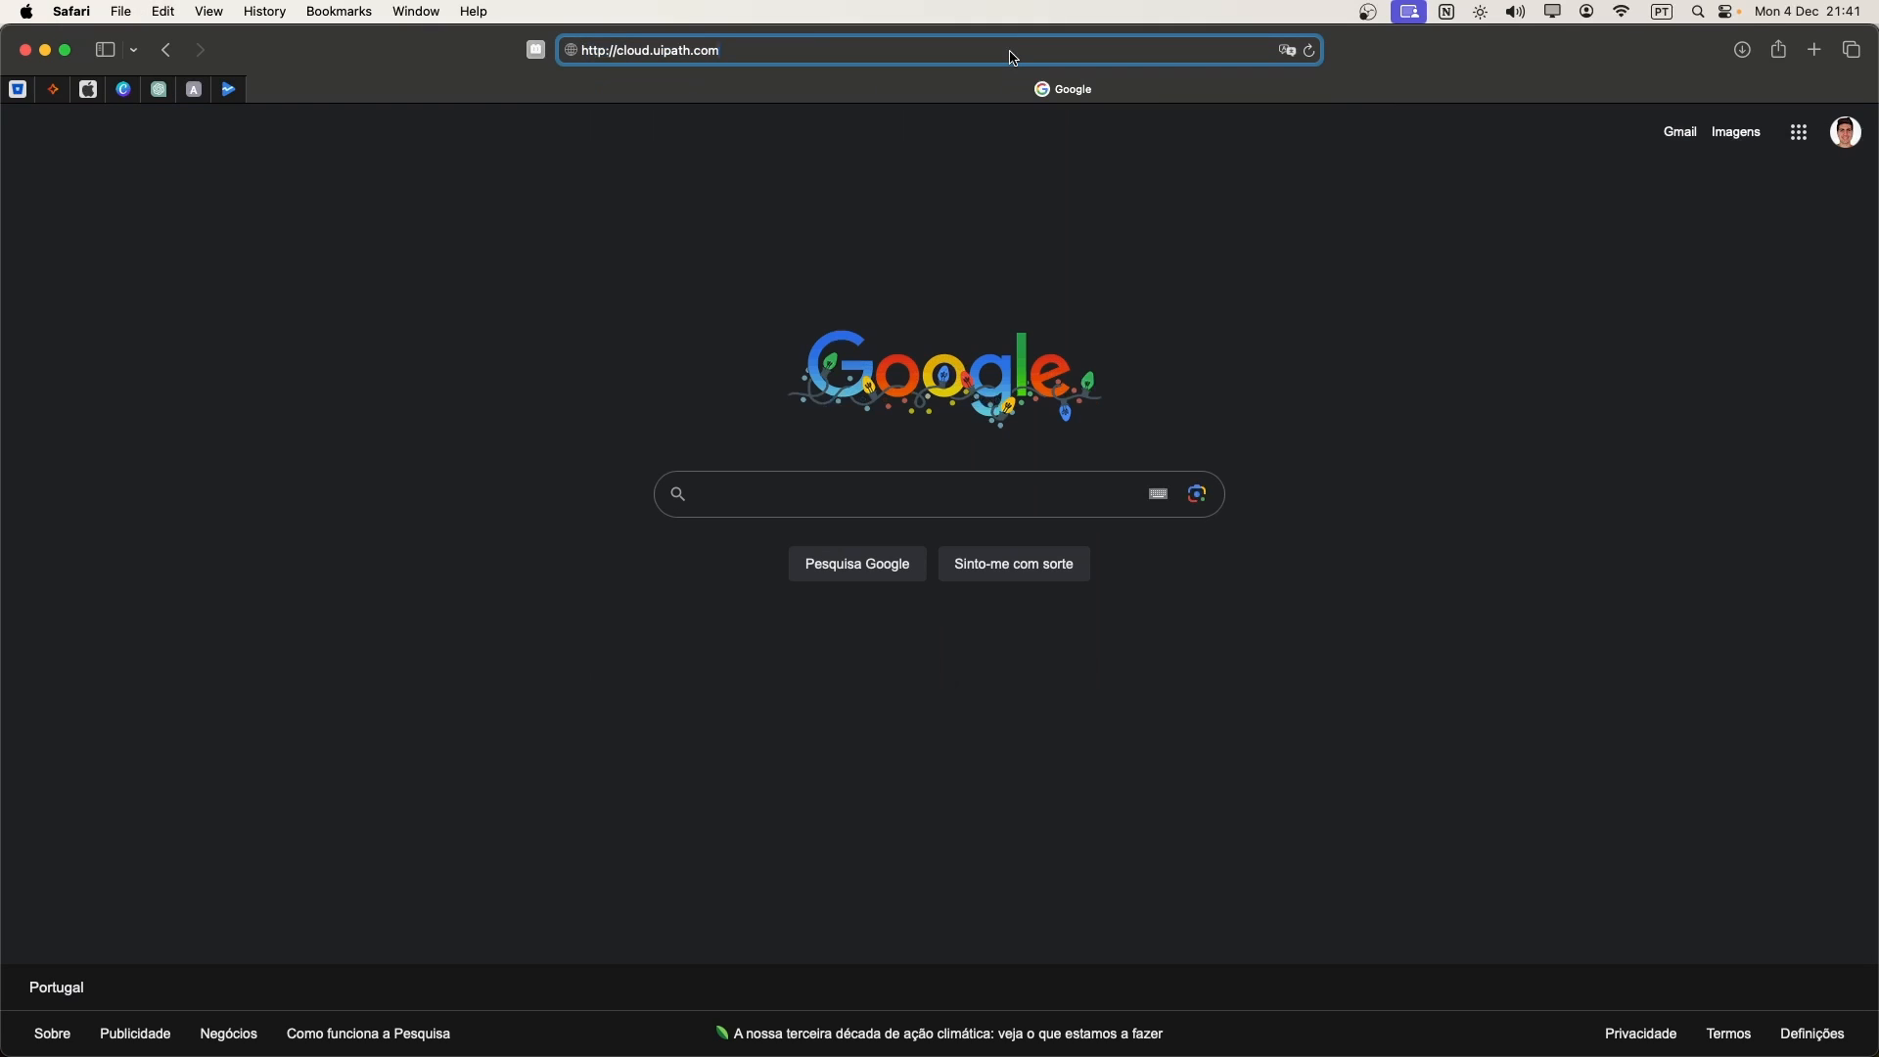
pyautogui.moveTo(576, 195)
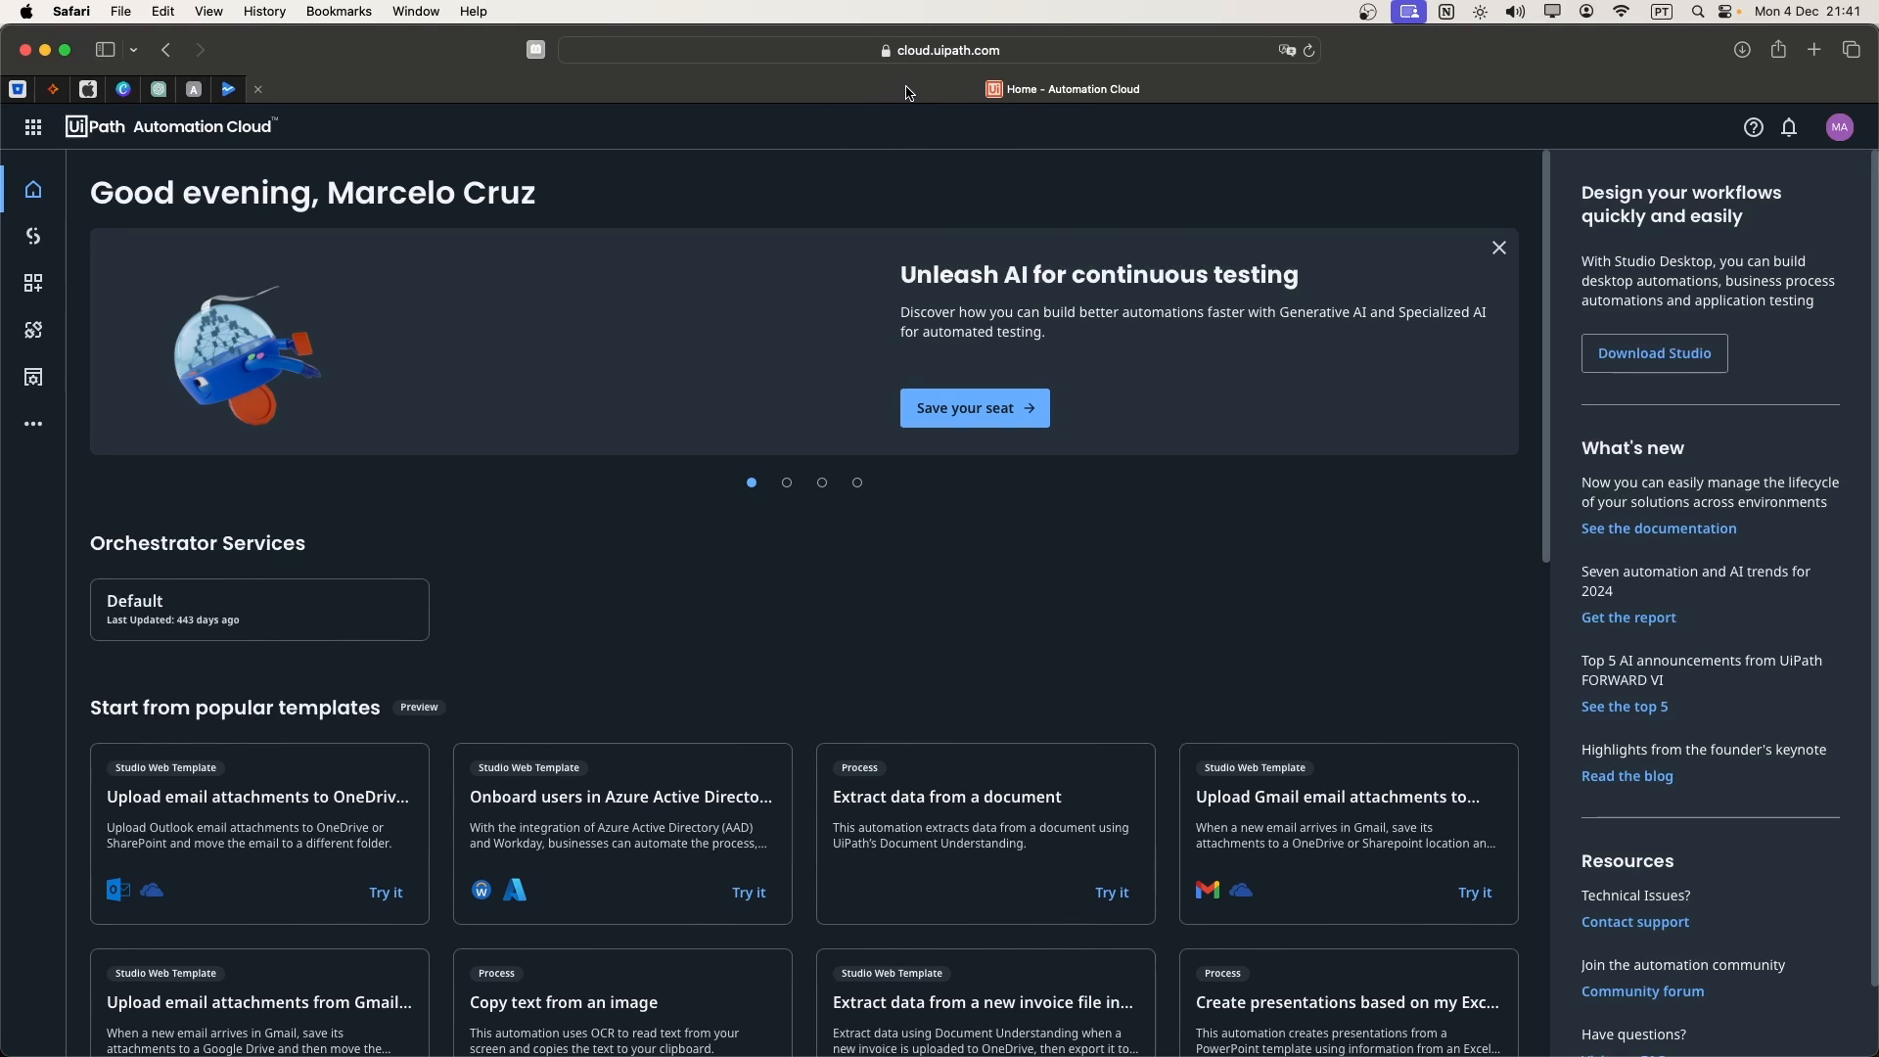
pyautogui.moveTo(1392, 286)
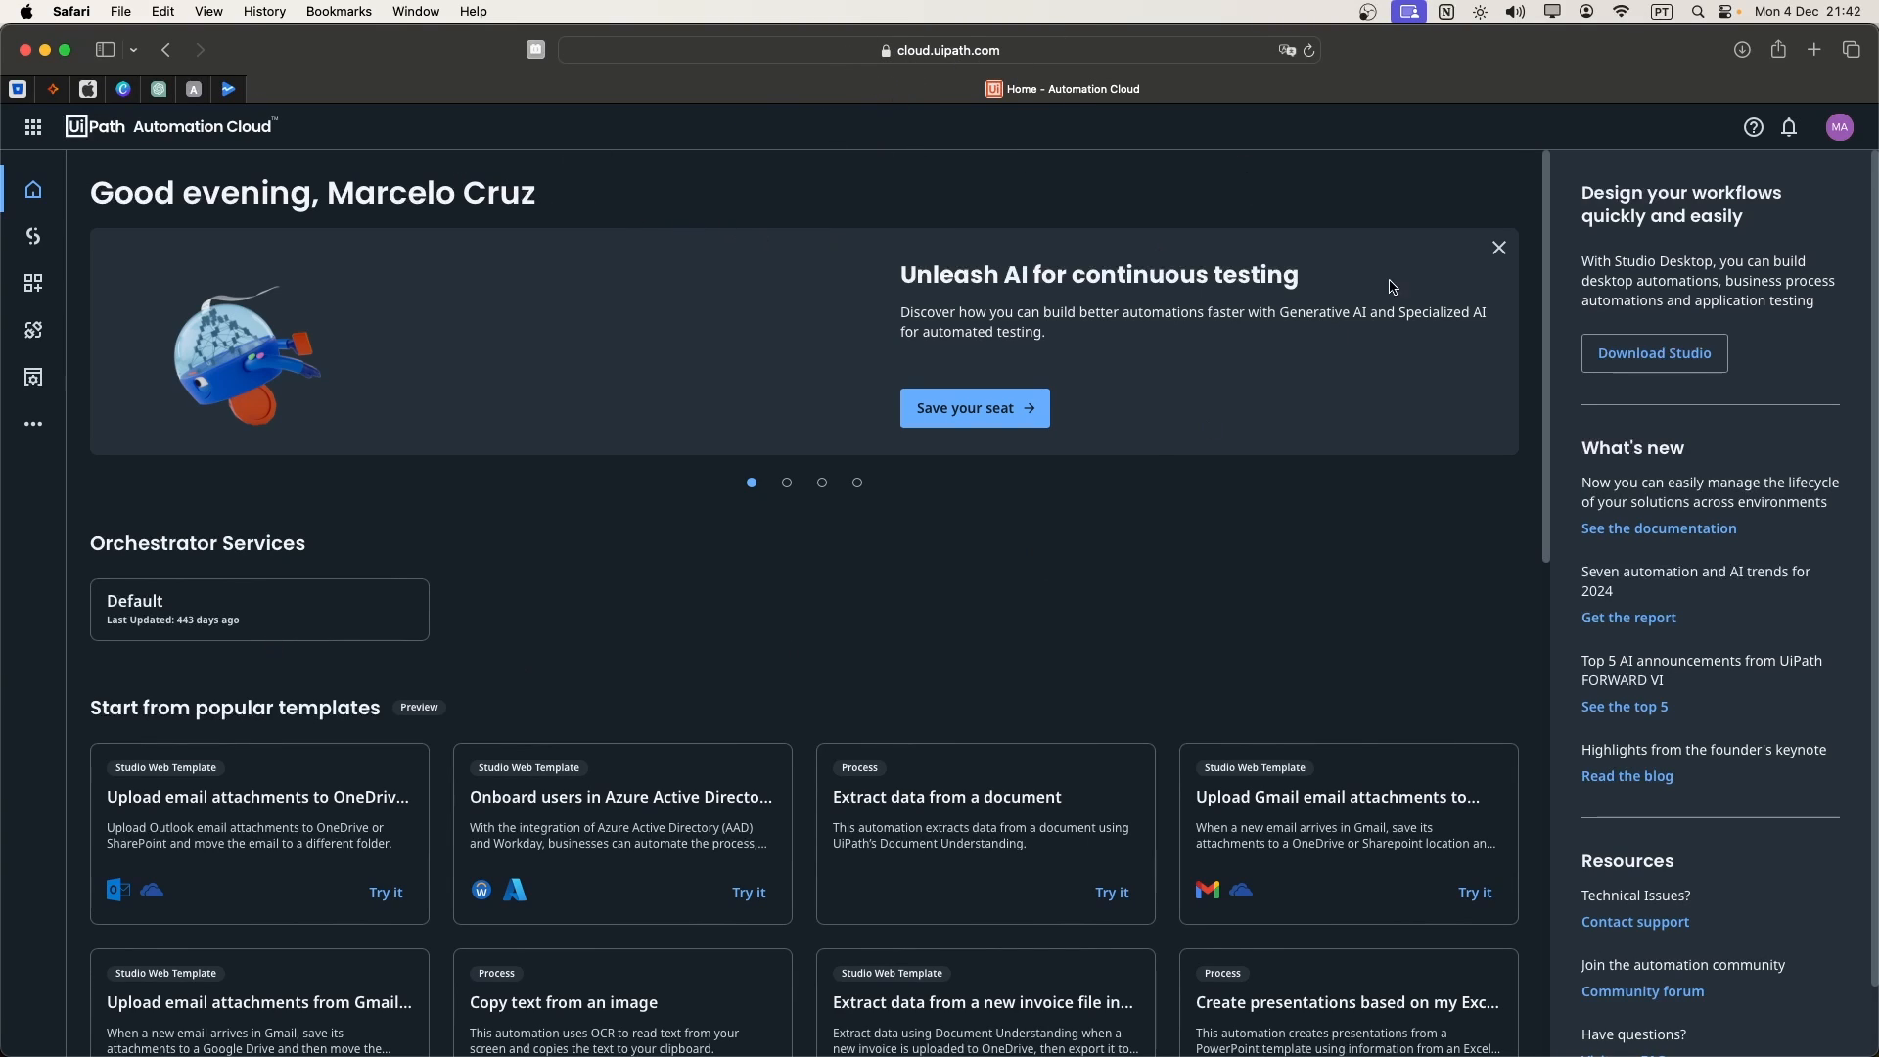
pyautogui.moveTo(1754, 128)
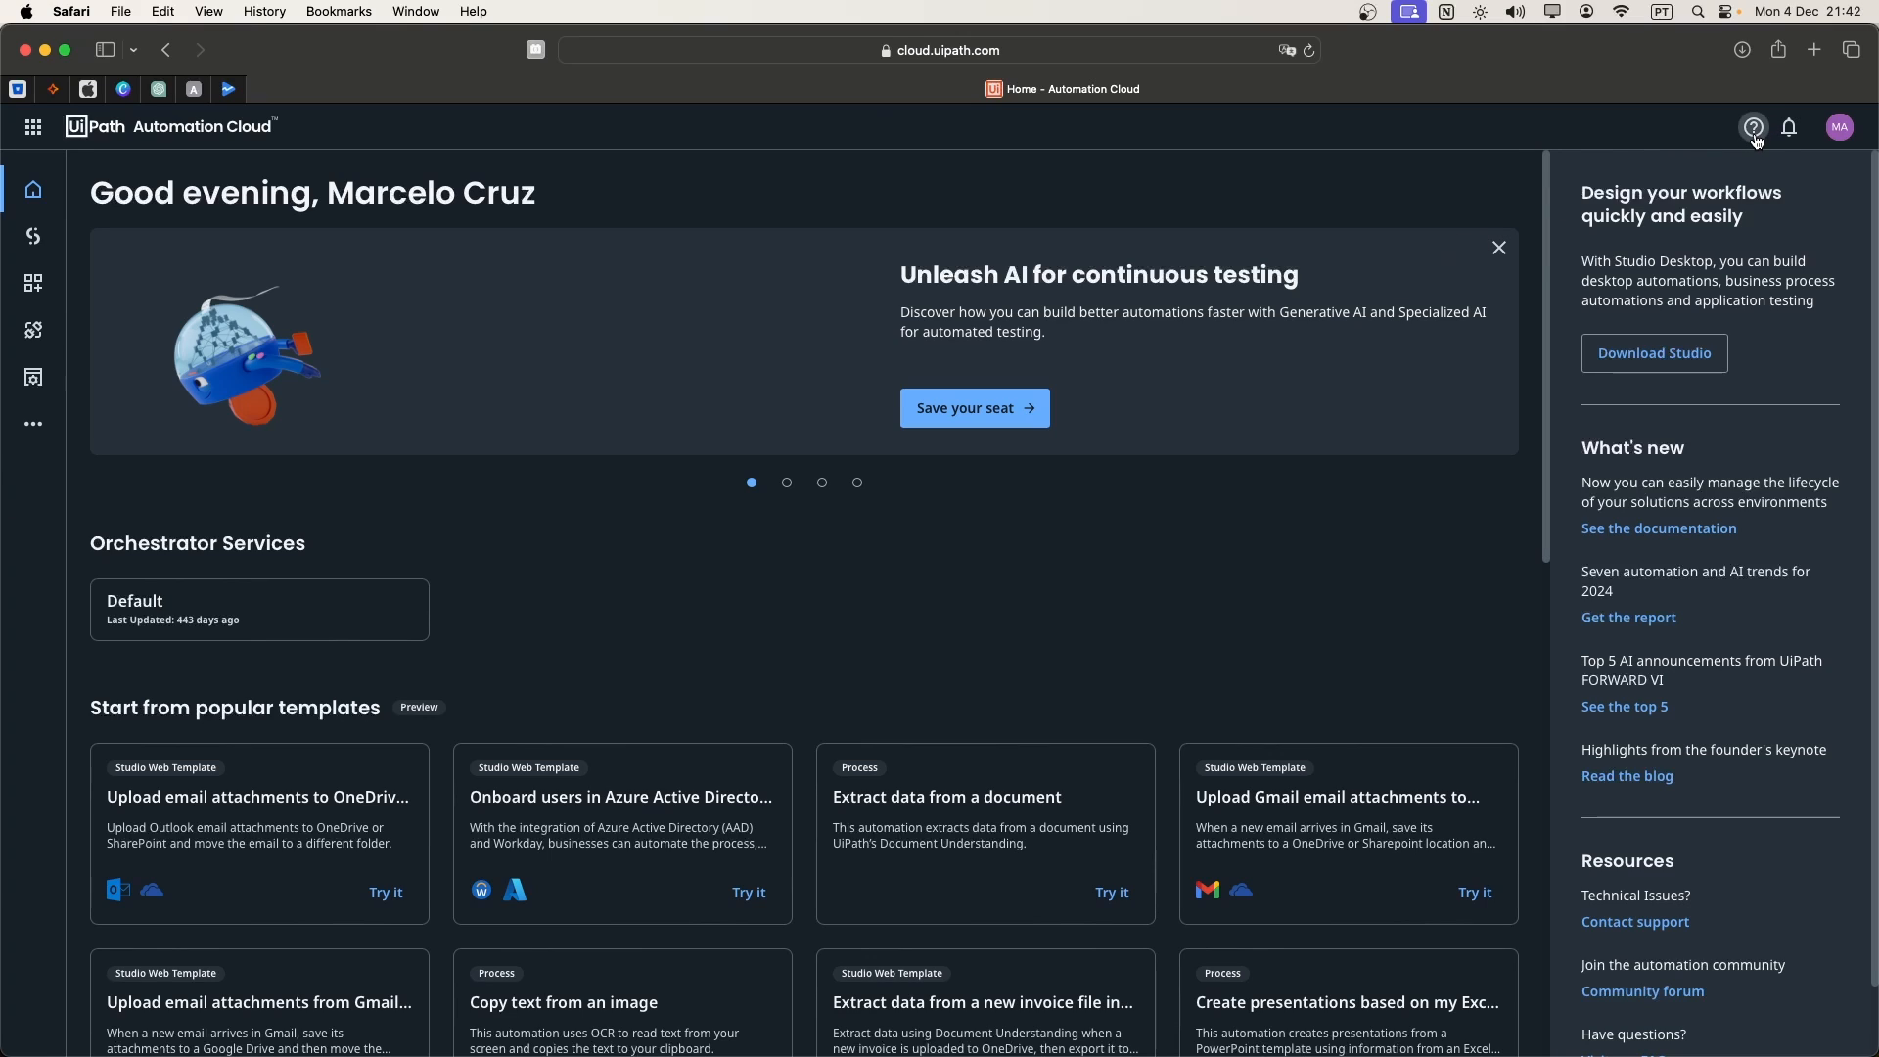
# - From Resource Center Downloads, download the Community Assistant for macOS (Apple Silicon)
pyautogui.click(1754, 127)
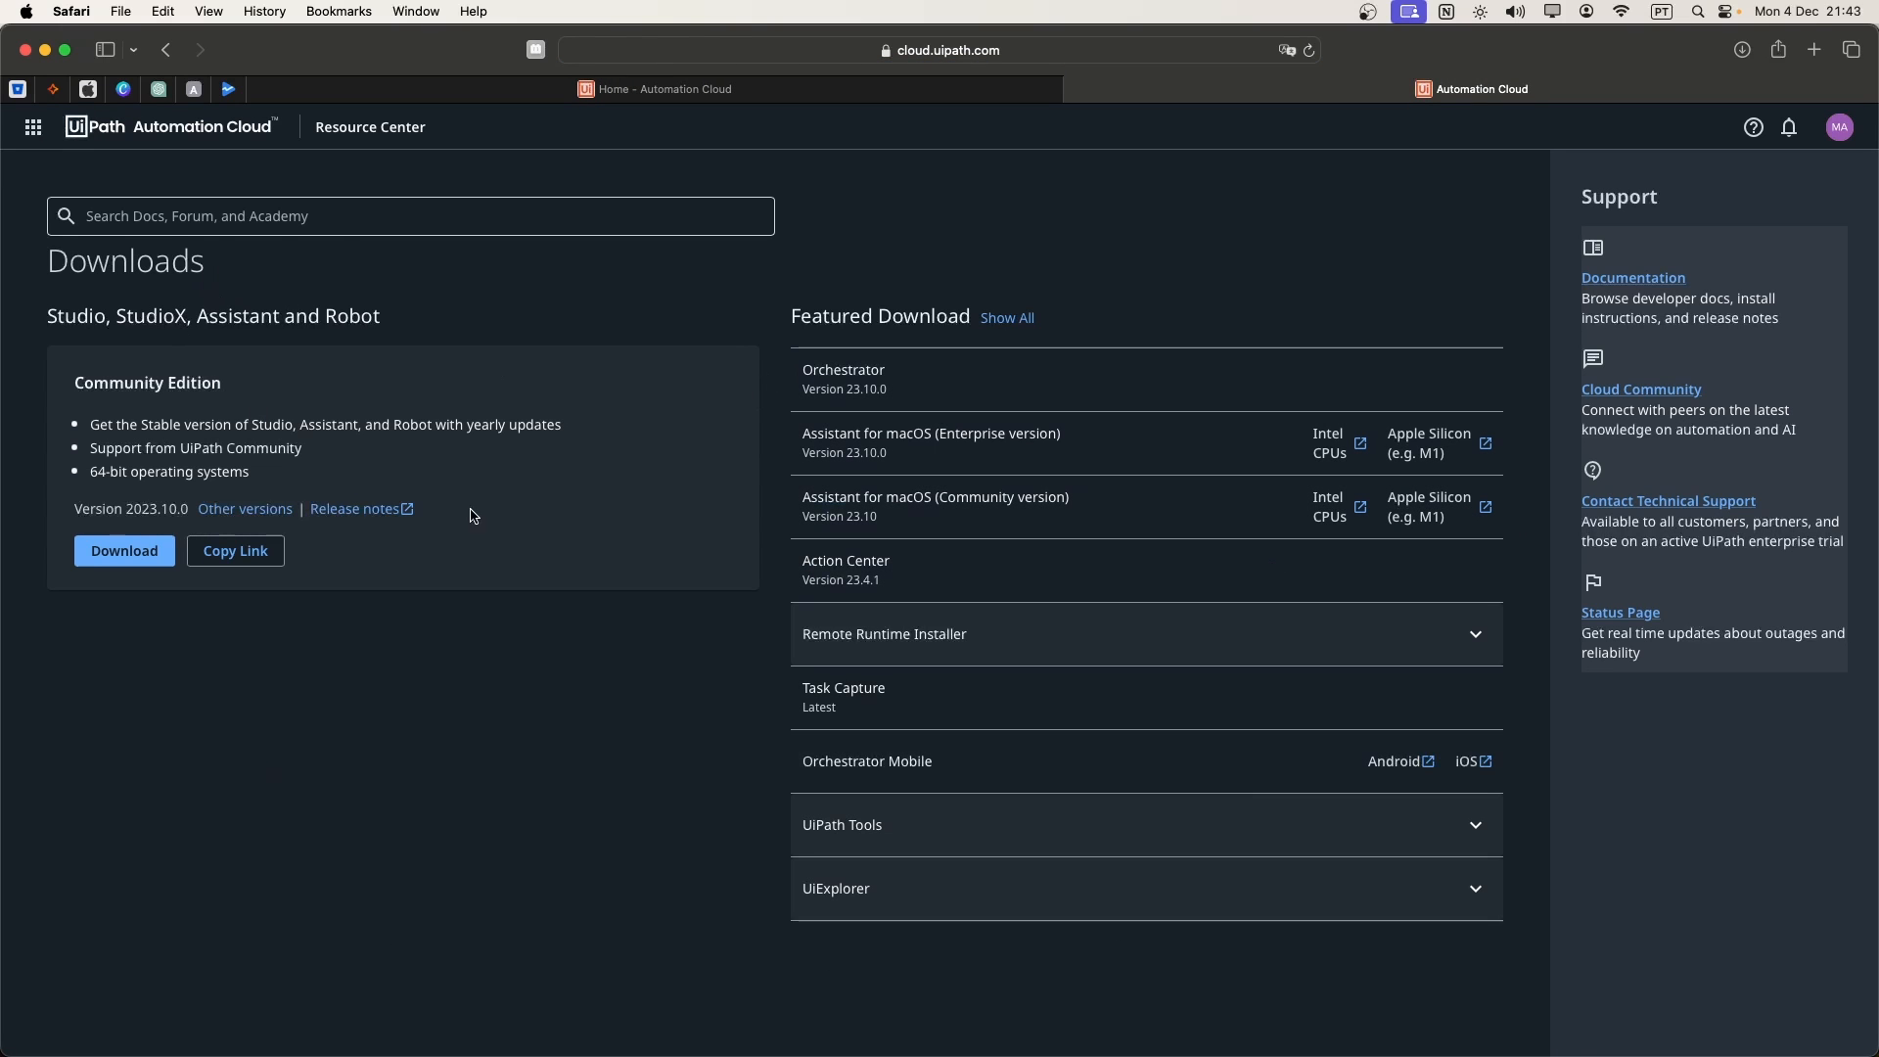
pyautogui.moveTo(786, 613)
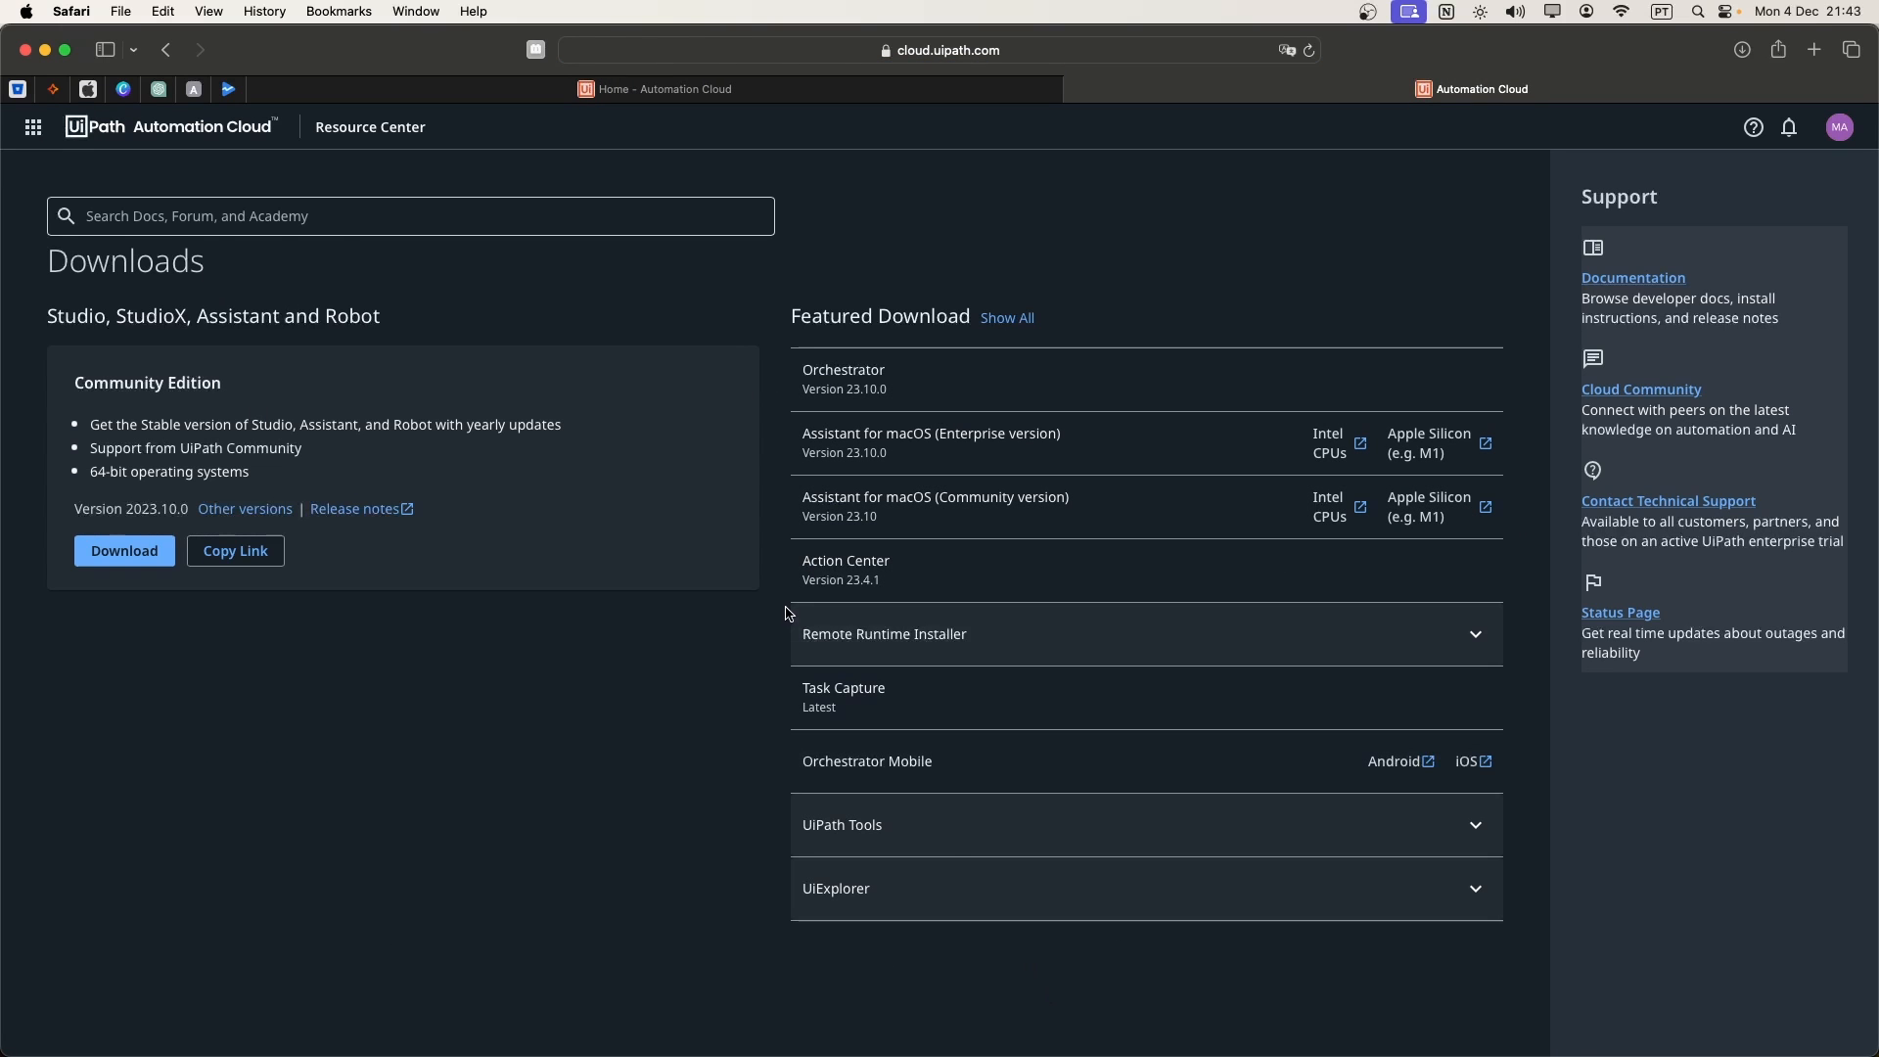
pyautogui.moveTo(797, 442)
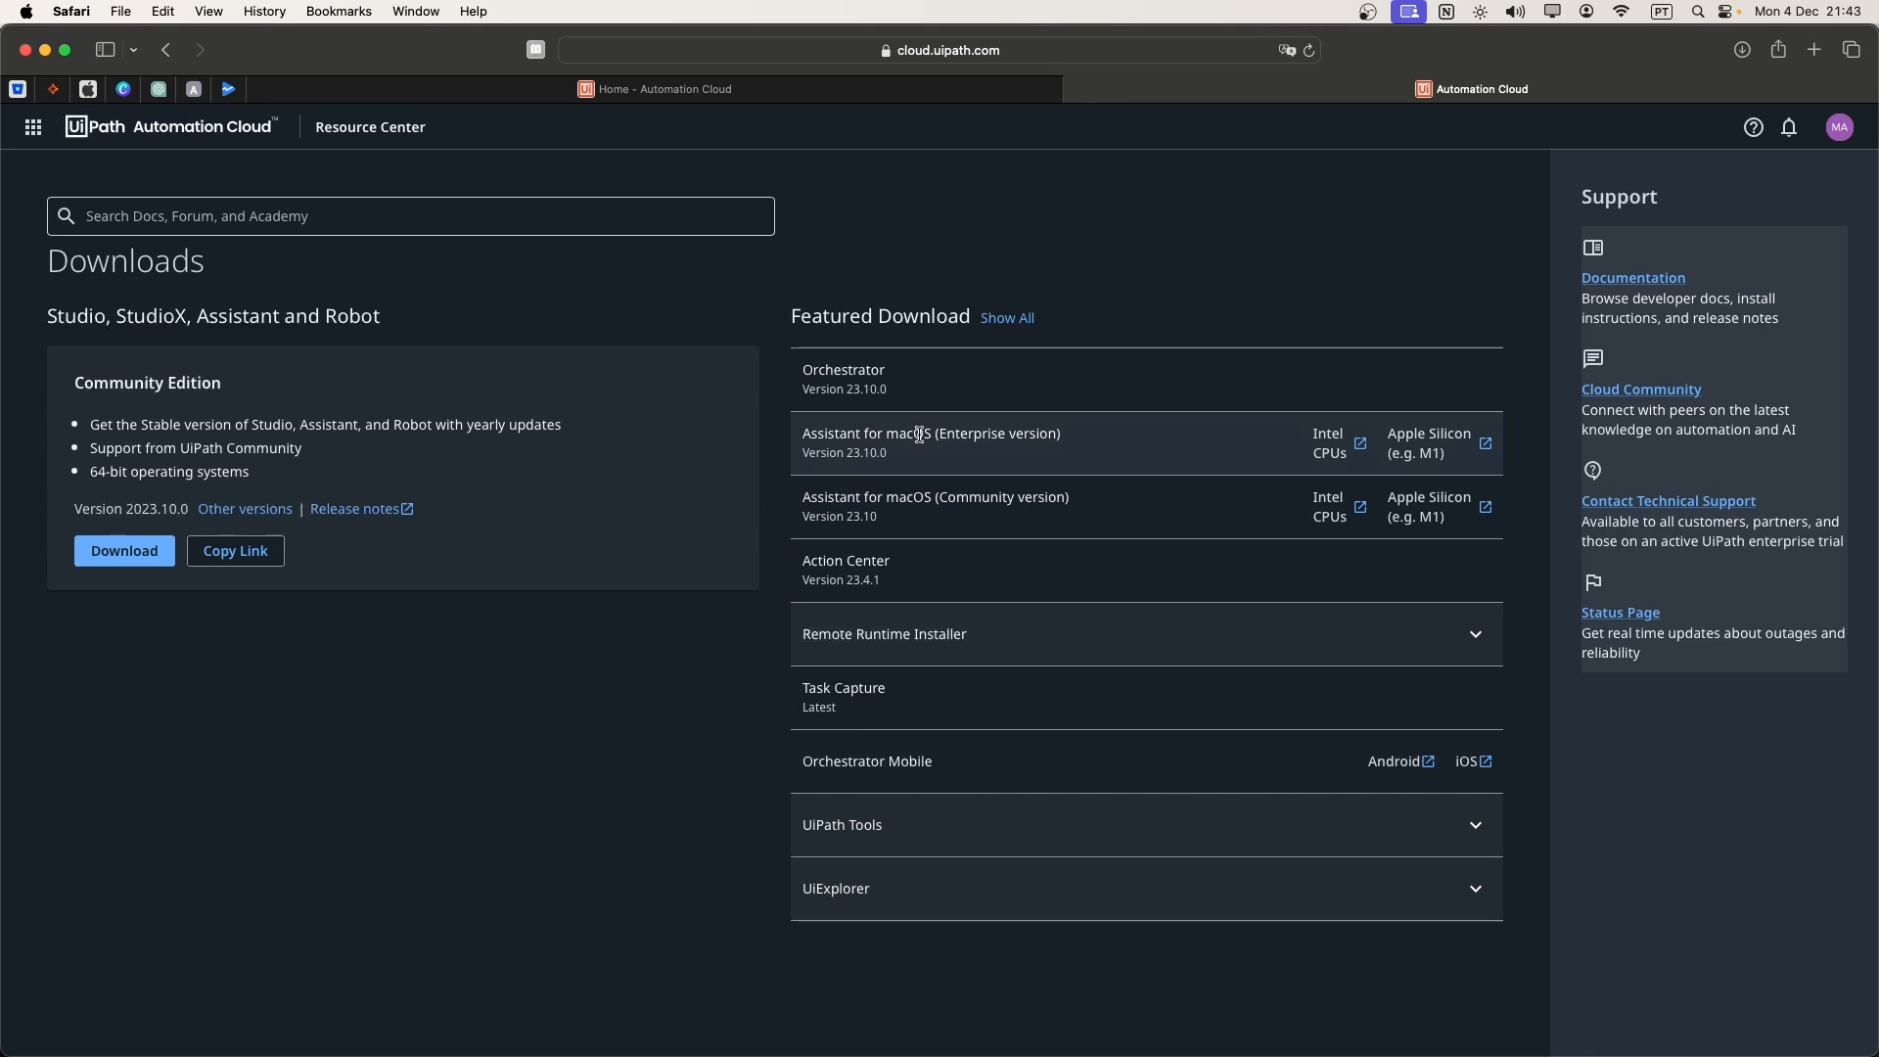
pyautogui.moveTo(922, 513)
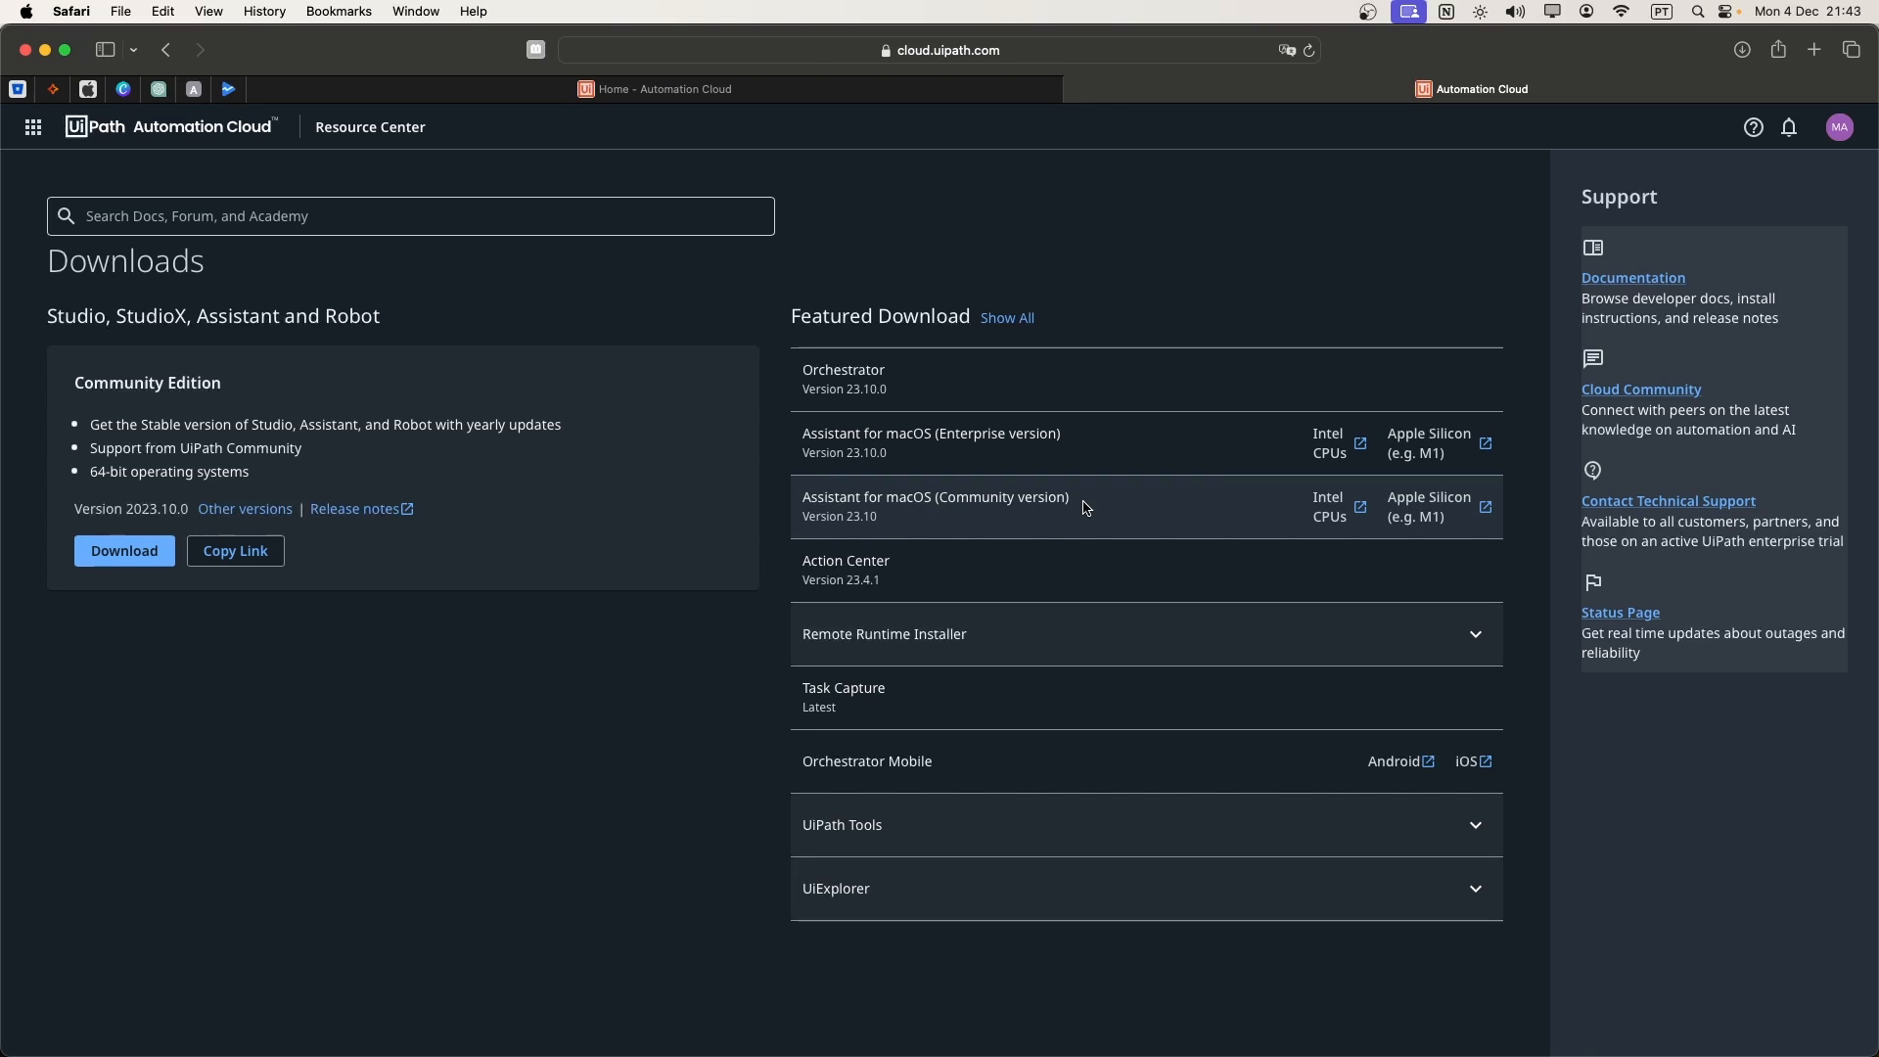
pyautogui.doubleClick(935, 495)
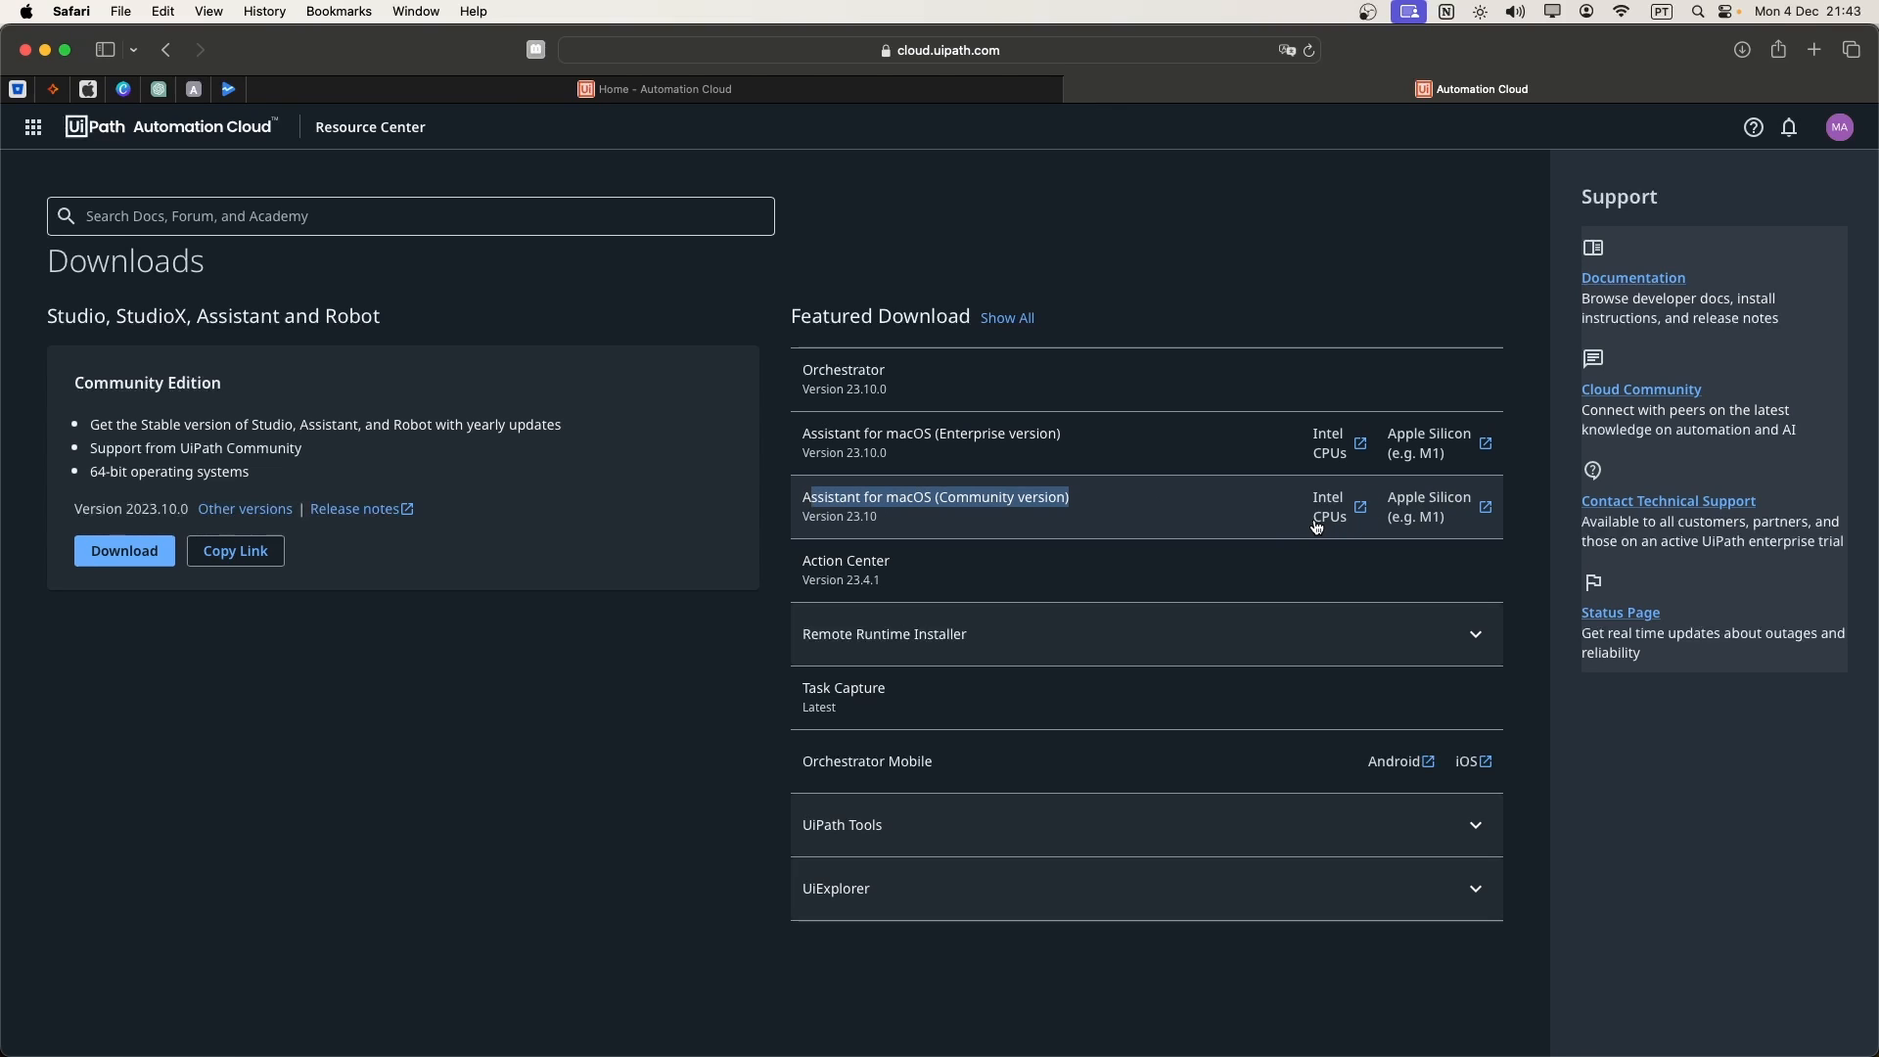
pyautogui.moveTo(1296, 526)
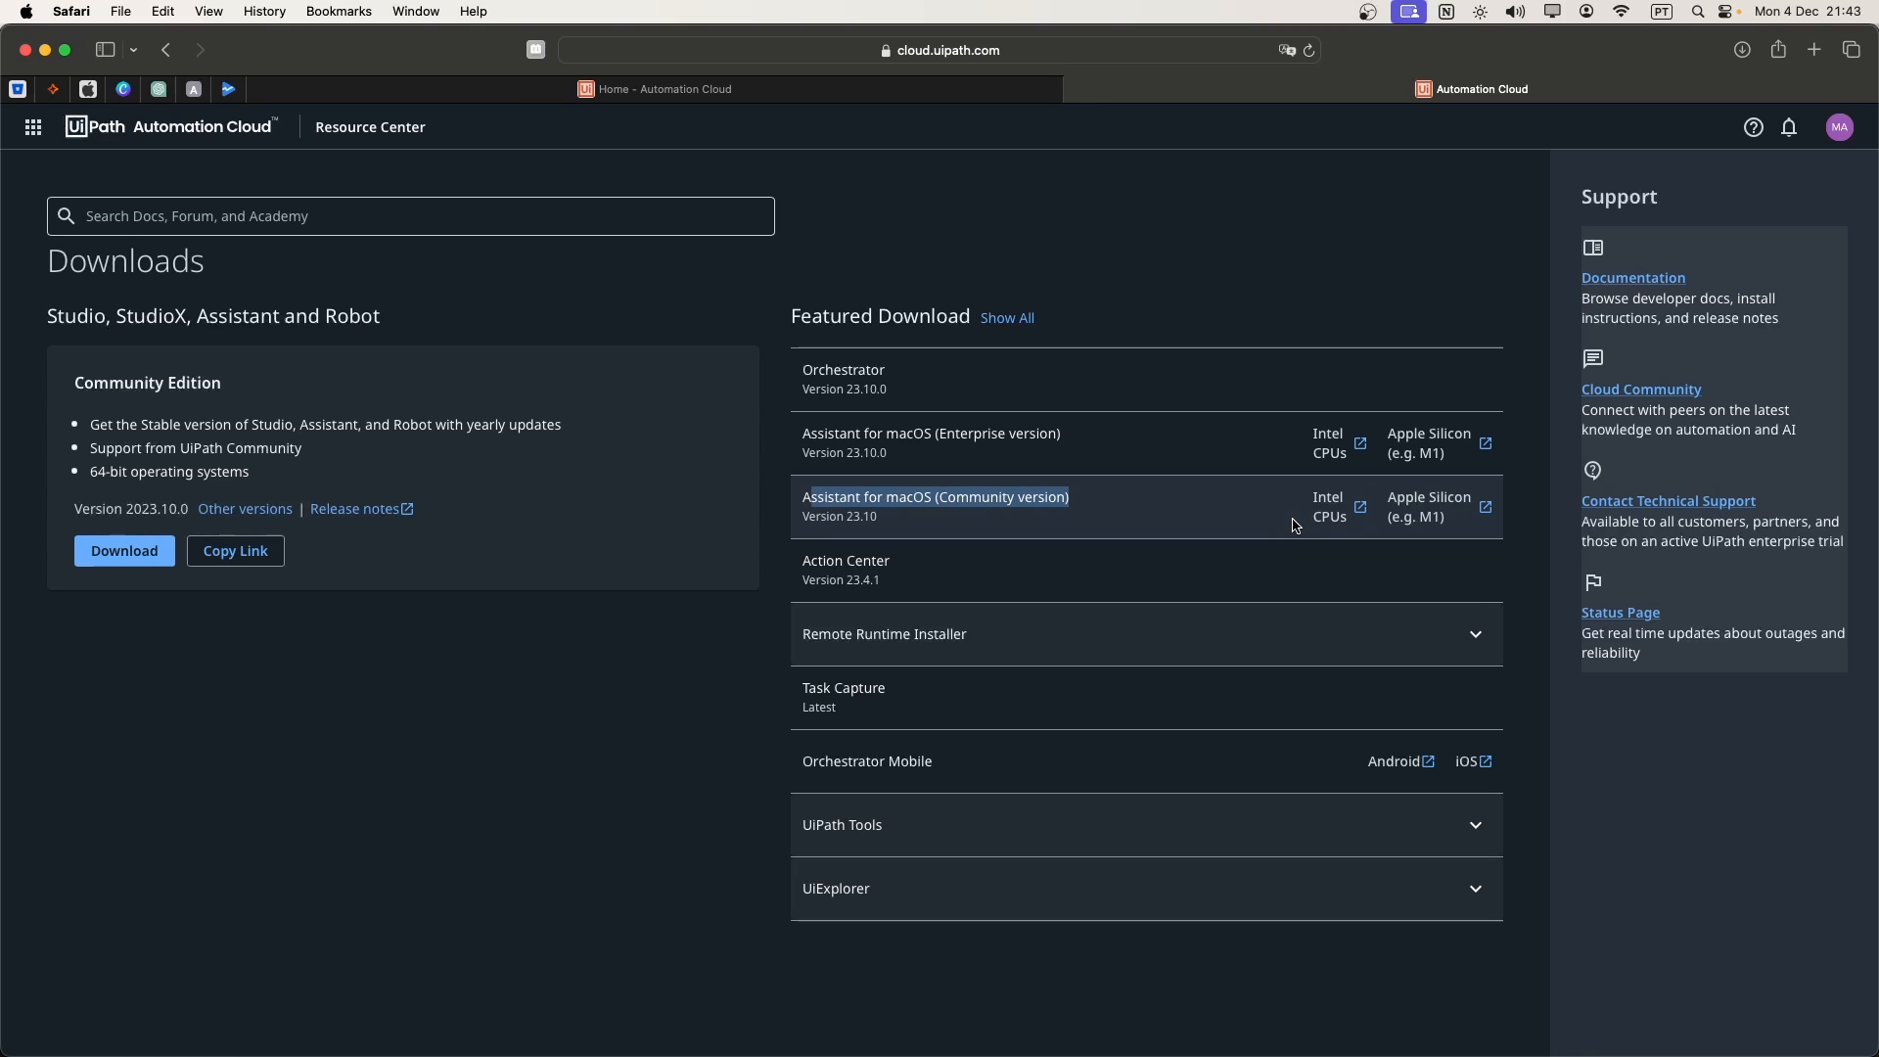
pyautogui.moveTo(1331, 521)
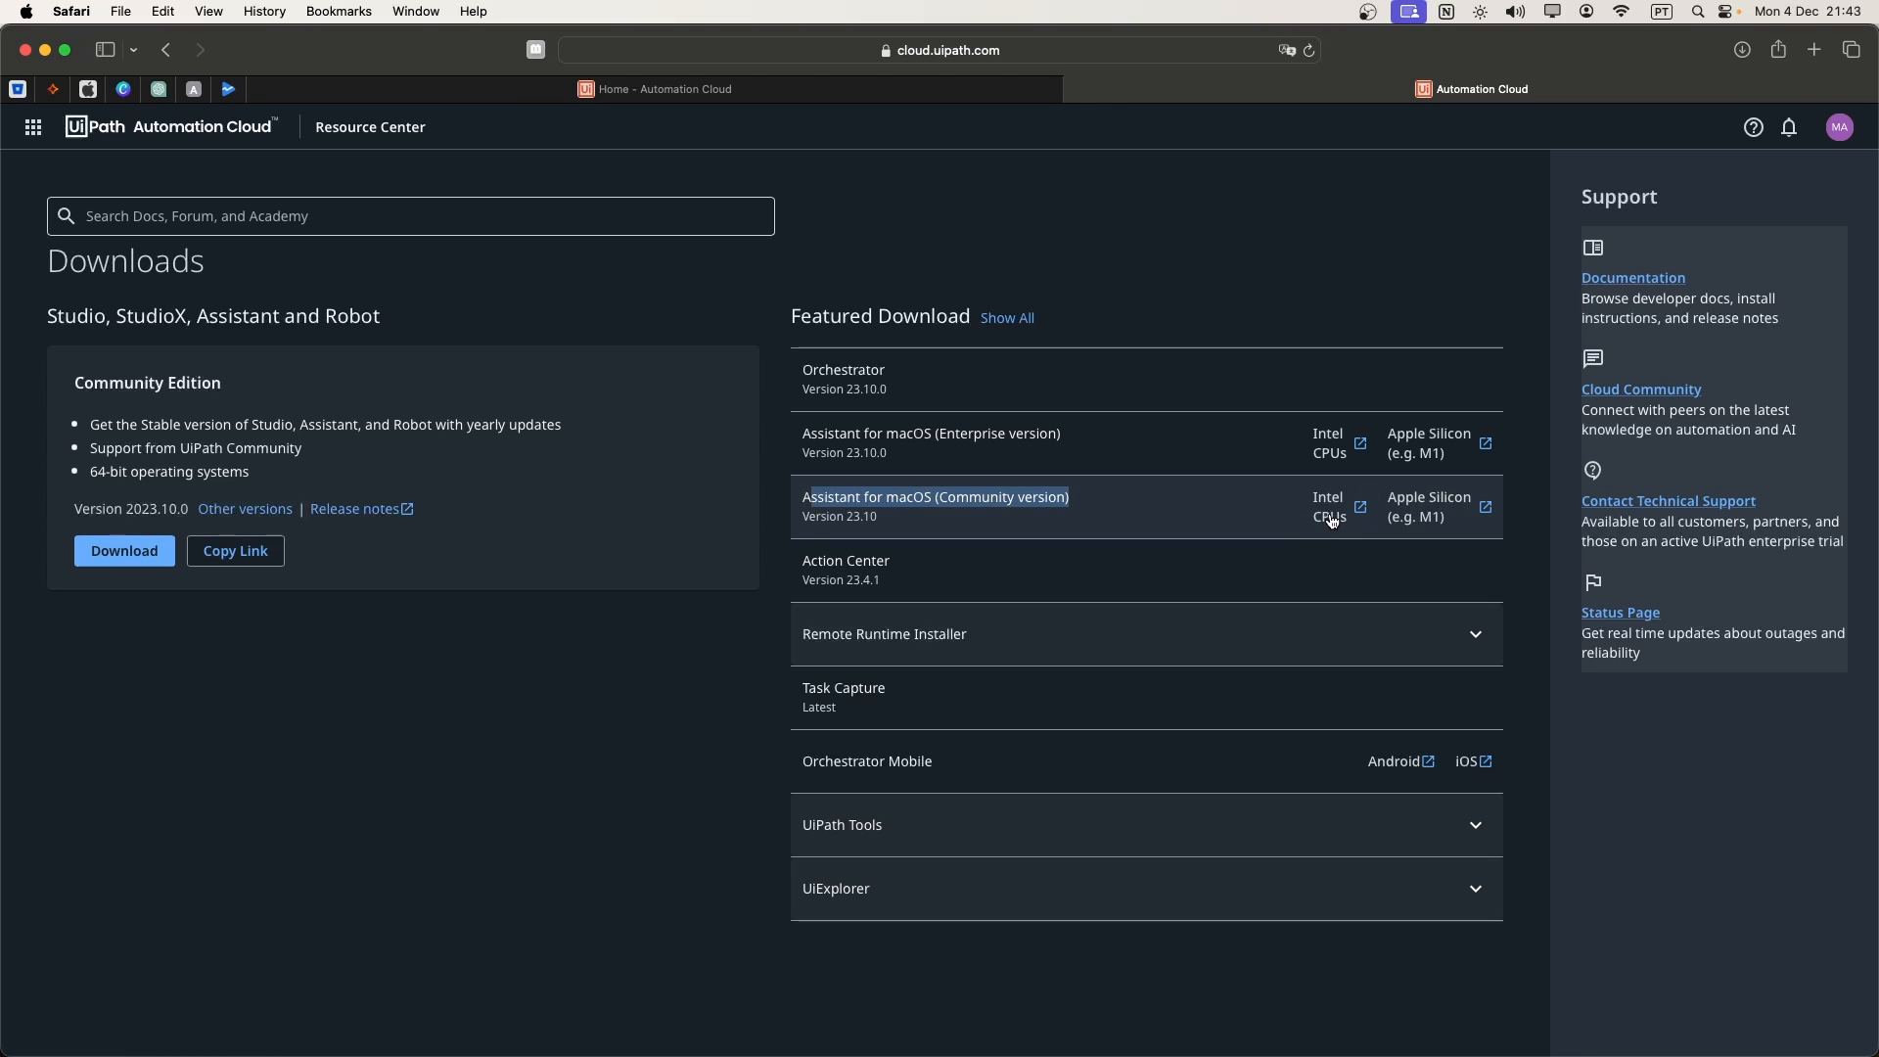
pyautogui.moveTo(1294, 536)
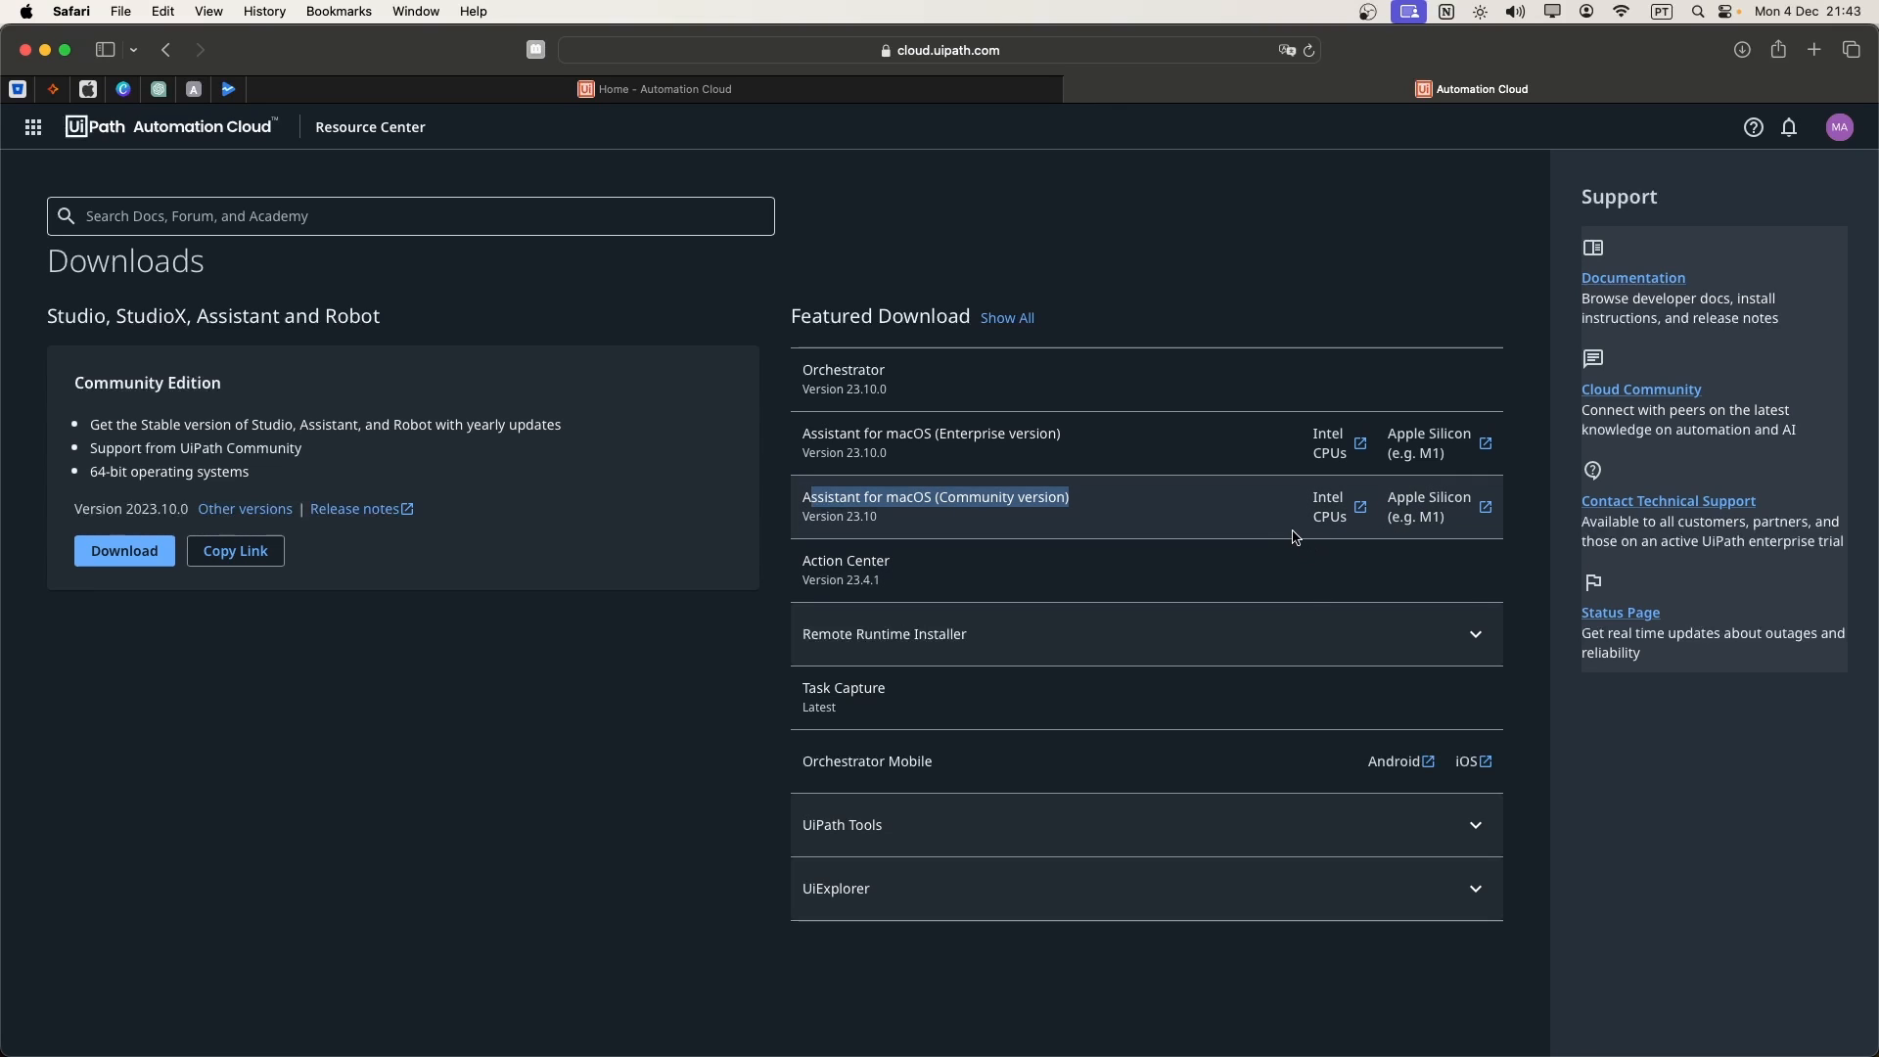
pyautogui.moveTo(1310, 514)
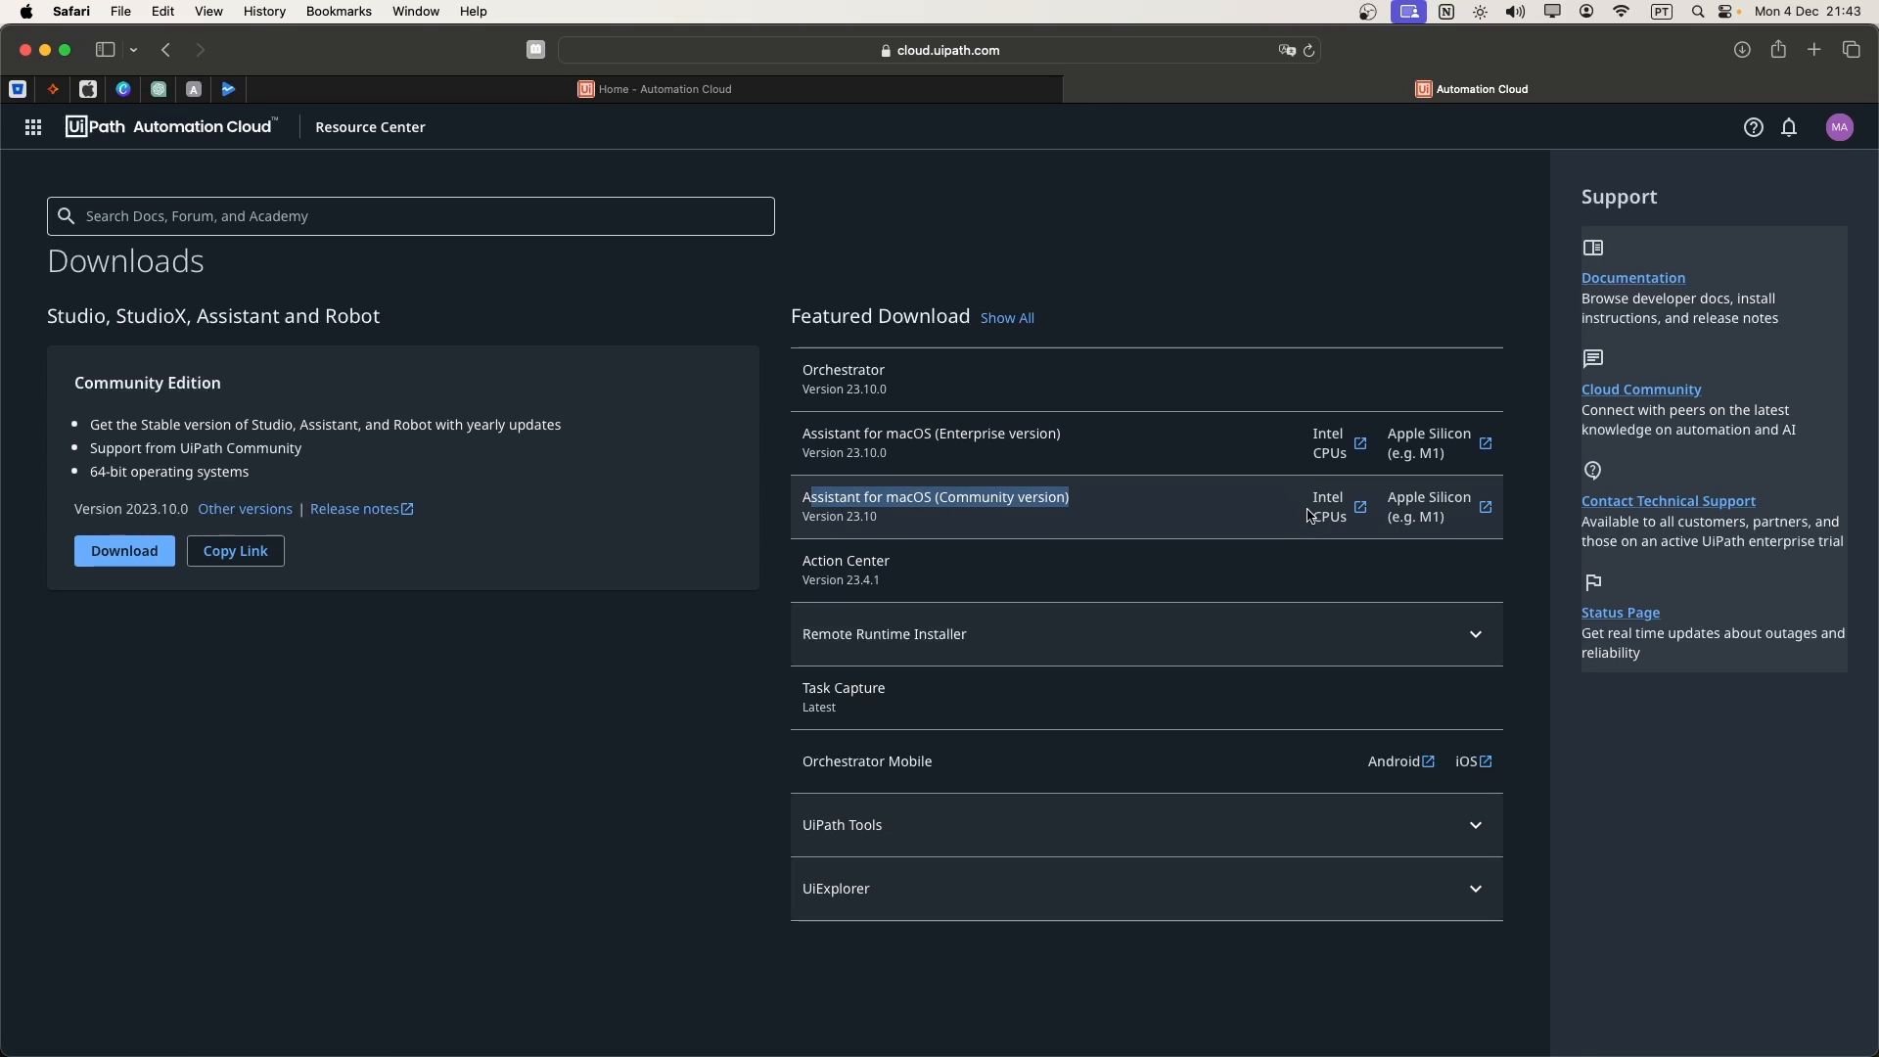
pyautogui.moveTo(1351, 532)
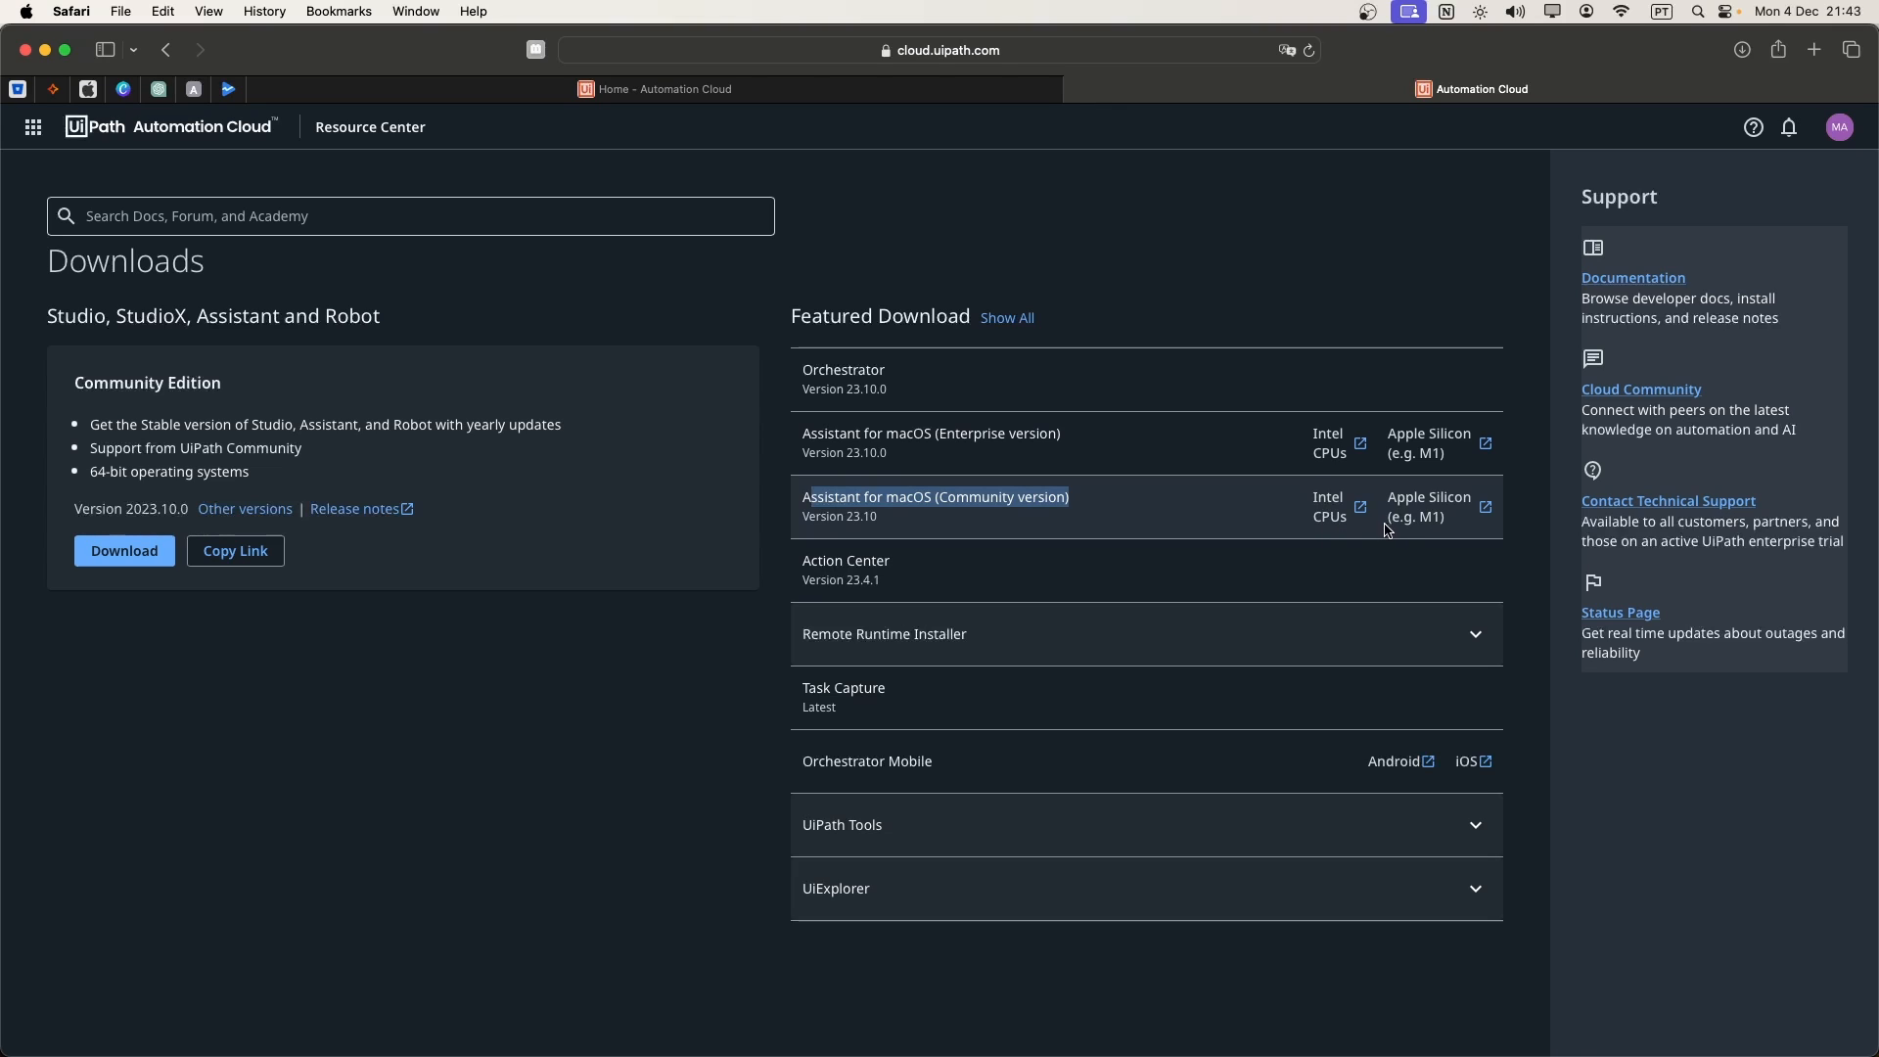
pyautogui.moveTo(1417, 517)
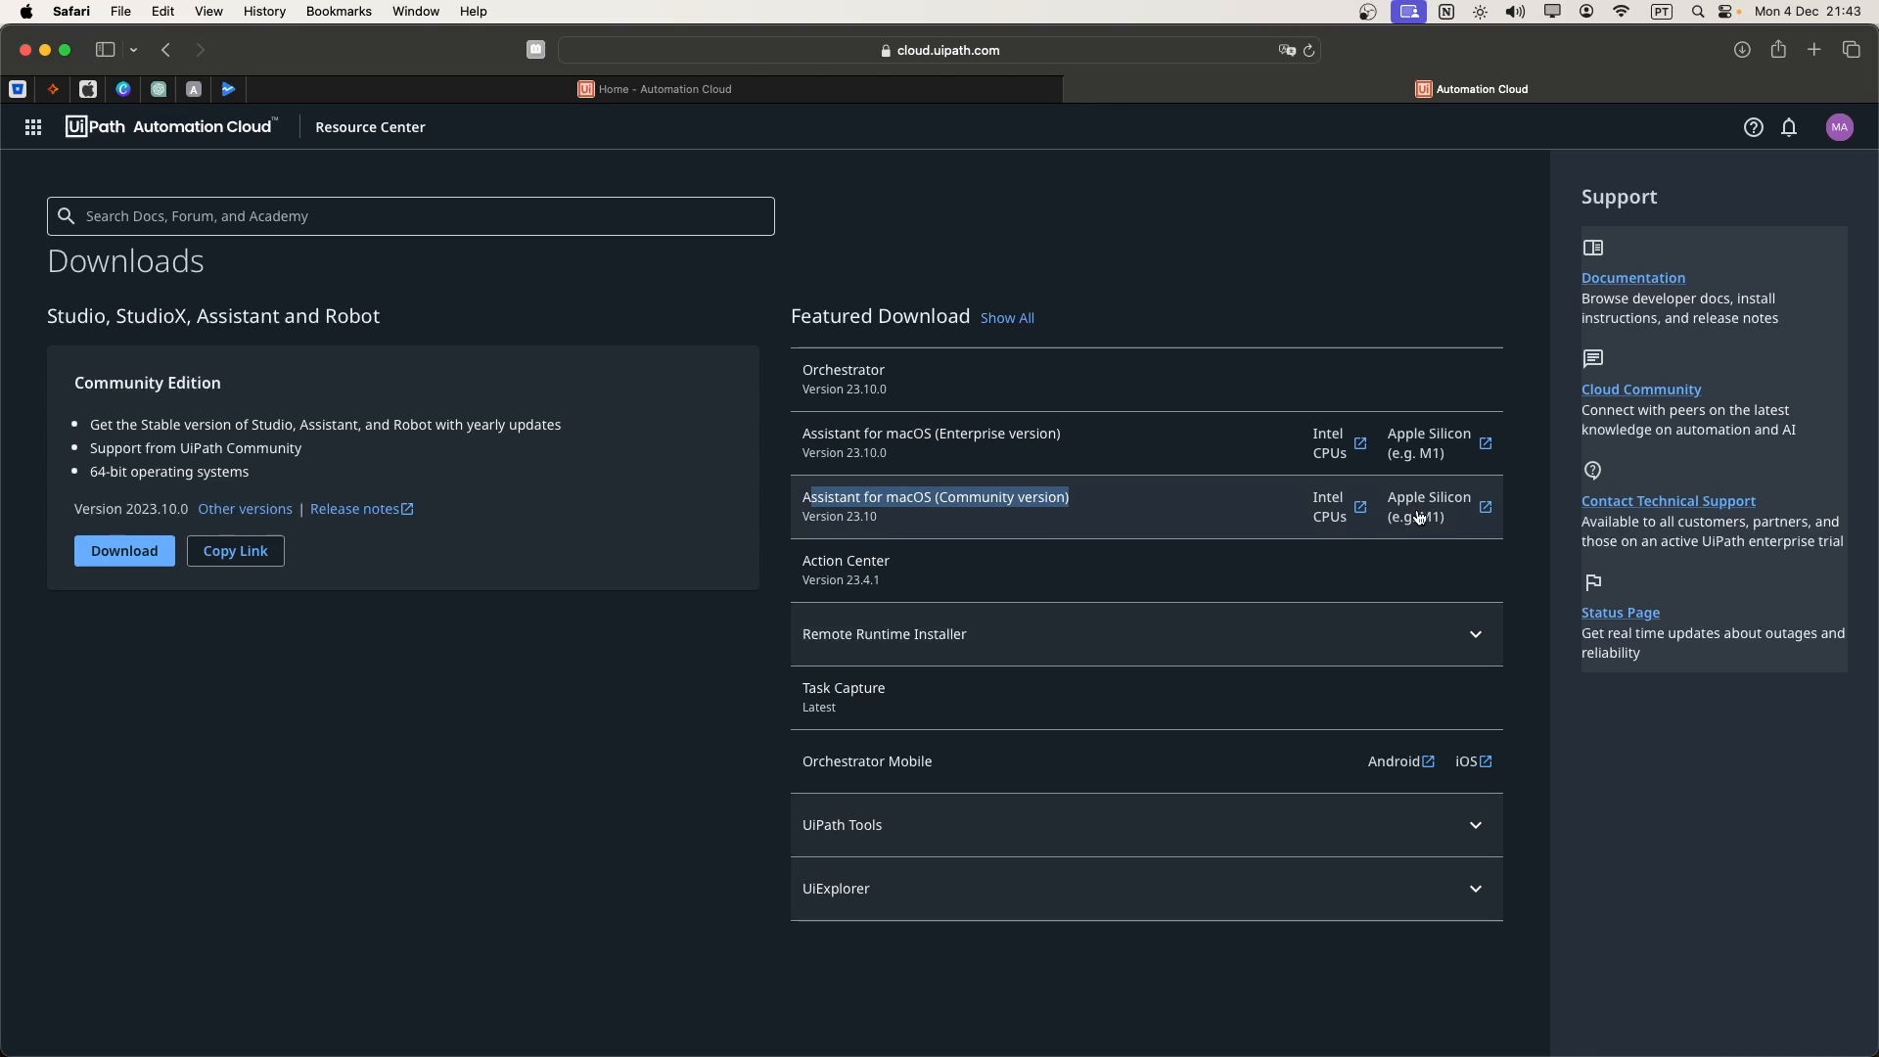
pyautogui.moveTo(1523, 491)
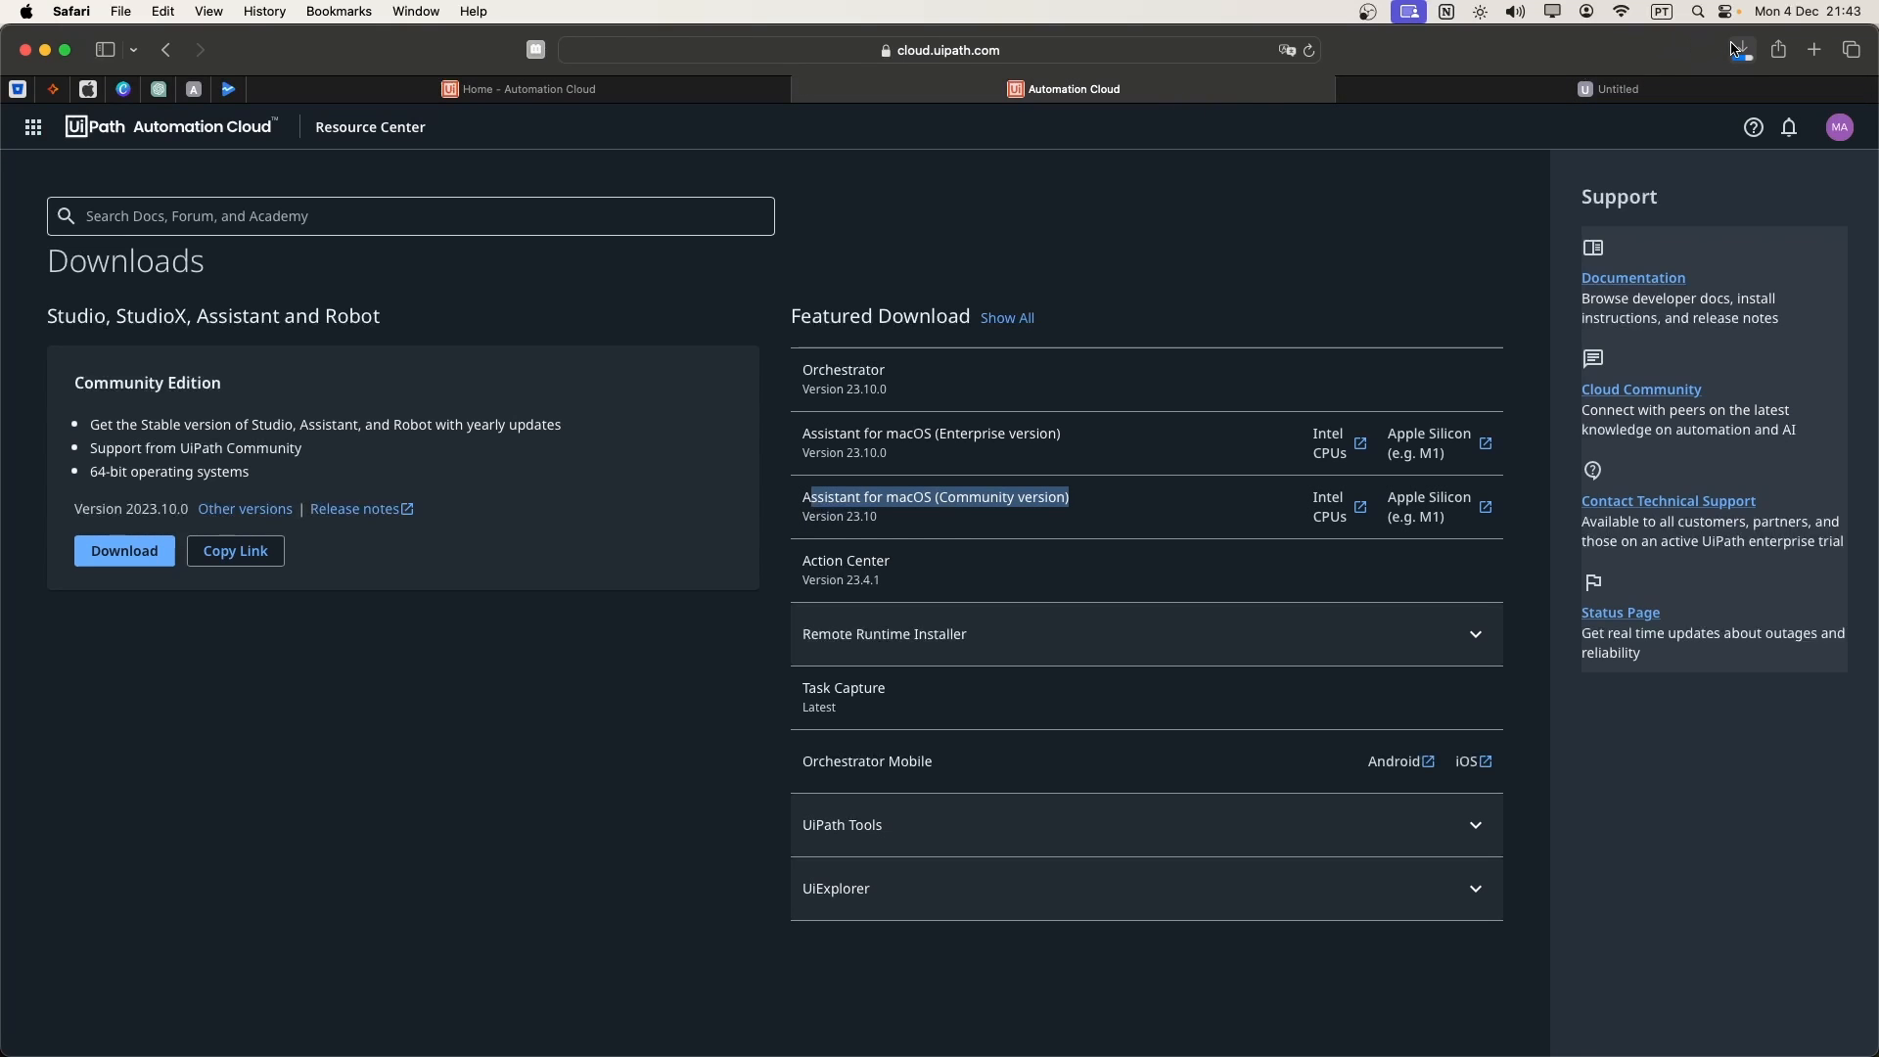
# - Mount the downloaded .dmg and copy UiPath Assistant into the Applications folder
pyautogui.click(1741, 49)
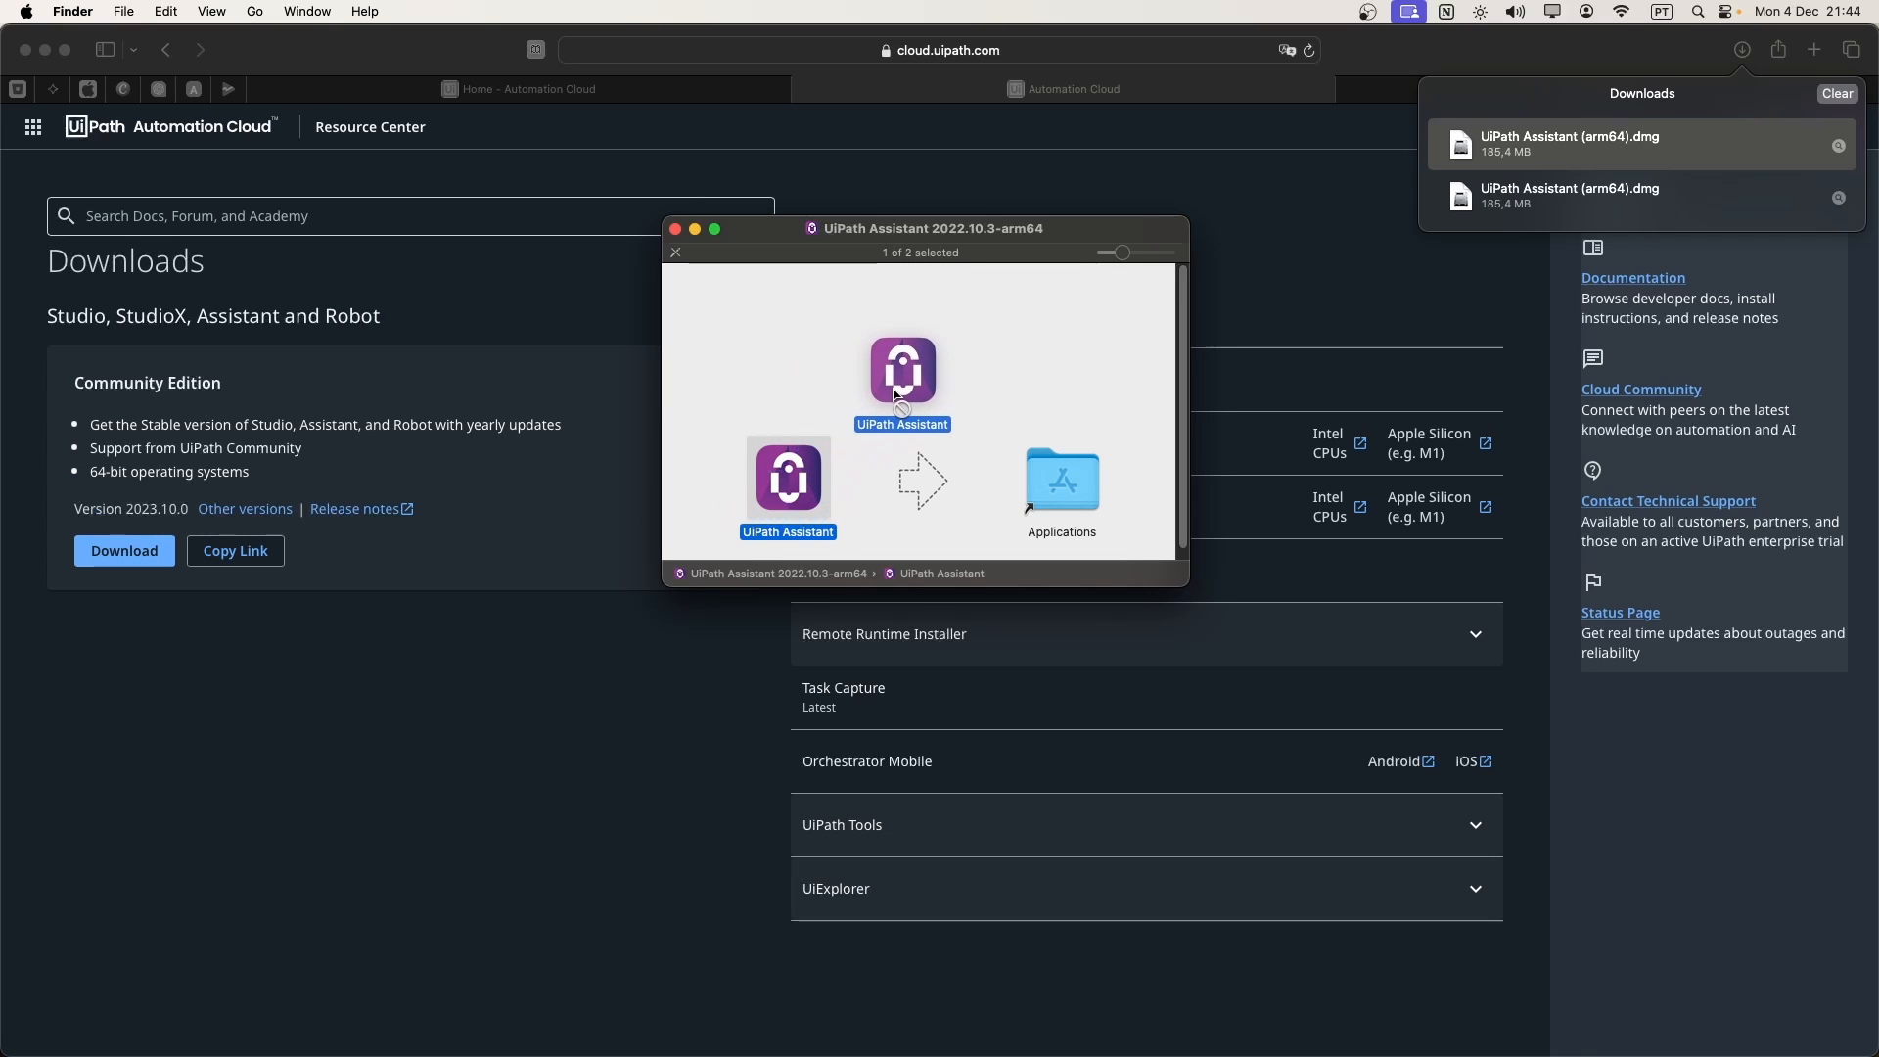
pyautogui.moveTo(903, 372); pyautogui.dragTo(1062, 480)
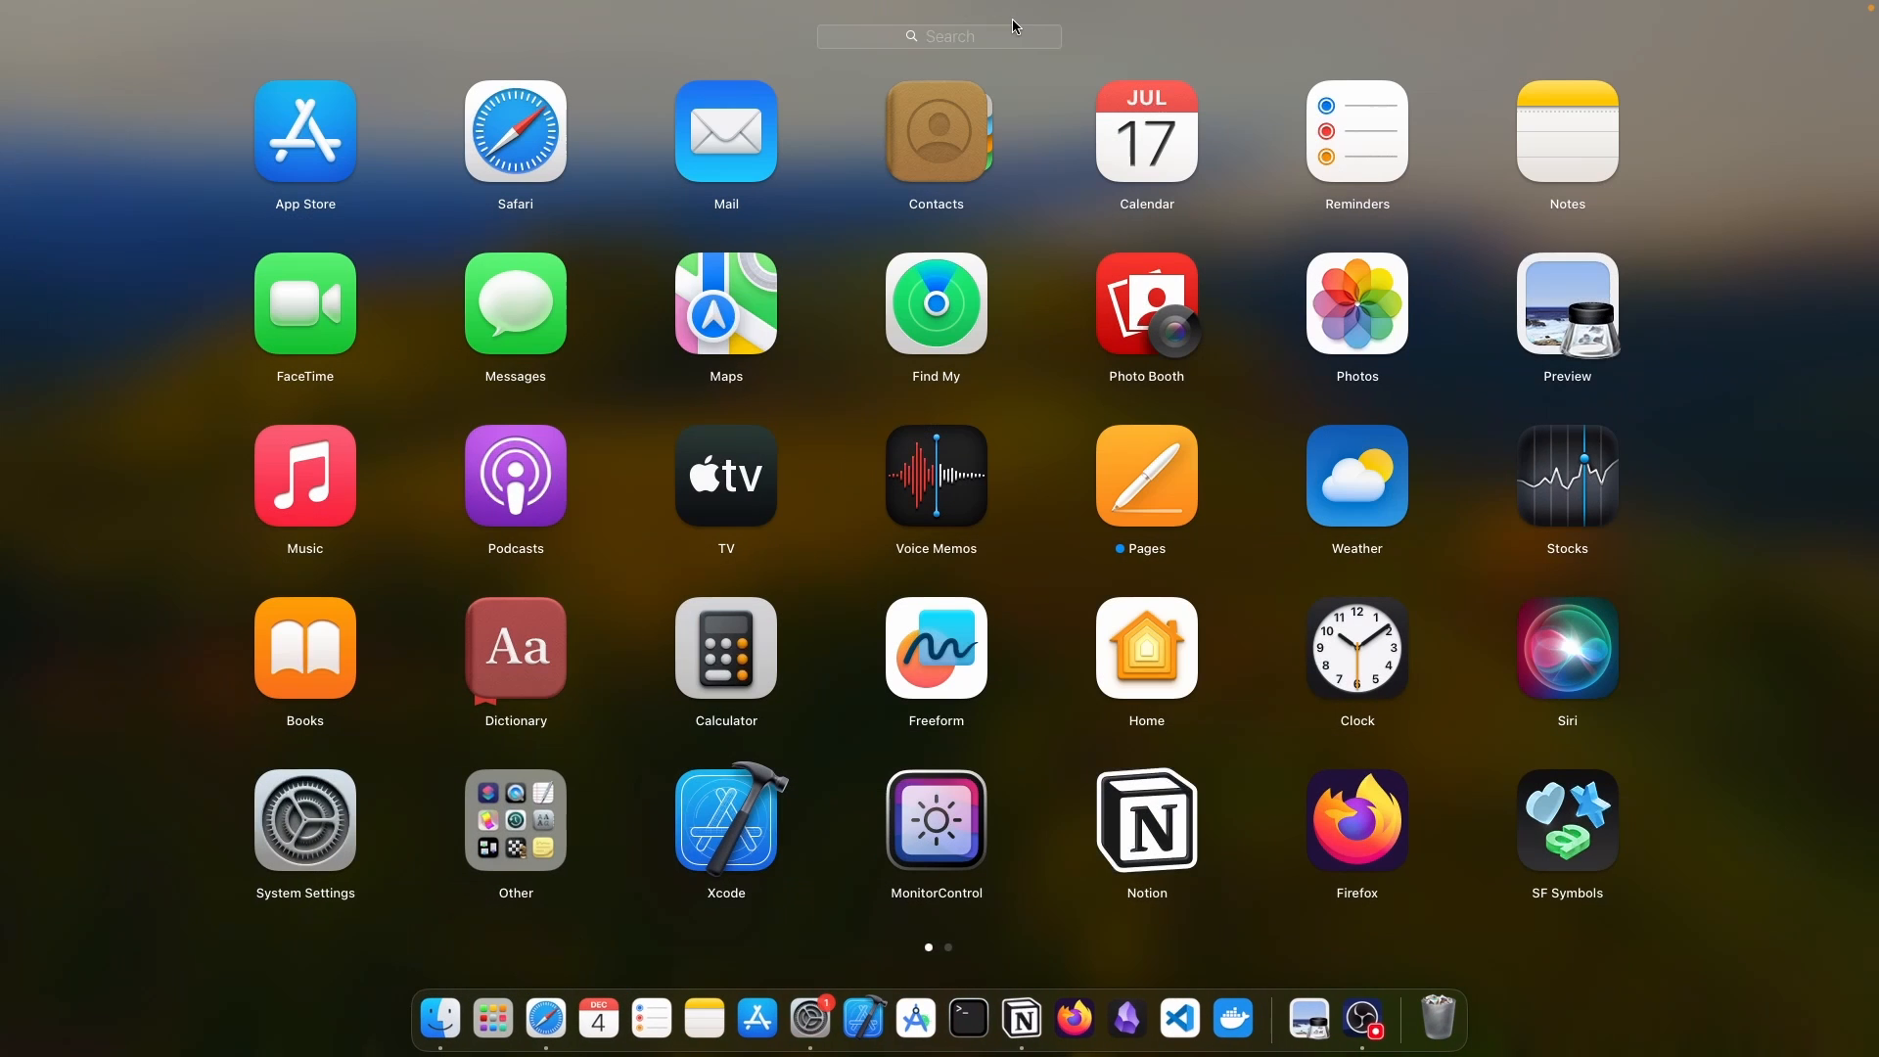
# - Search Launchpad for 'uipa' to launch UiPath Assistant
pyautogui.write('uipa')
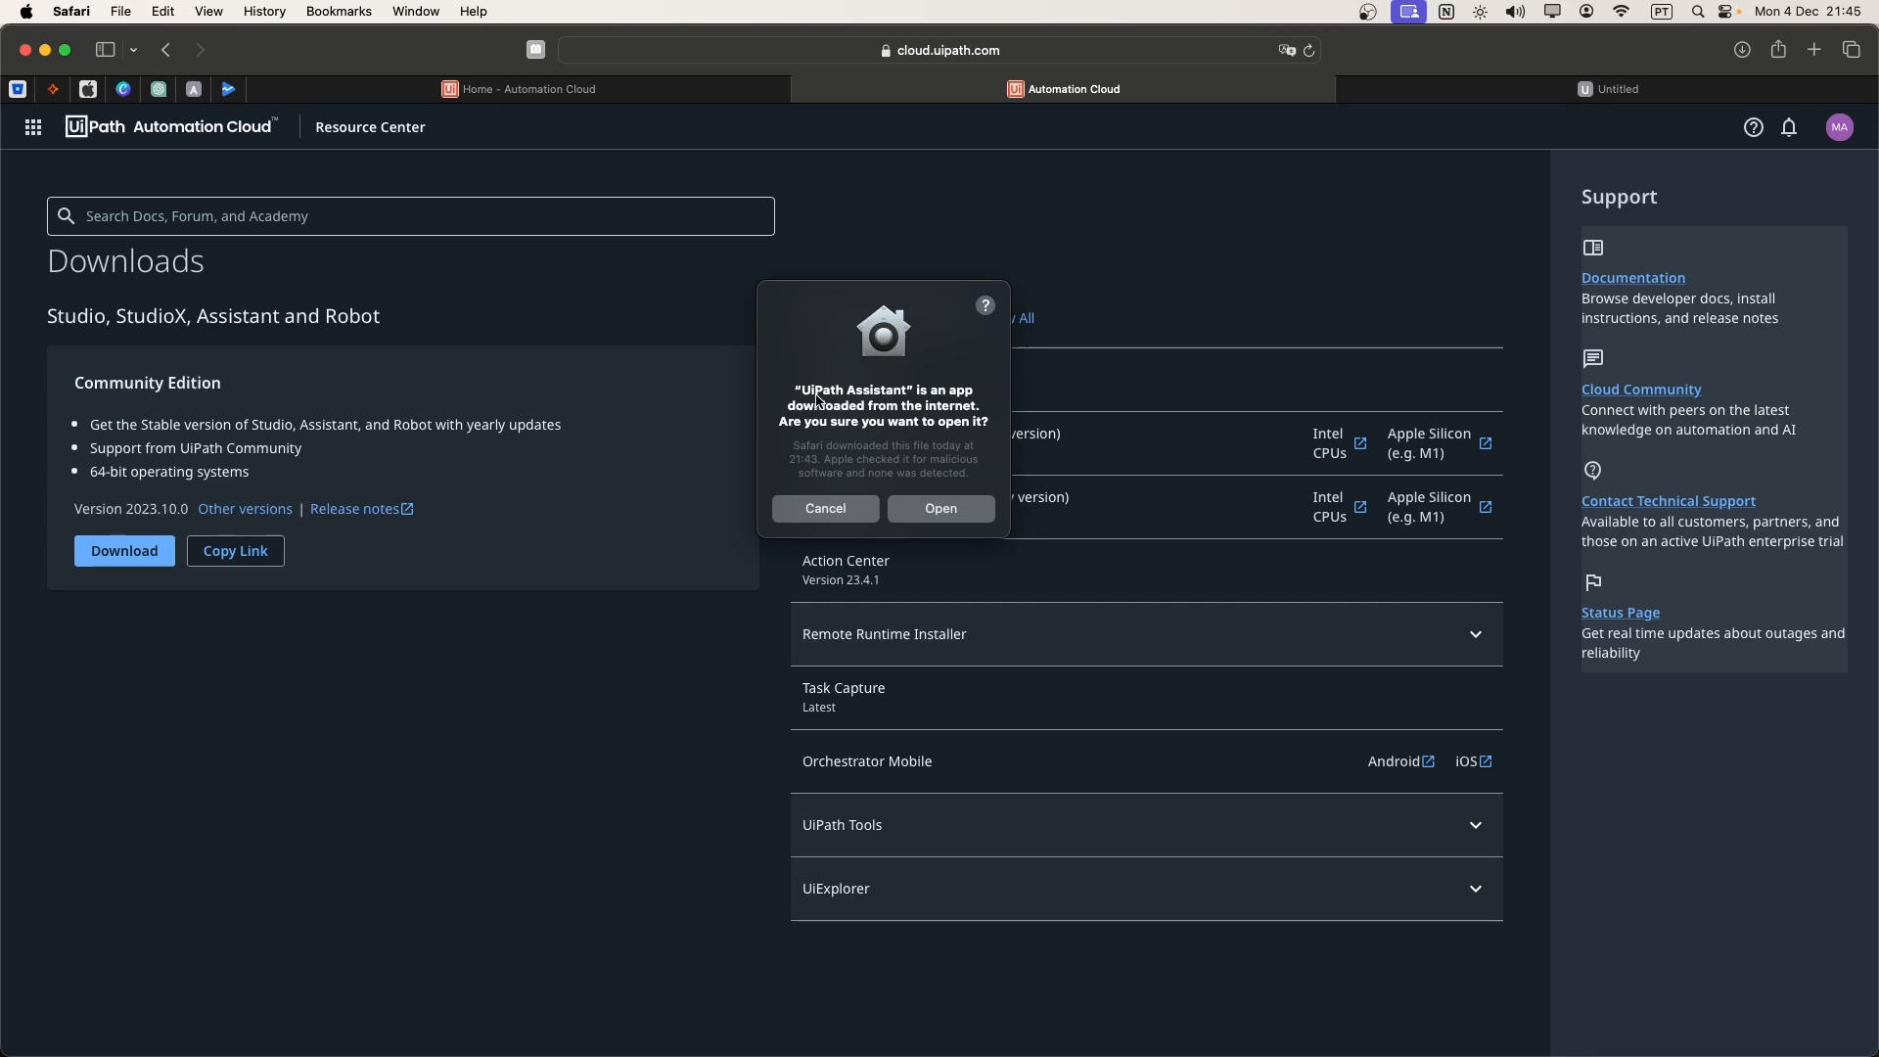
pyautogui.moveTo(762, 392)
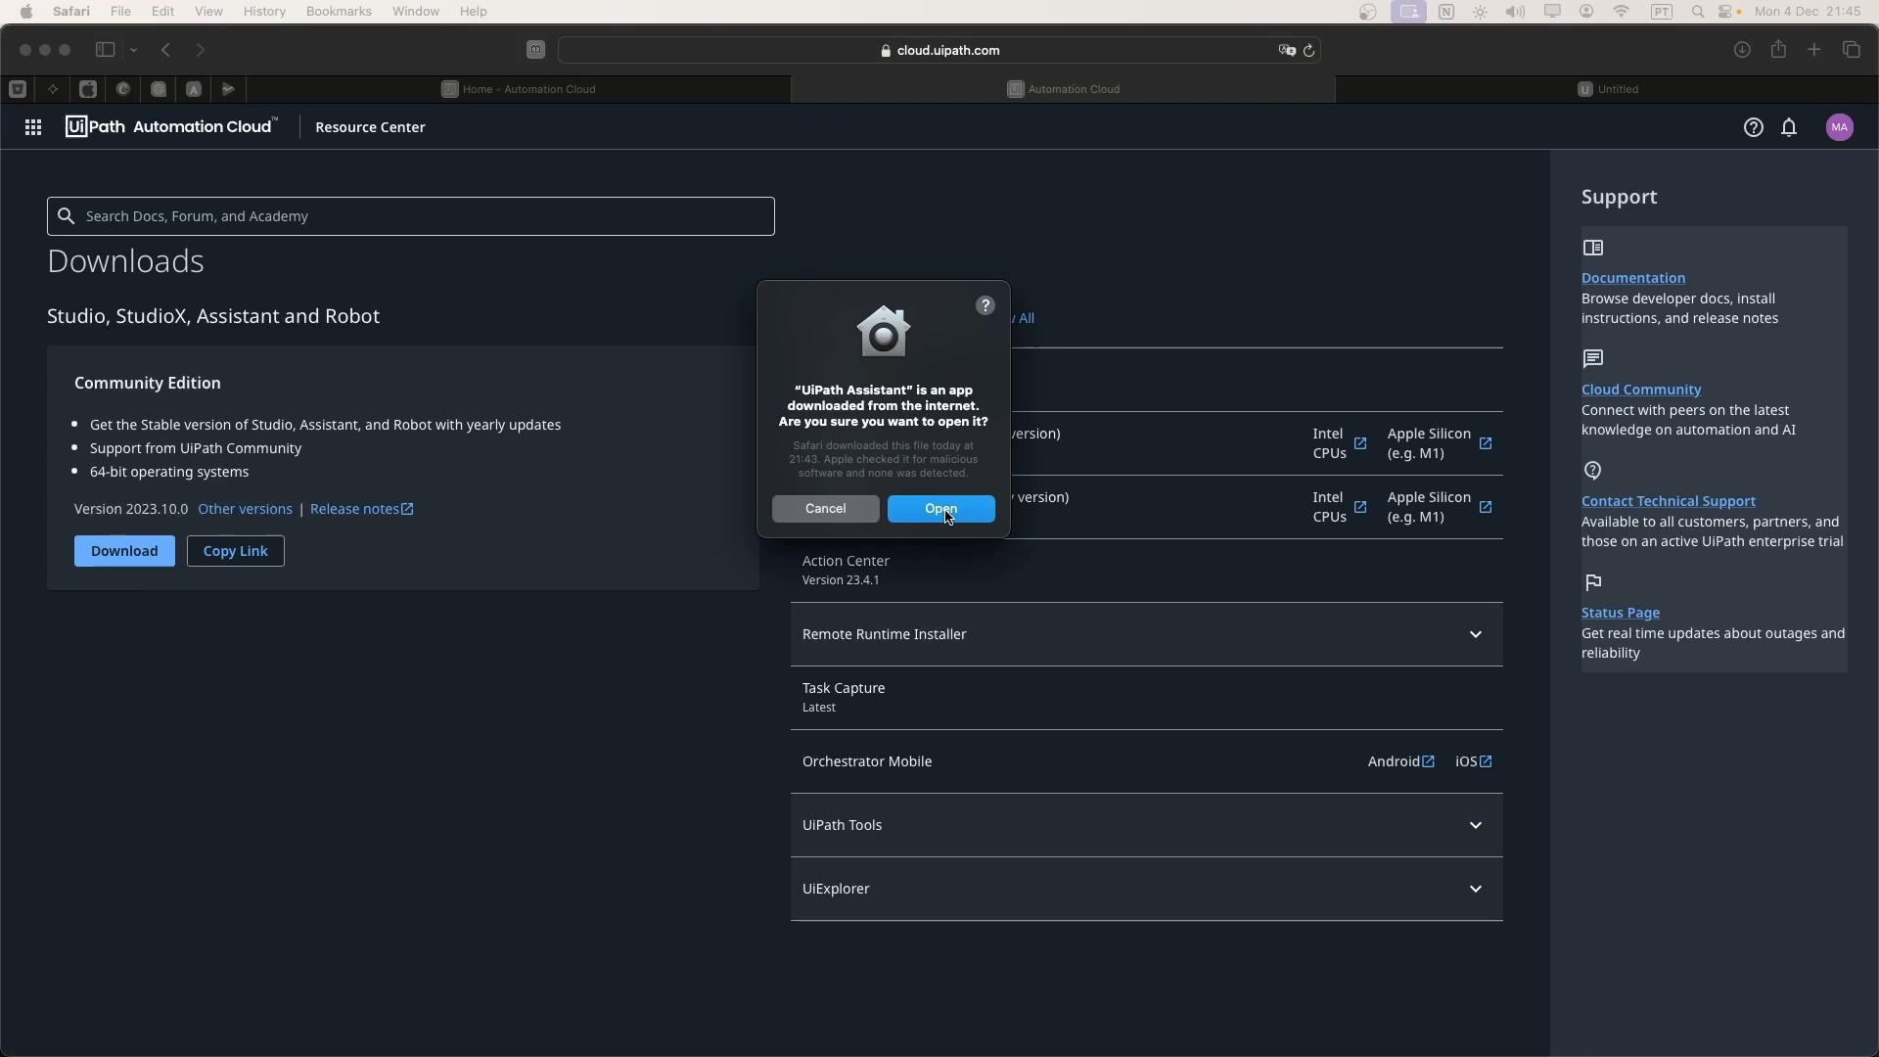
# - Confirm opening the downloaded app and allow Safari to open UiPath Assistant
pyautogui.click(941, 509)
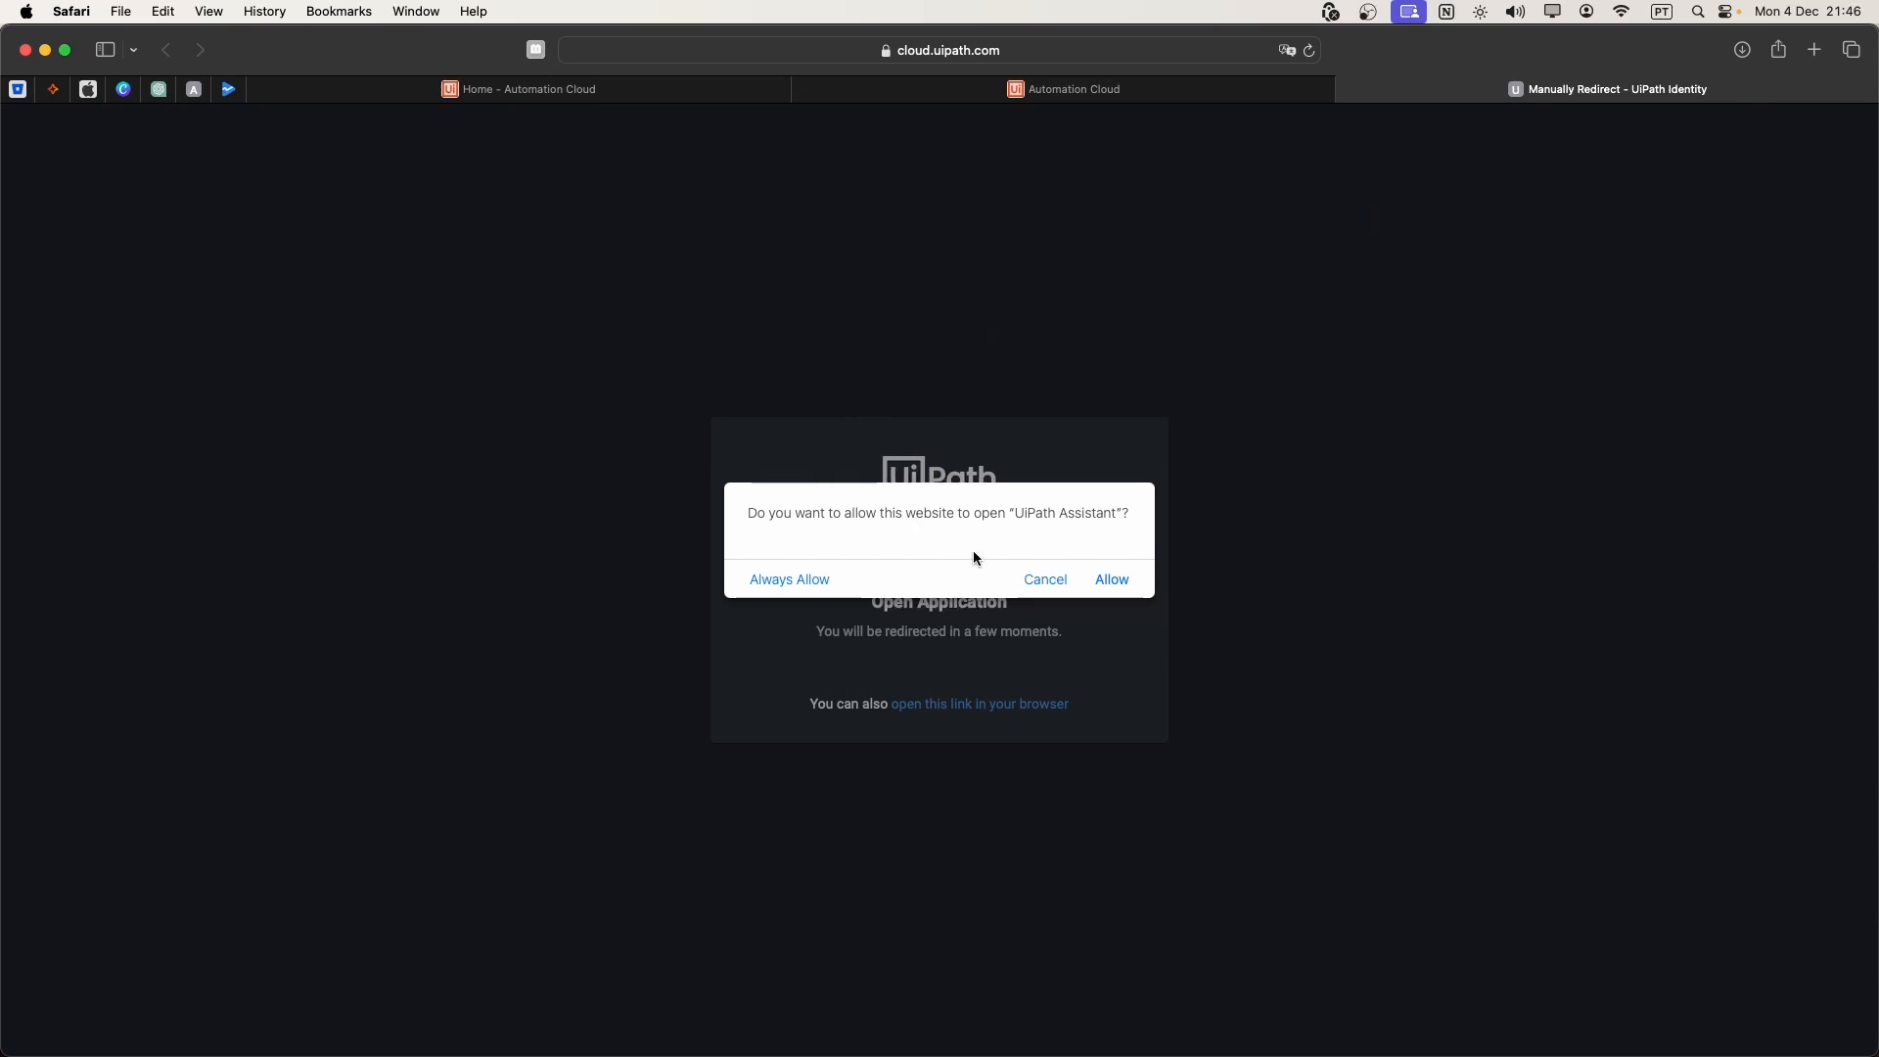
pyautogui.click(1112, 580)
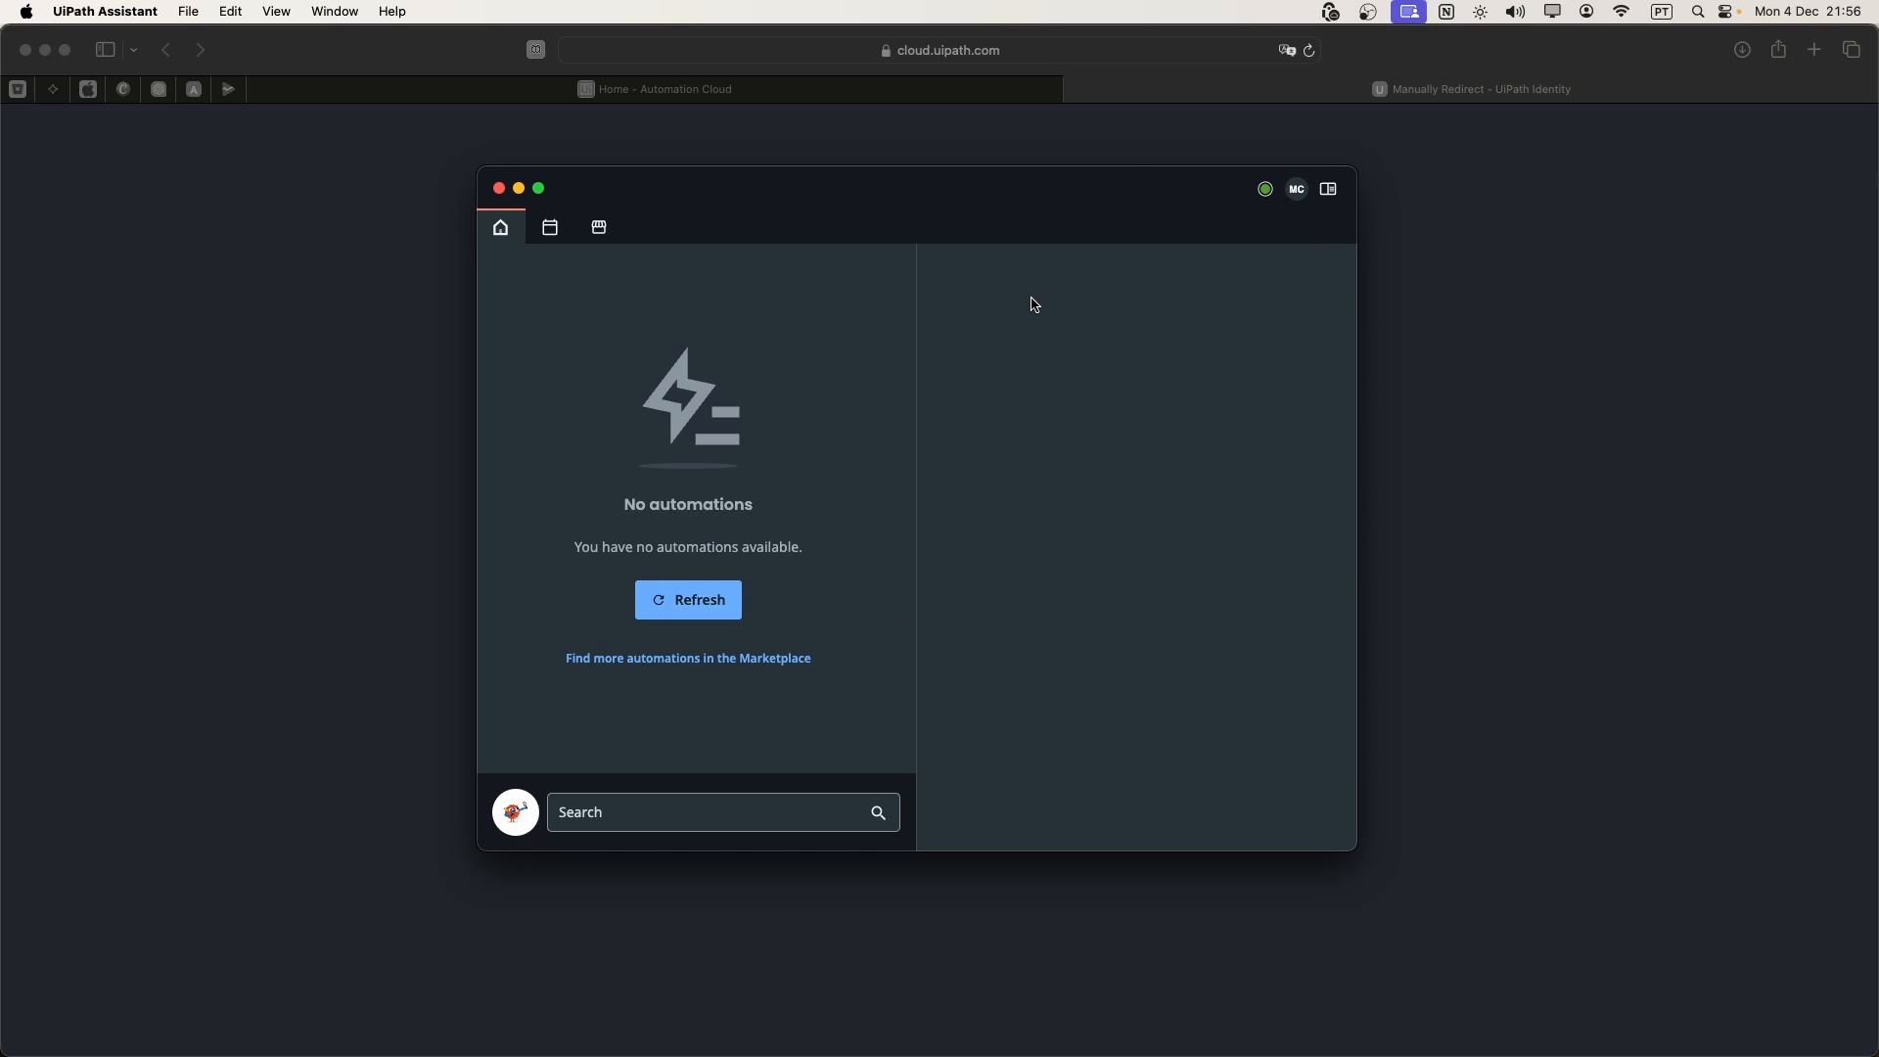
pyautogui.moveTo(1245, 194)
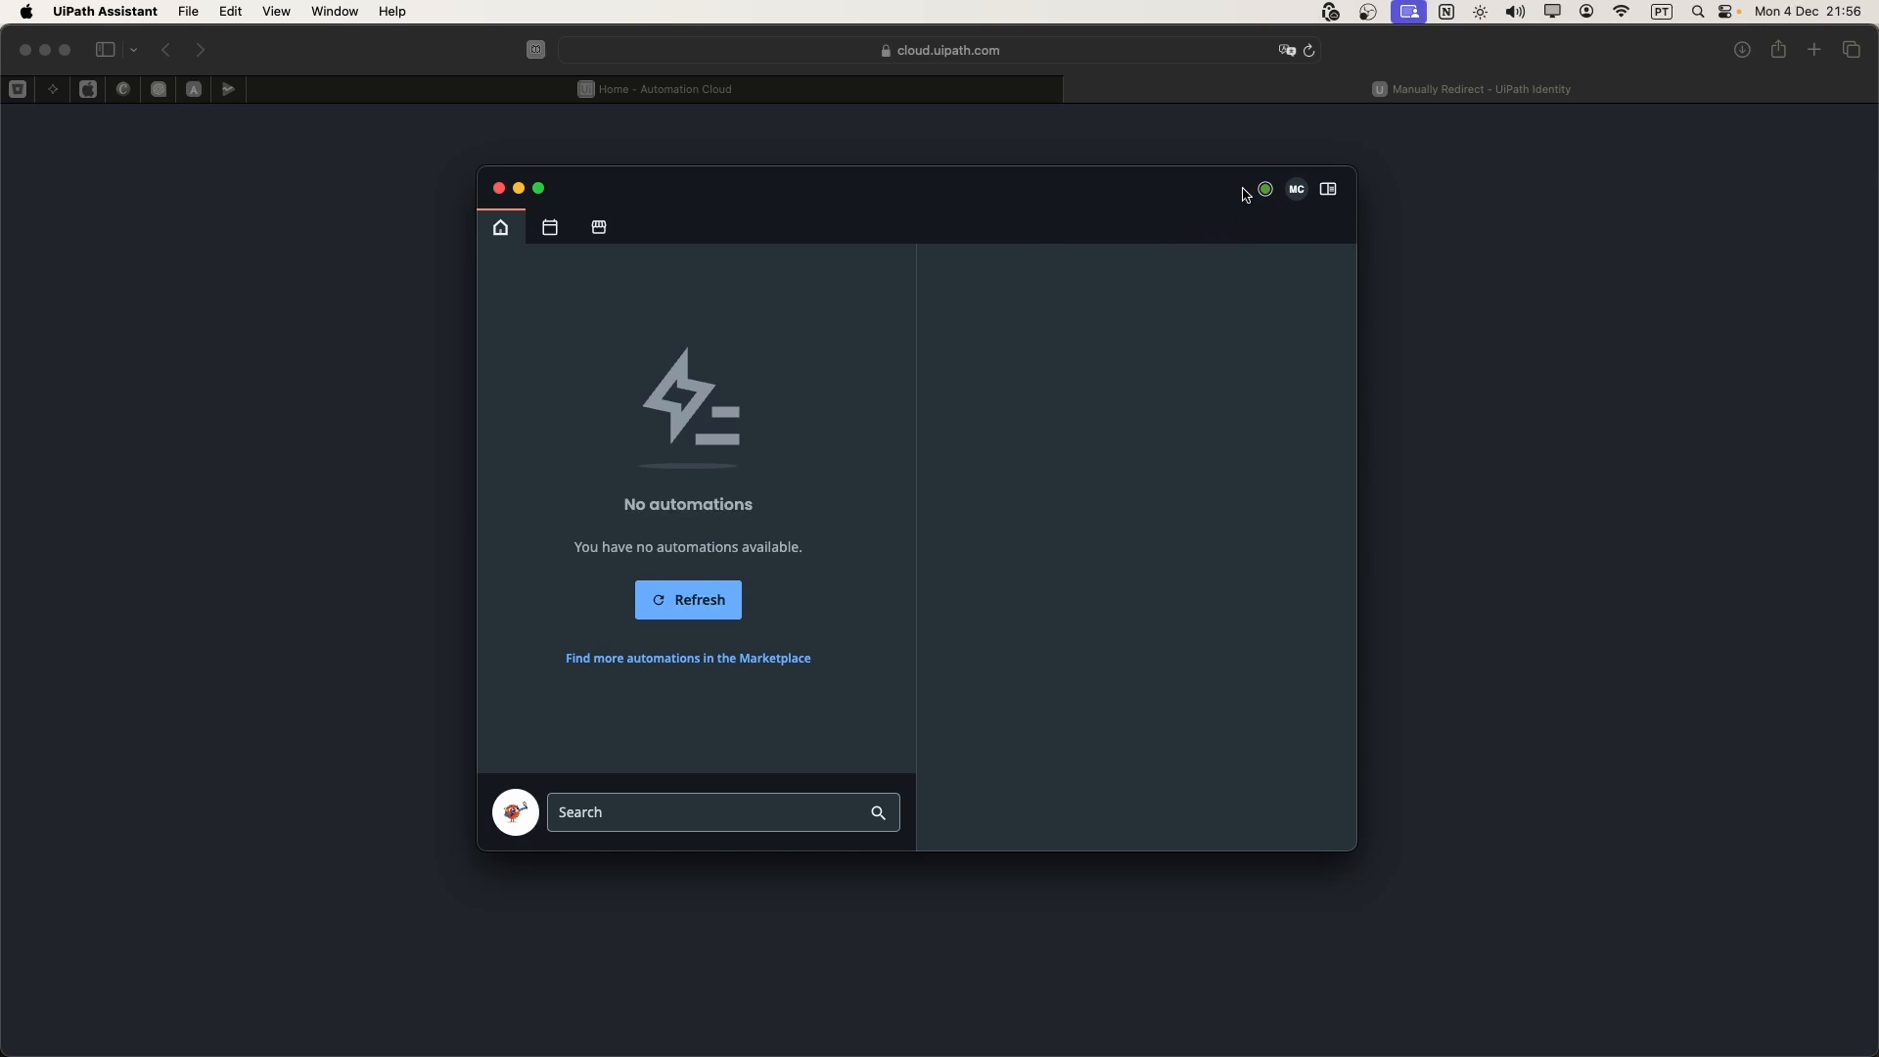
pyautogui.moveTo(1267, 190)
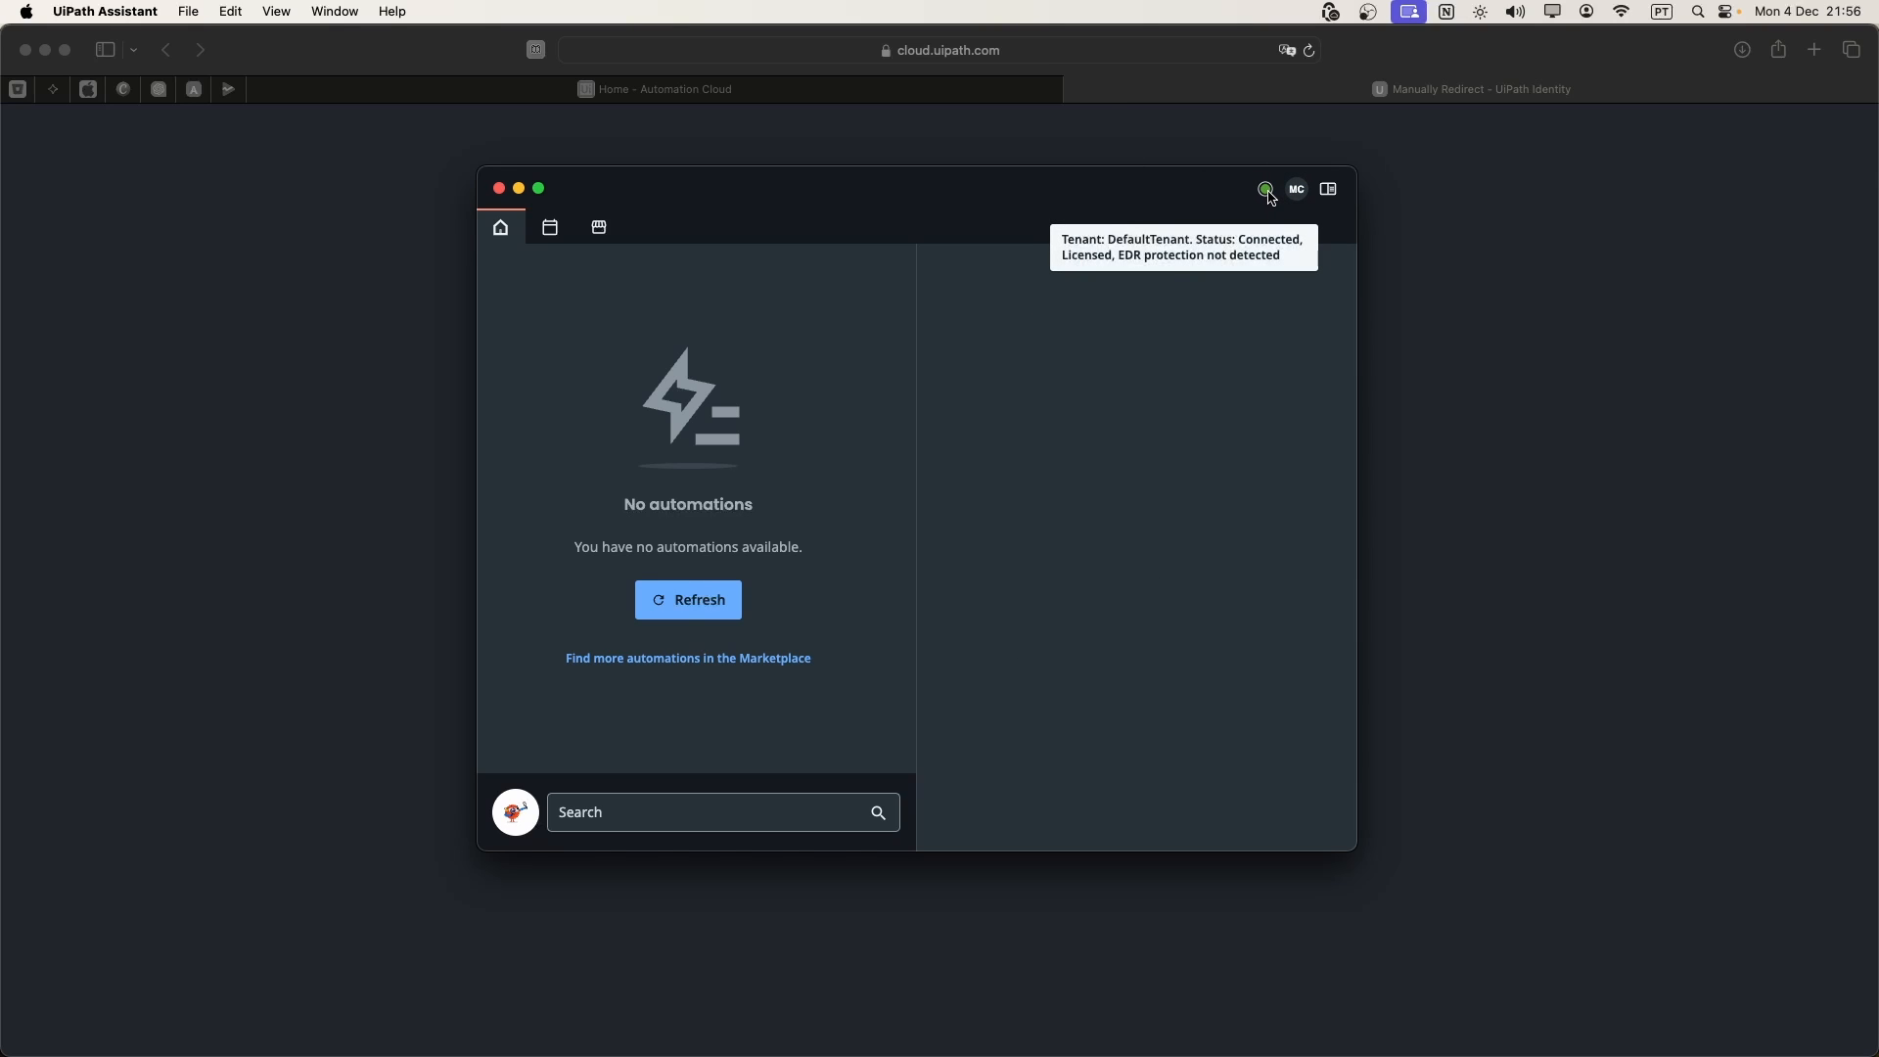
pyautogui.moveTo(1038, 429)
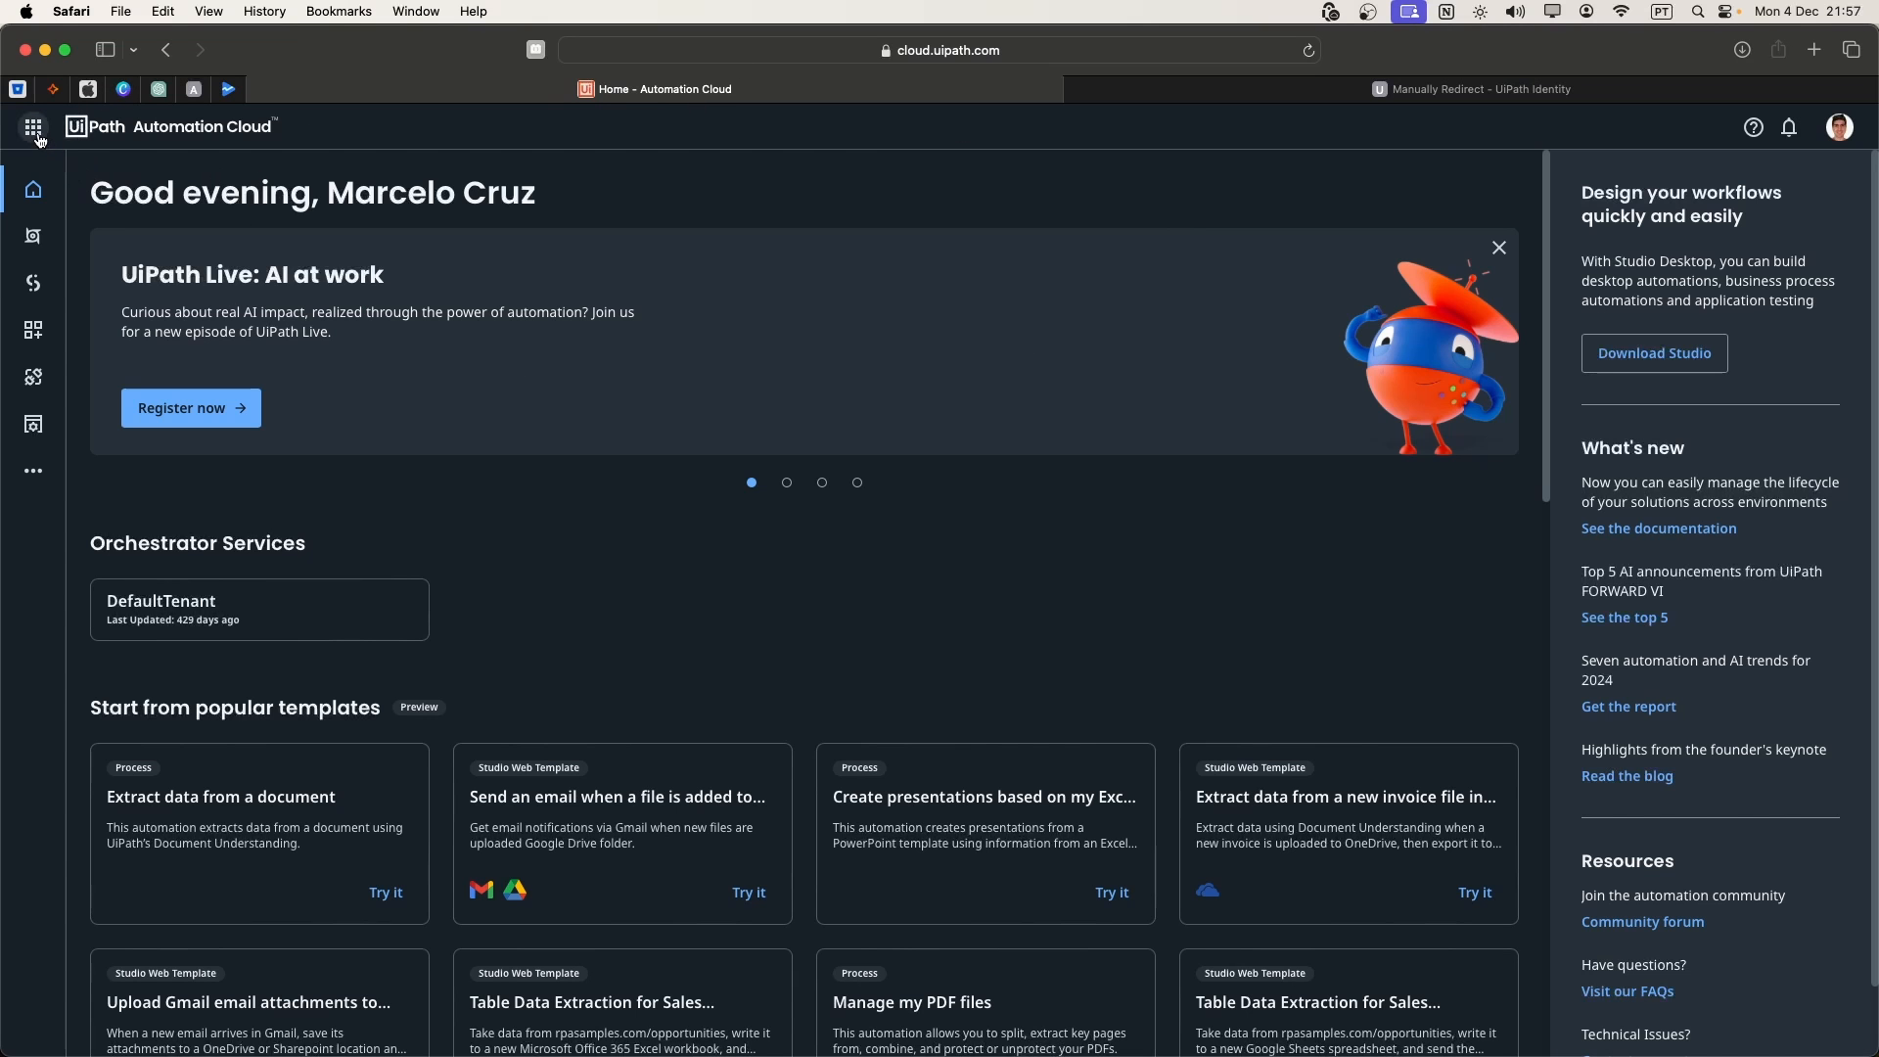
# - From Studio Web's project list, start a new project and name it Hello World
pyautogui.click(34, 127)
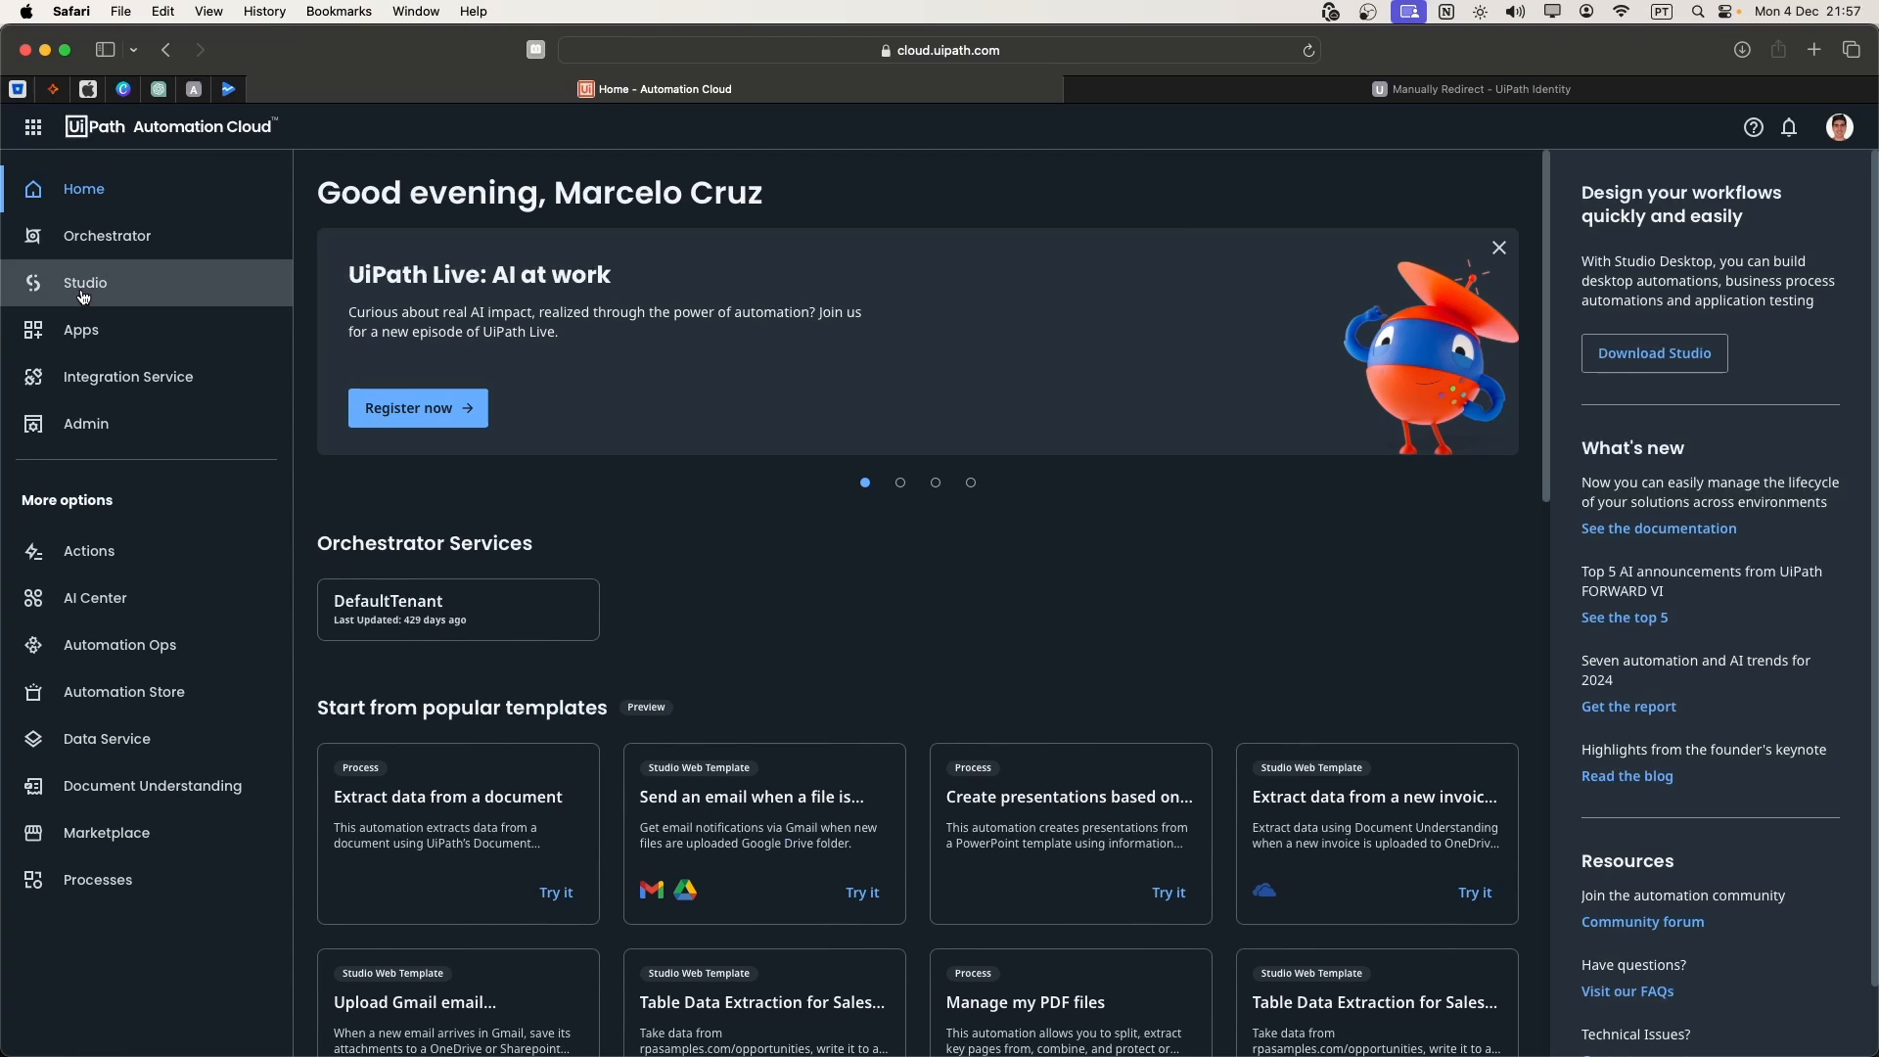
pyautogui.click(84, 282)
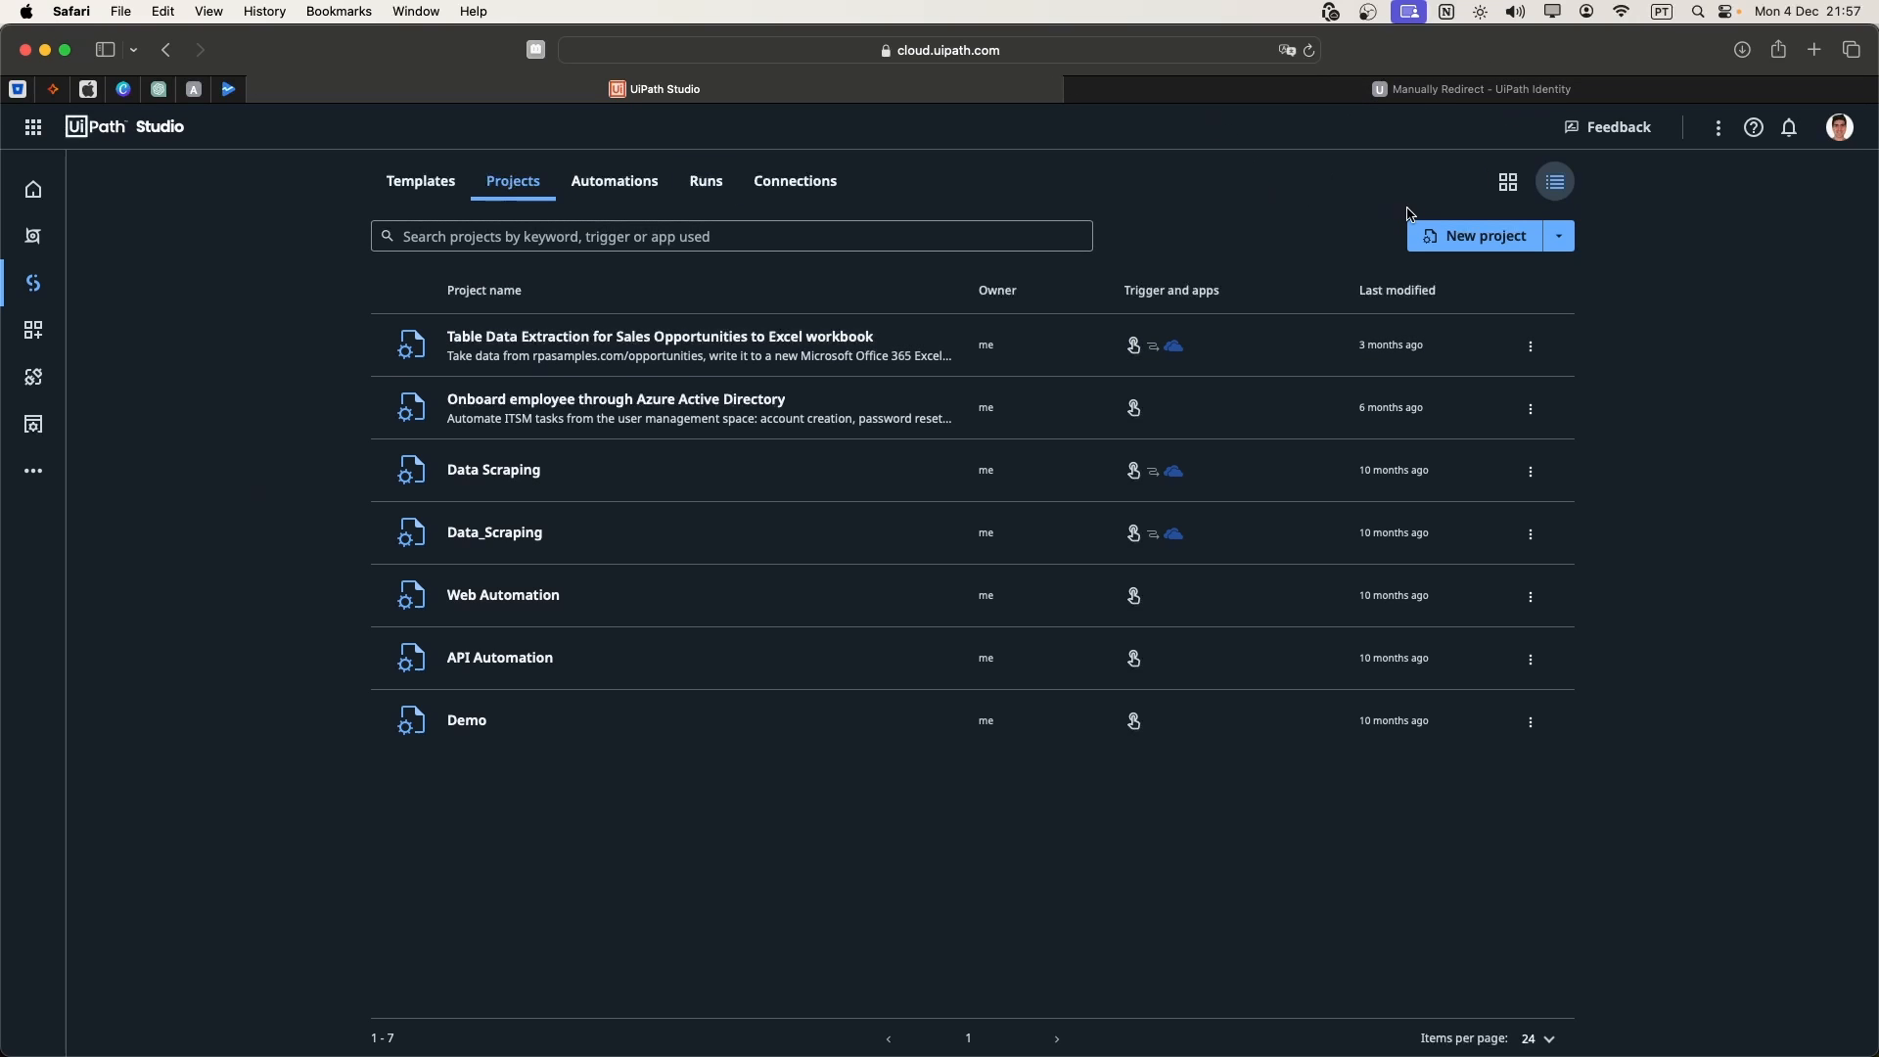
pyautogui.click(1482, 237)
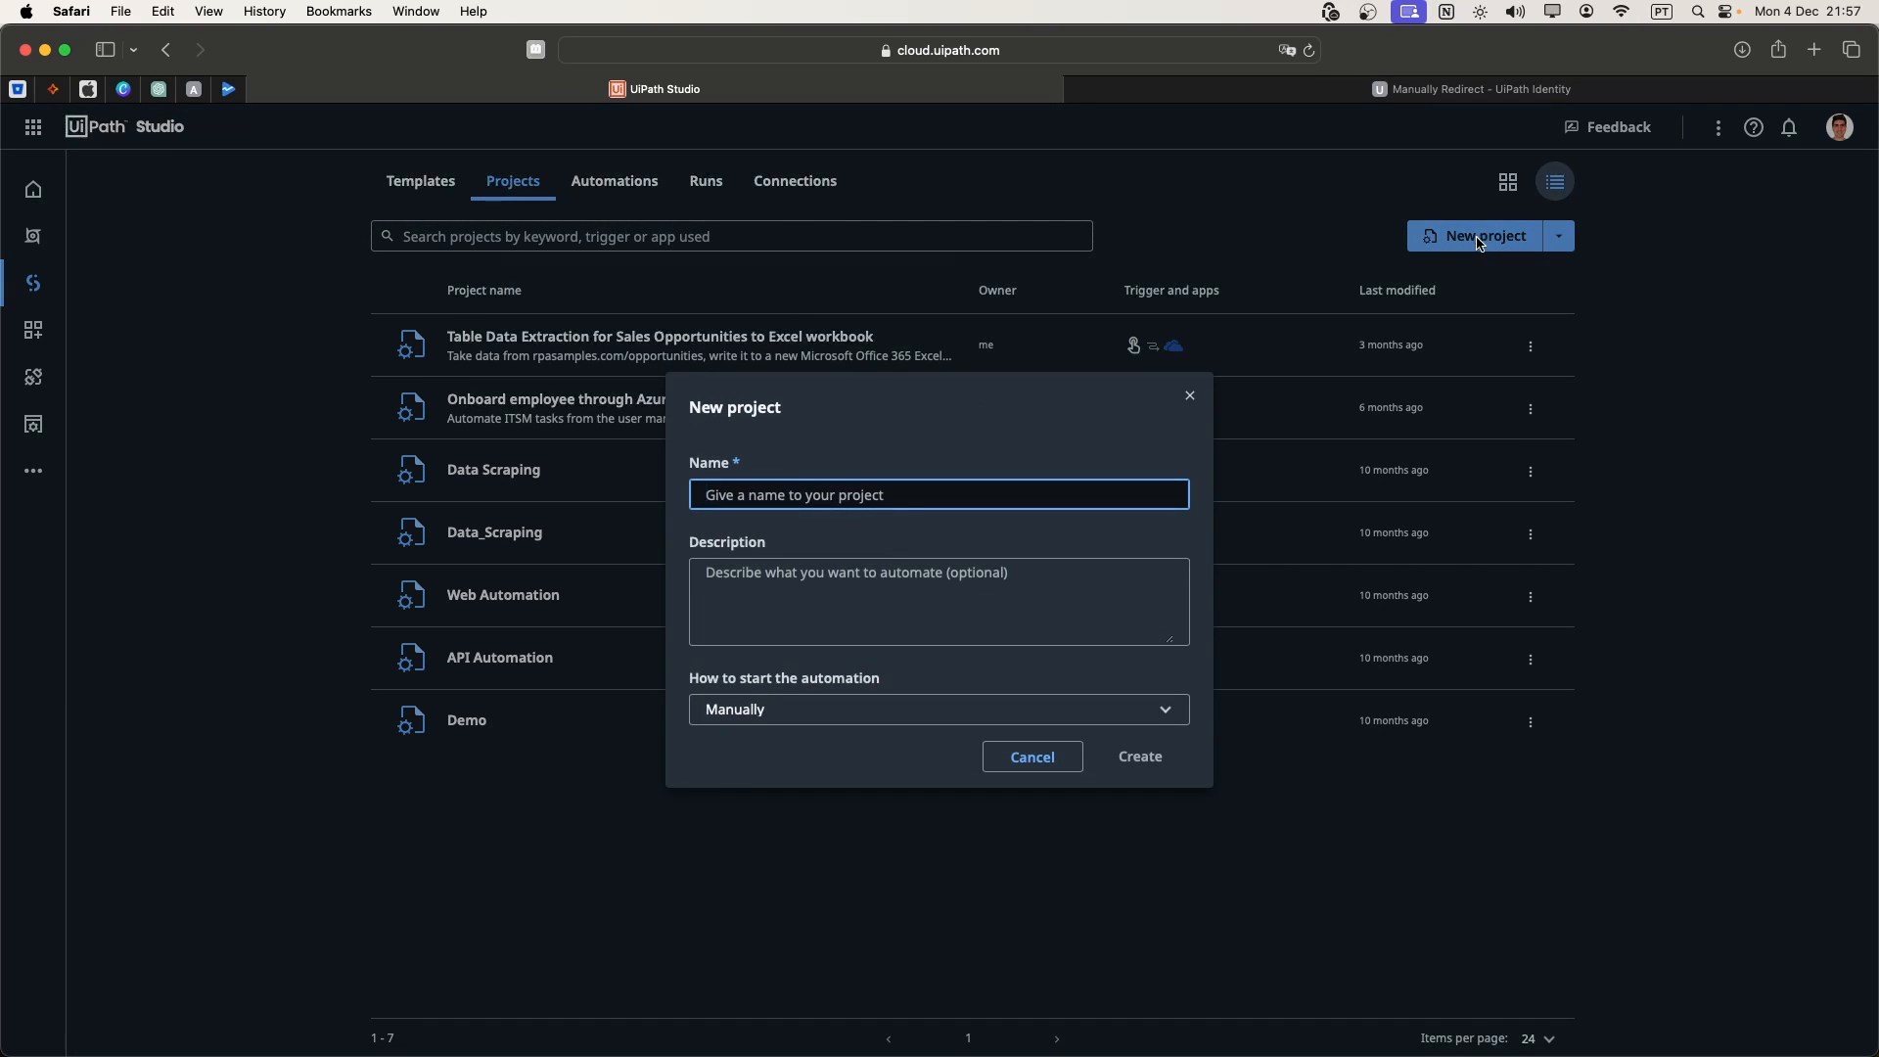
pyautogui.write('H')
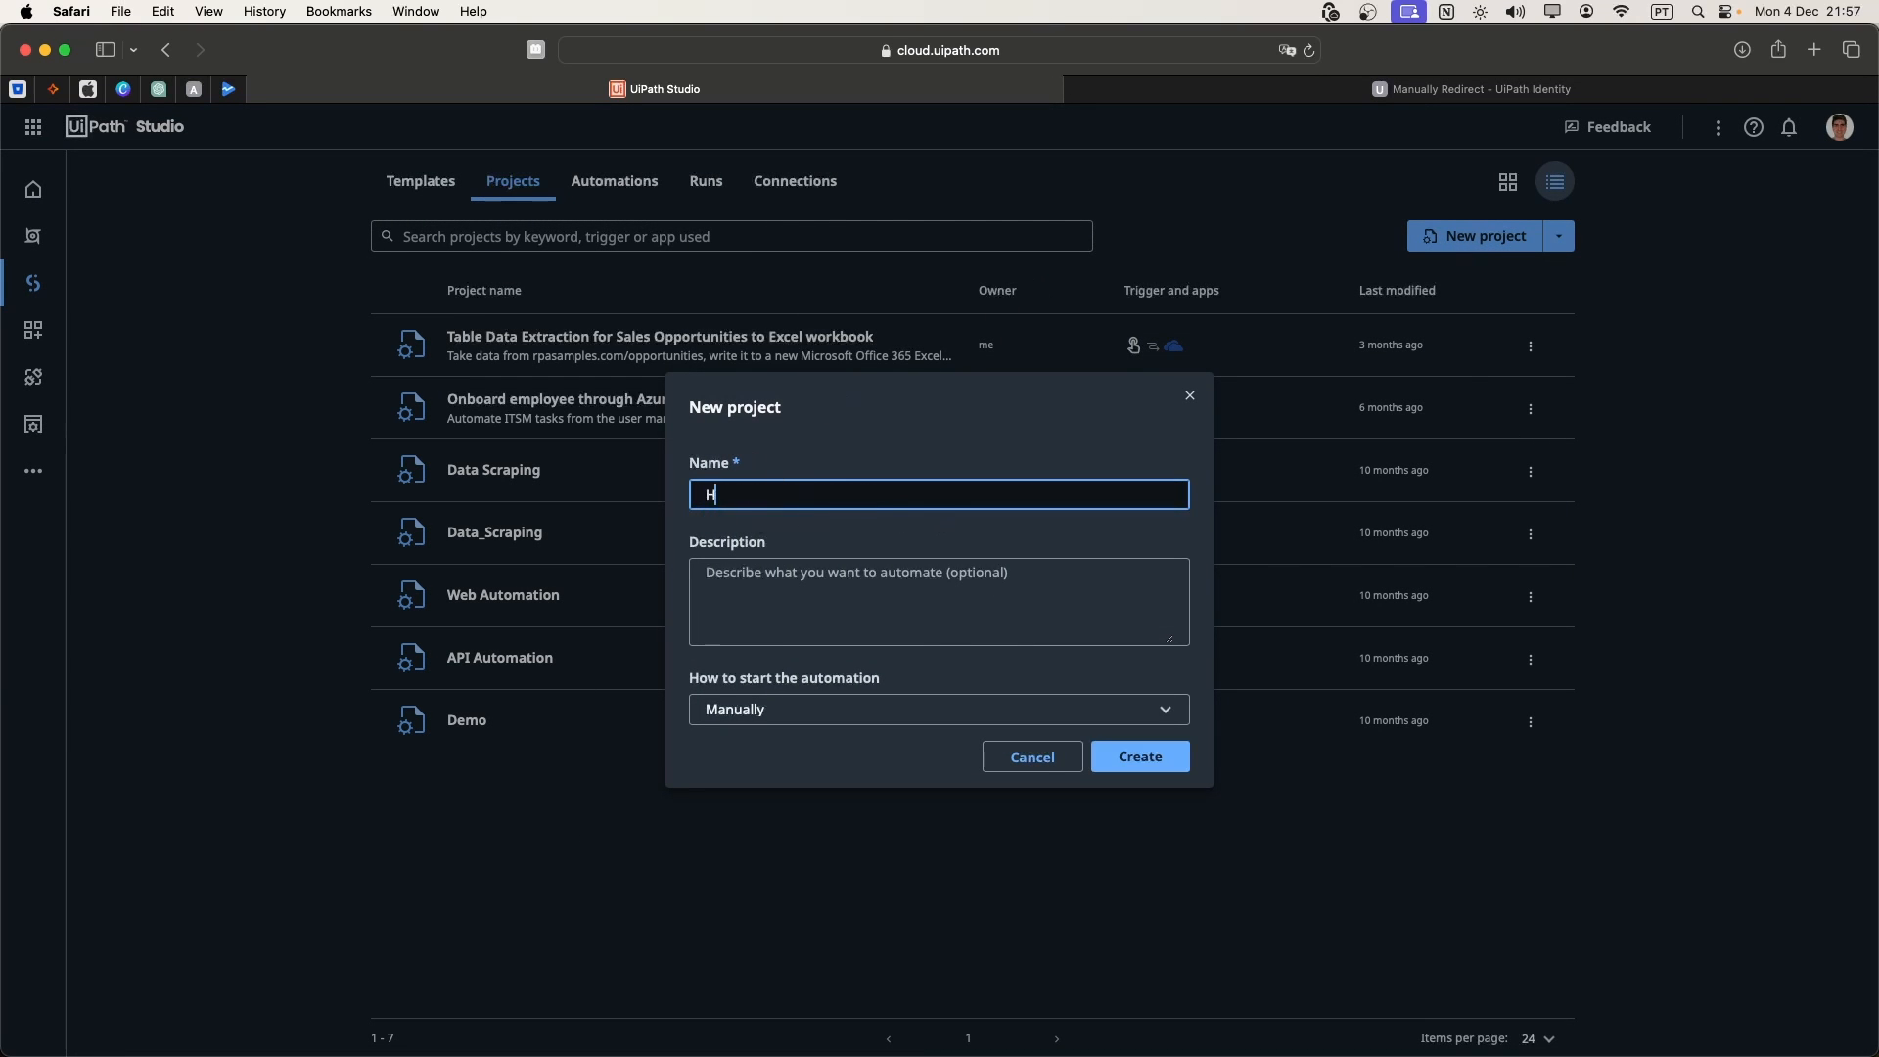
pyautogui.write('ello W')
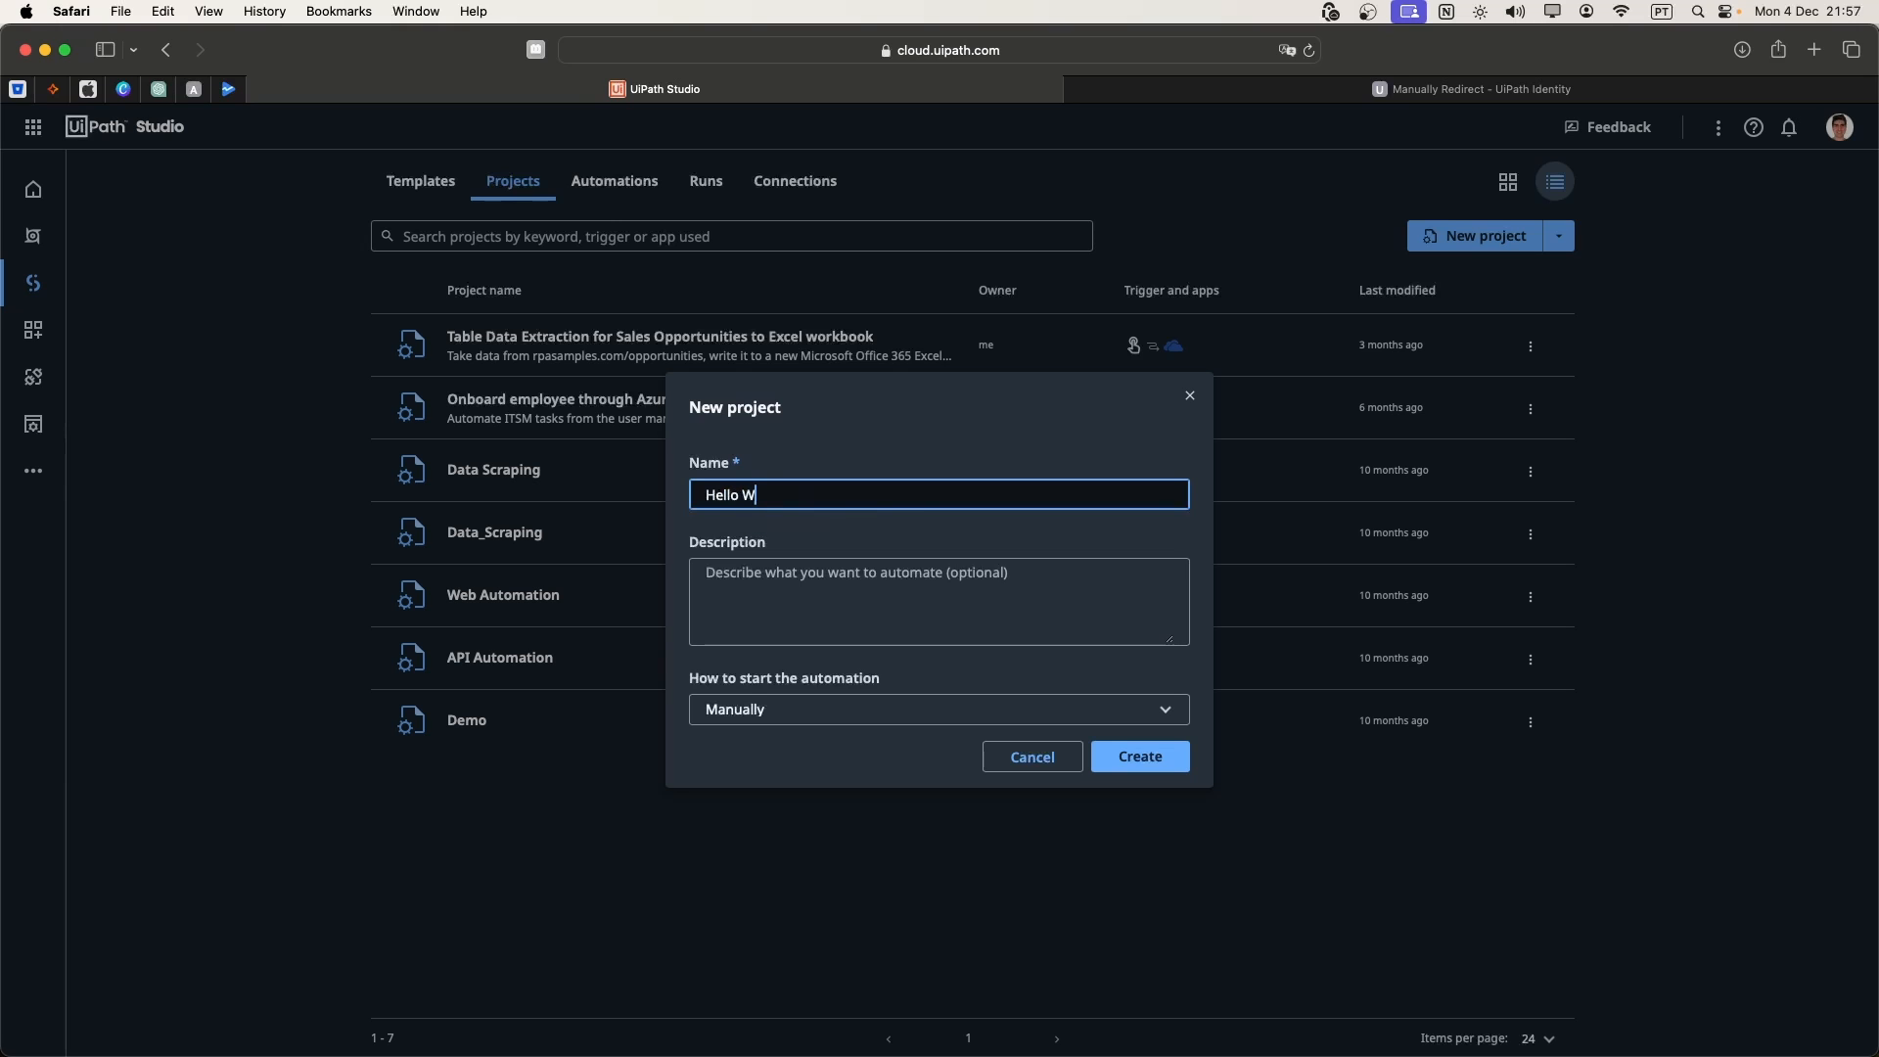
# - Finish creating the project and add a Log Message activity after the Manual Trigger
pyautogui.write('orld')
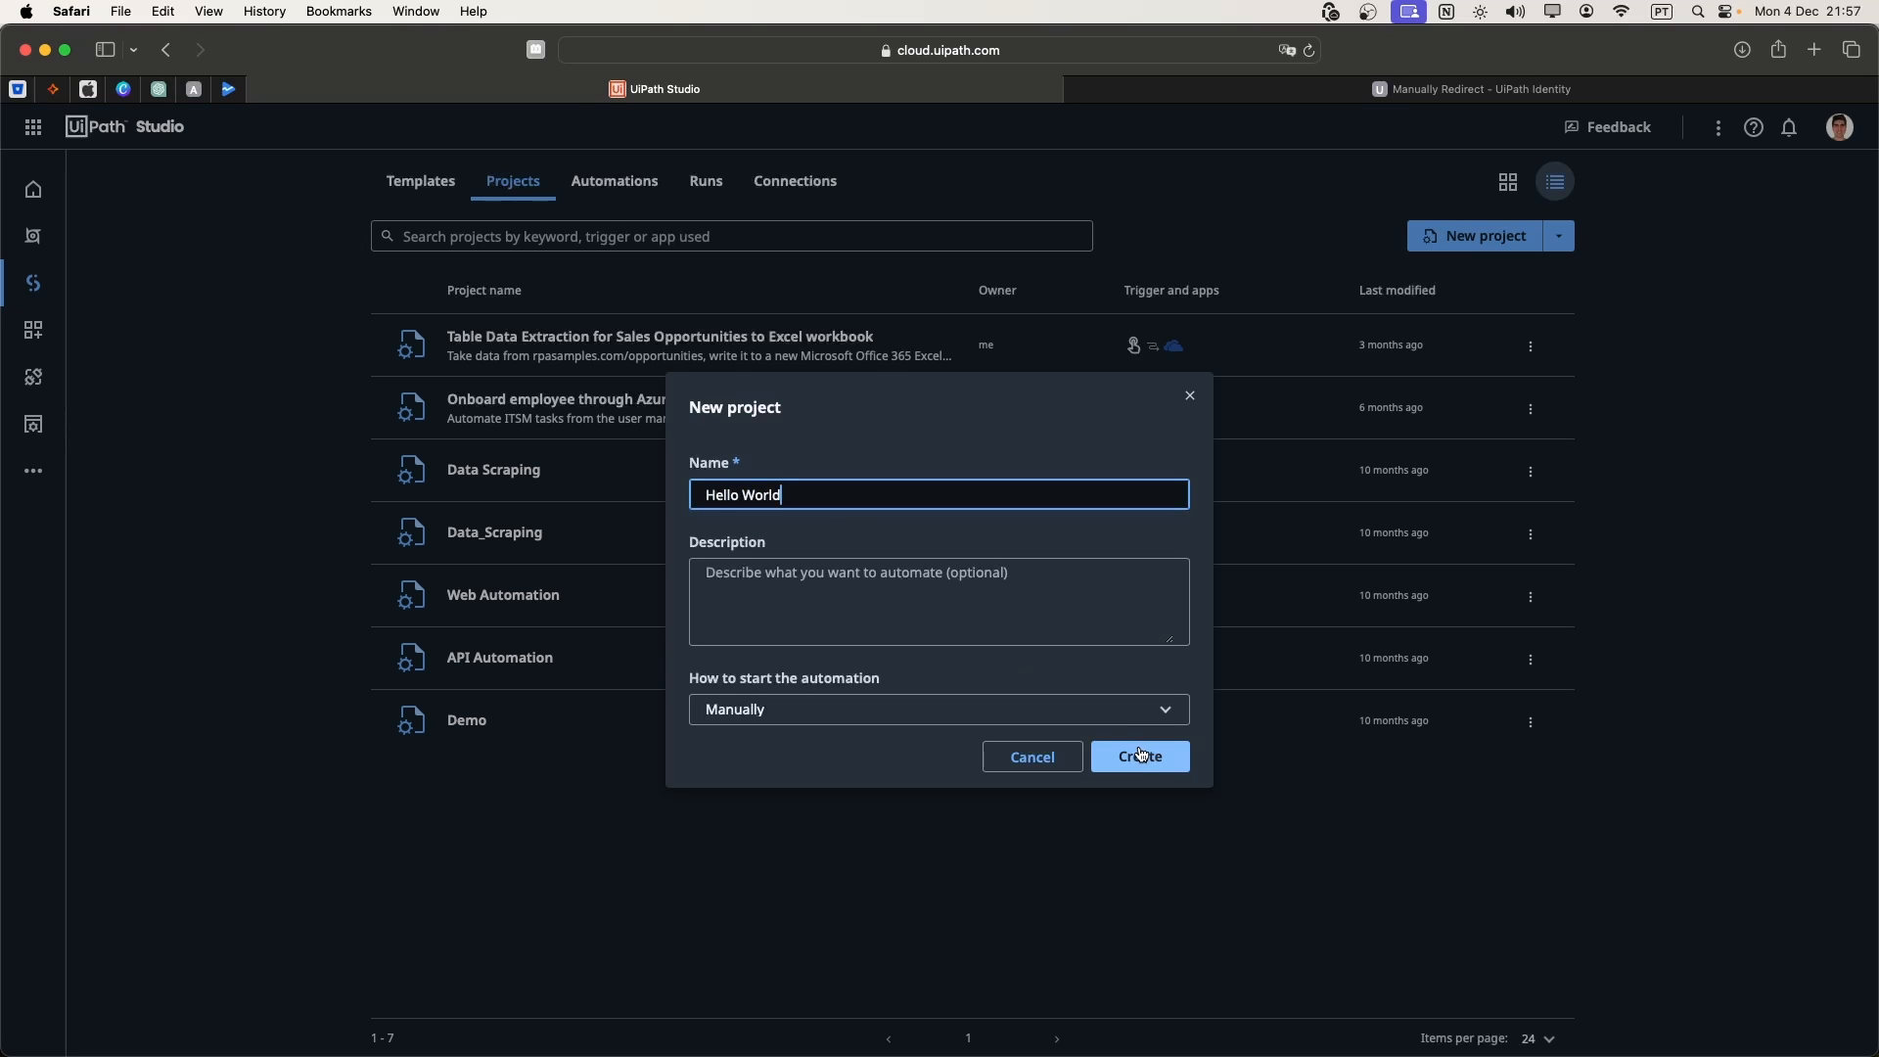
pyautogui.click(1137, 756)
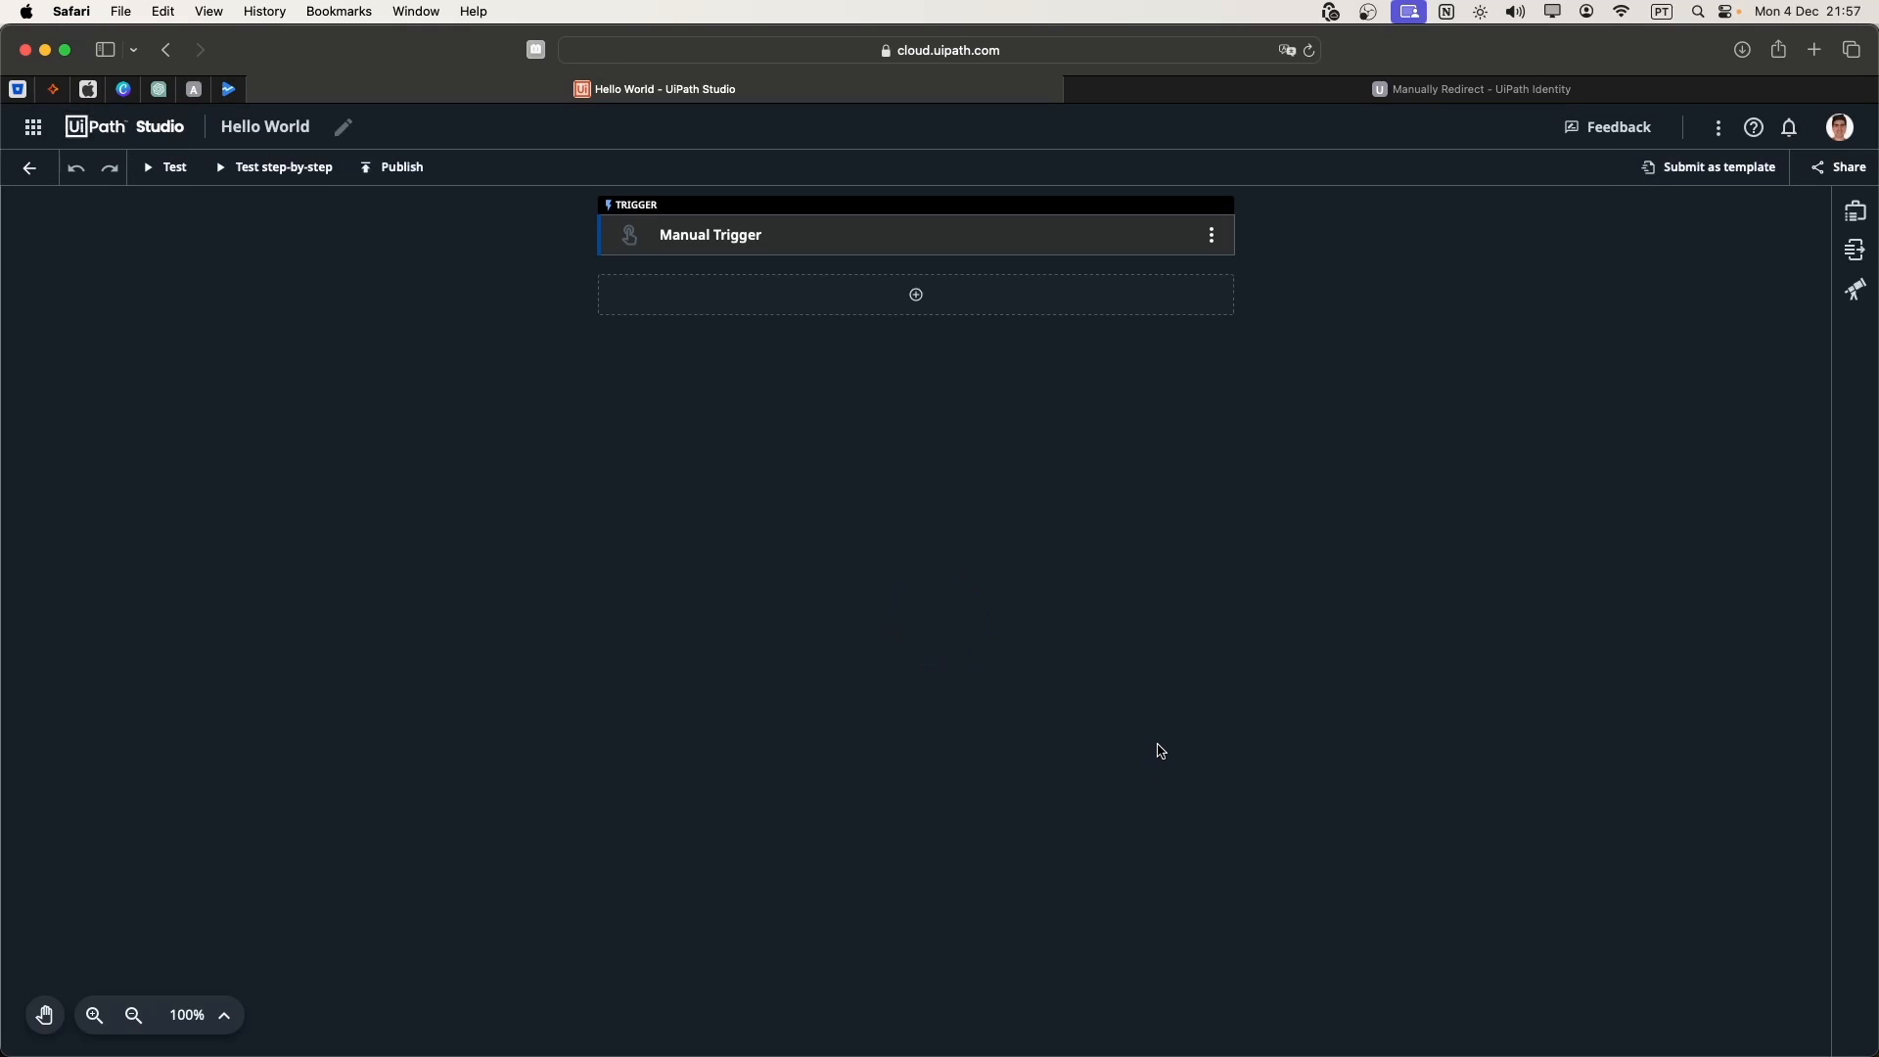
pyautogui.click(914, 294)
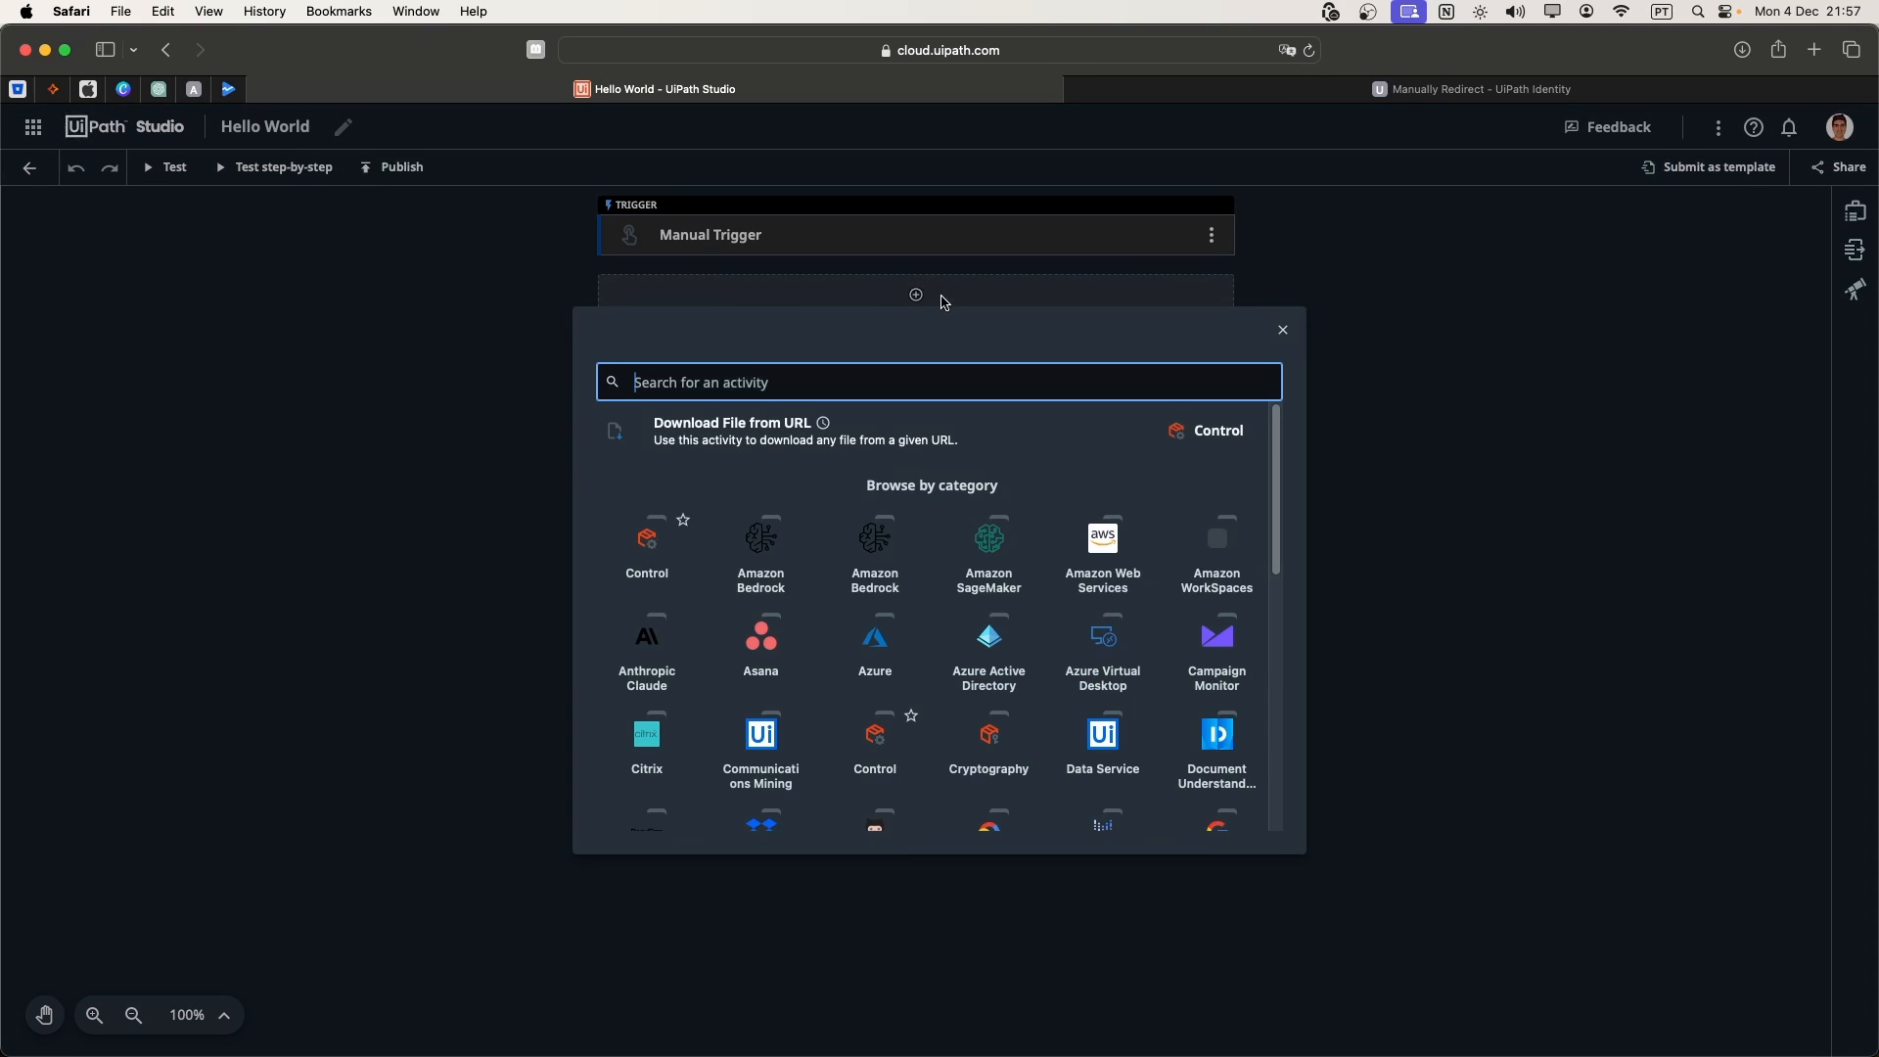
pyautogui.write('log mess')
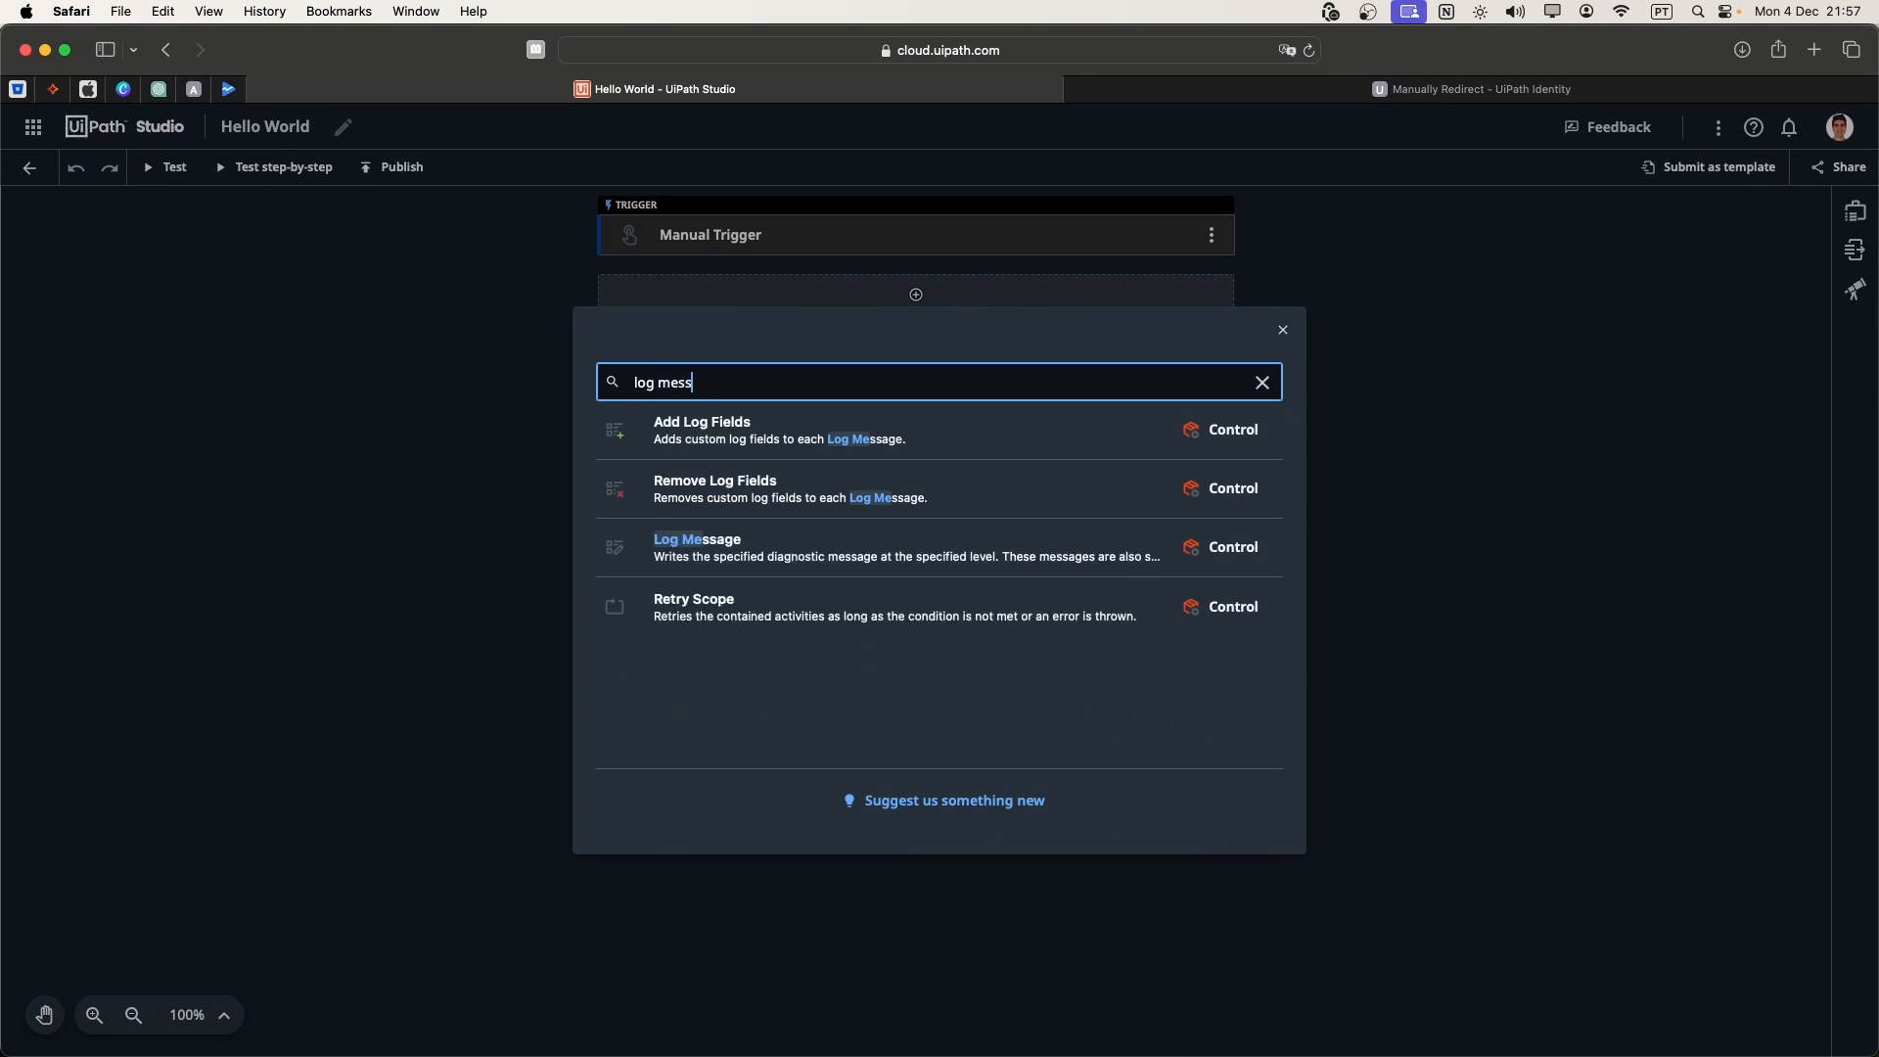
pyautogui.click(695, 546)
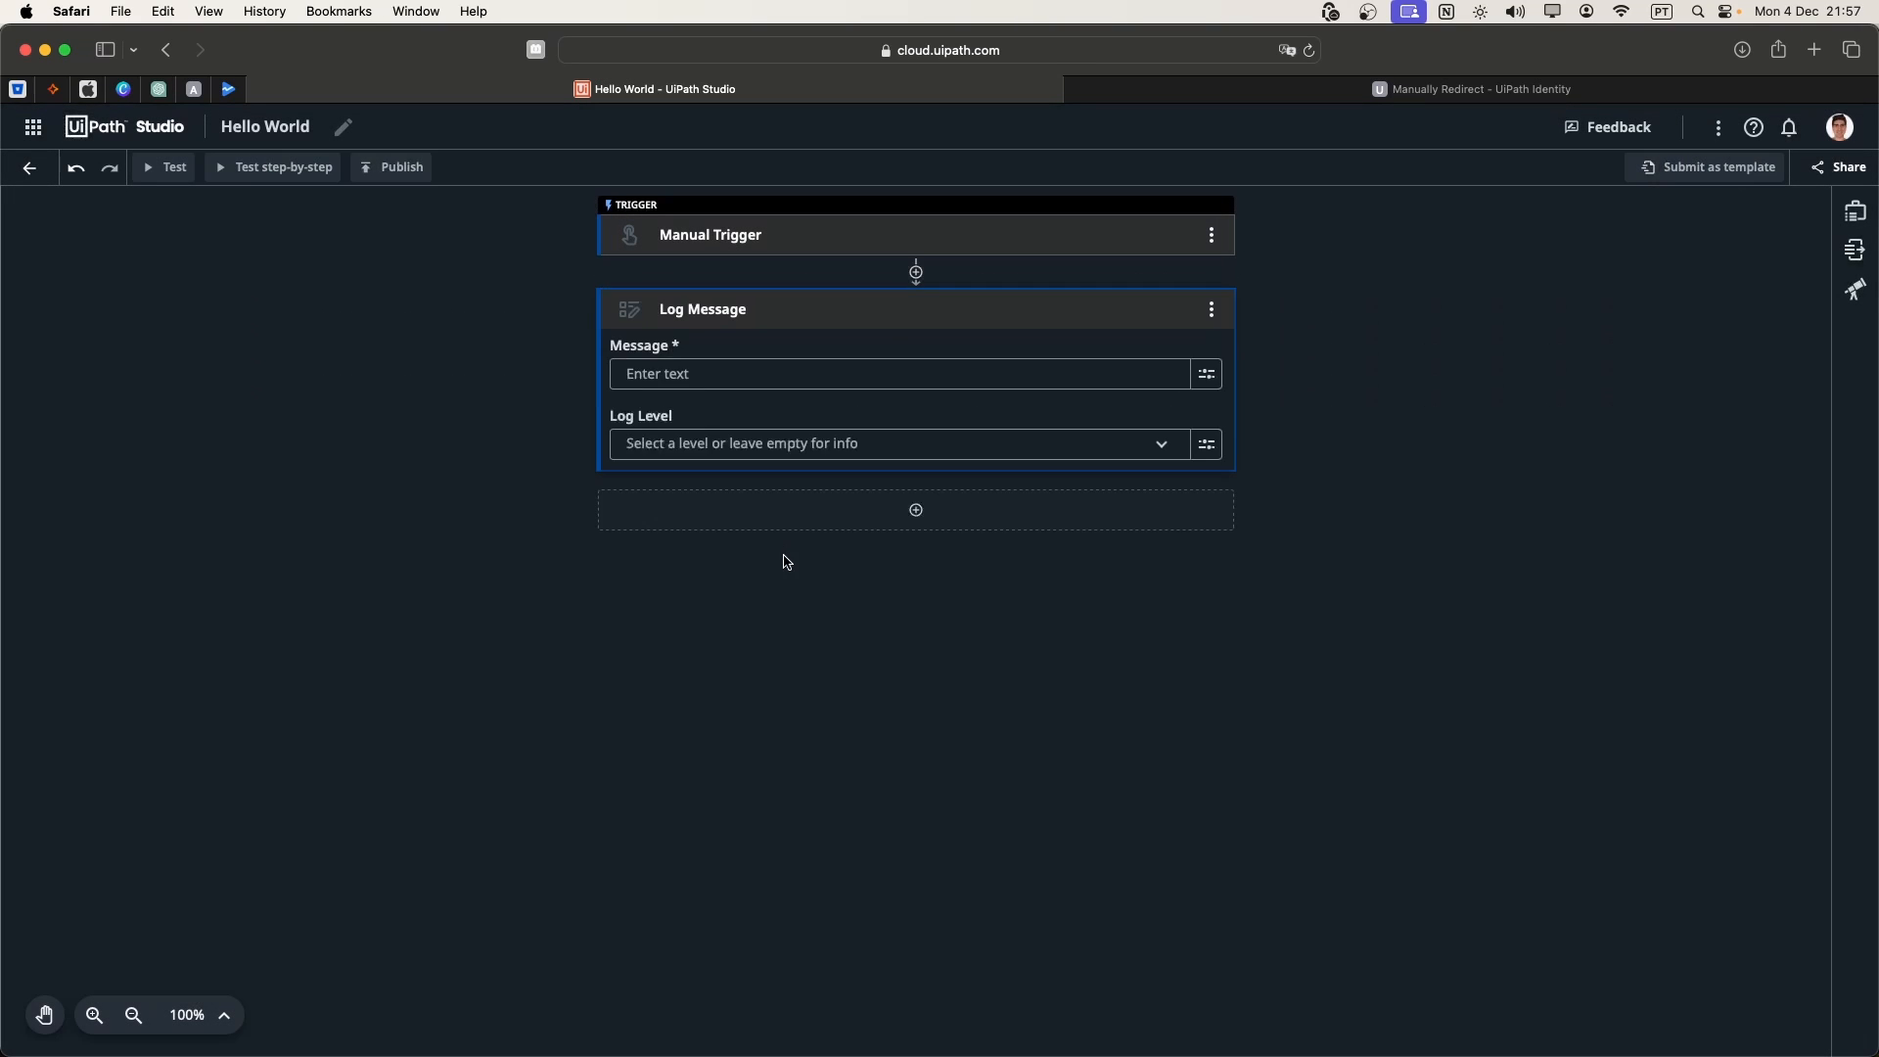
# - Set the Log Message to 'Hello World!' with Log Level Info
pyautogui.click(896, 372)
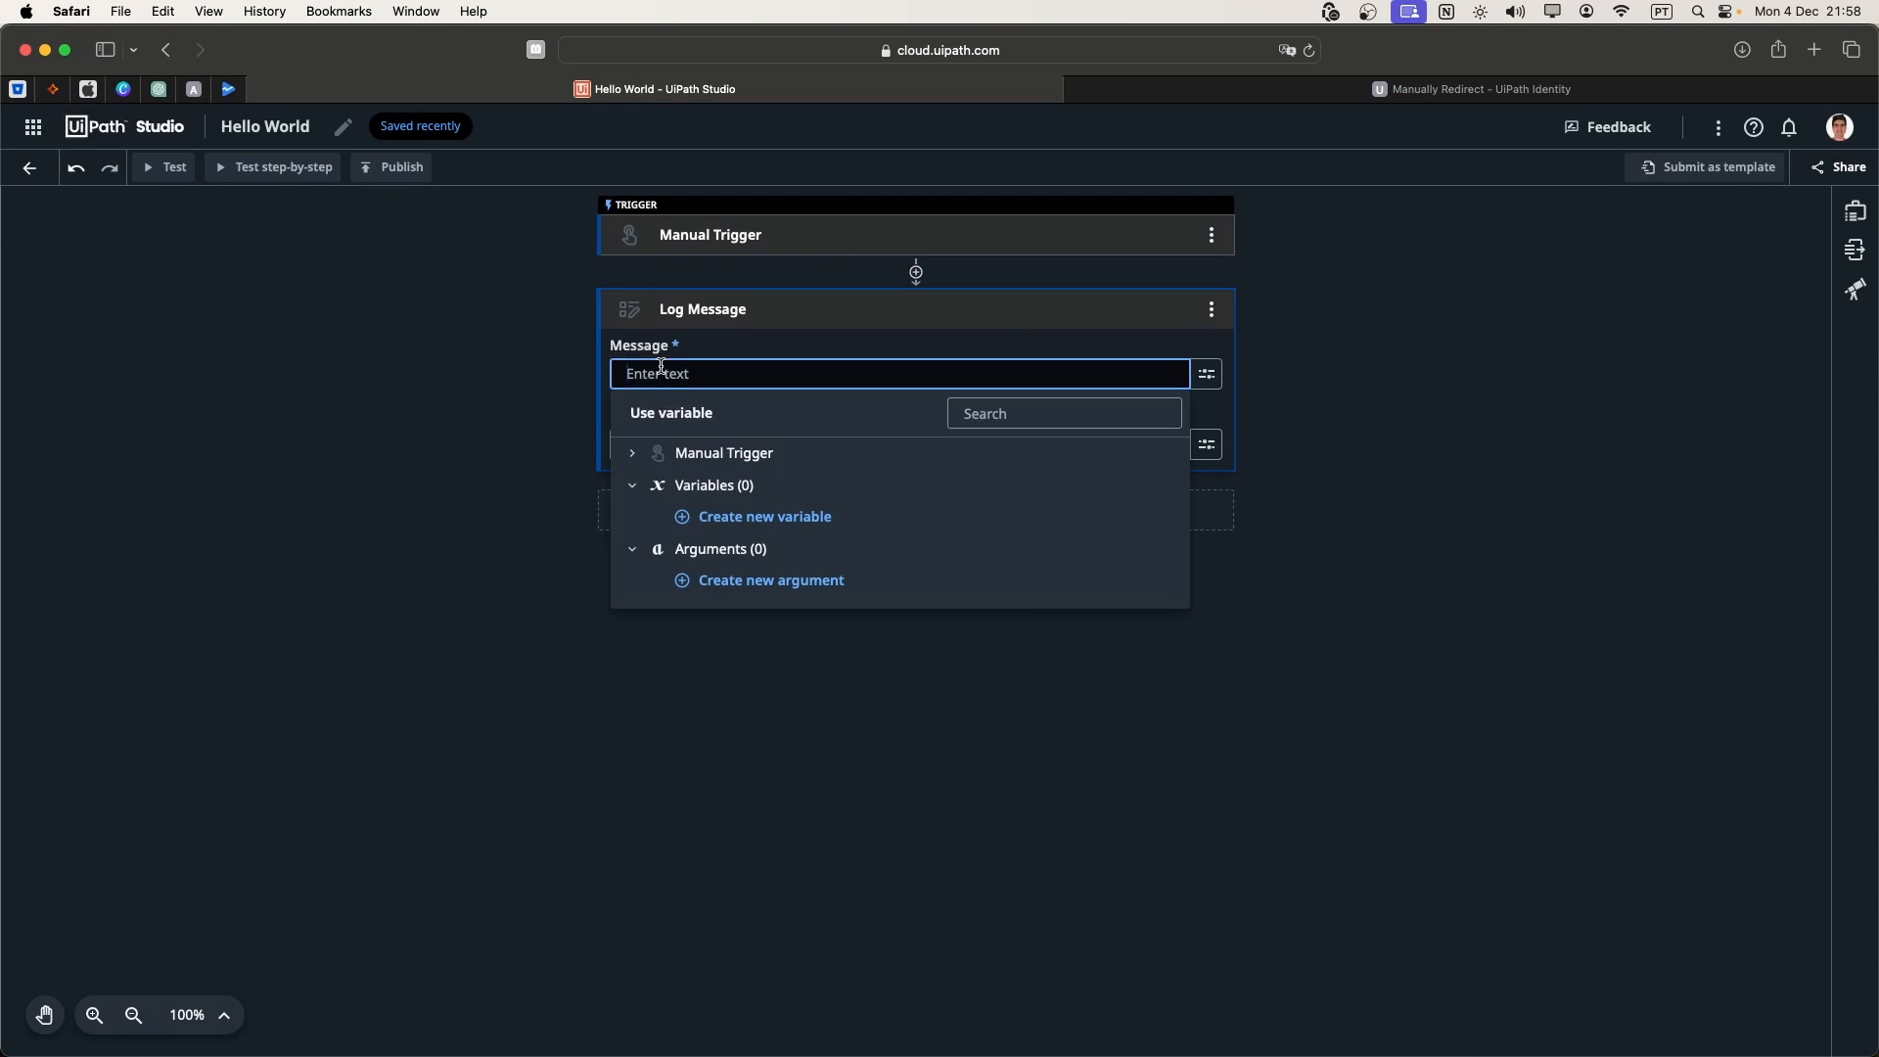
pyautogui.write('Hello Wor')
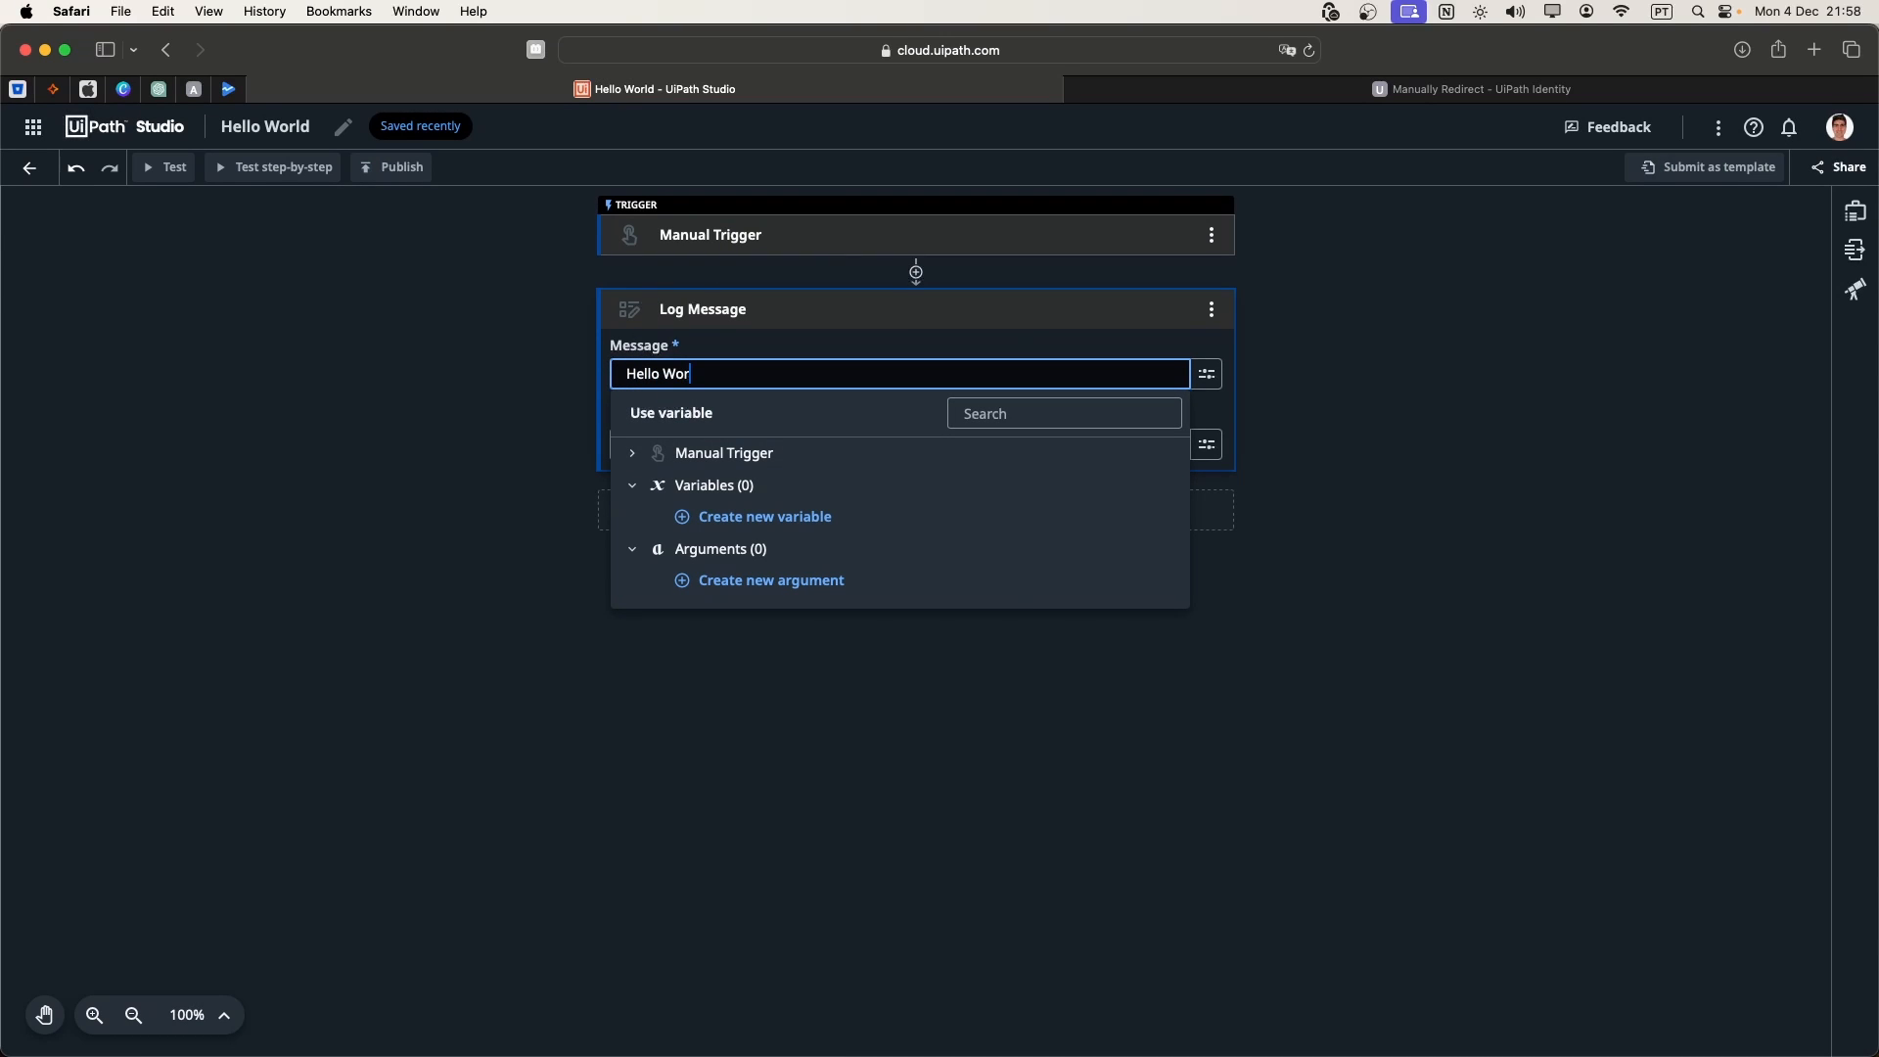
pyautogui.write('ld!')
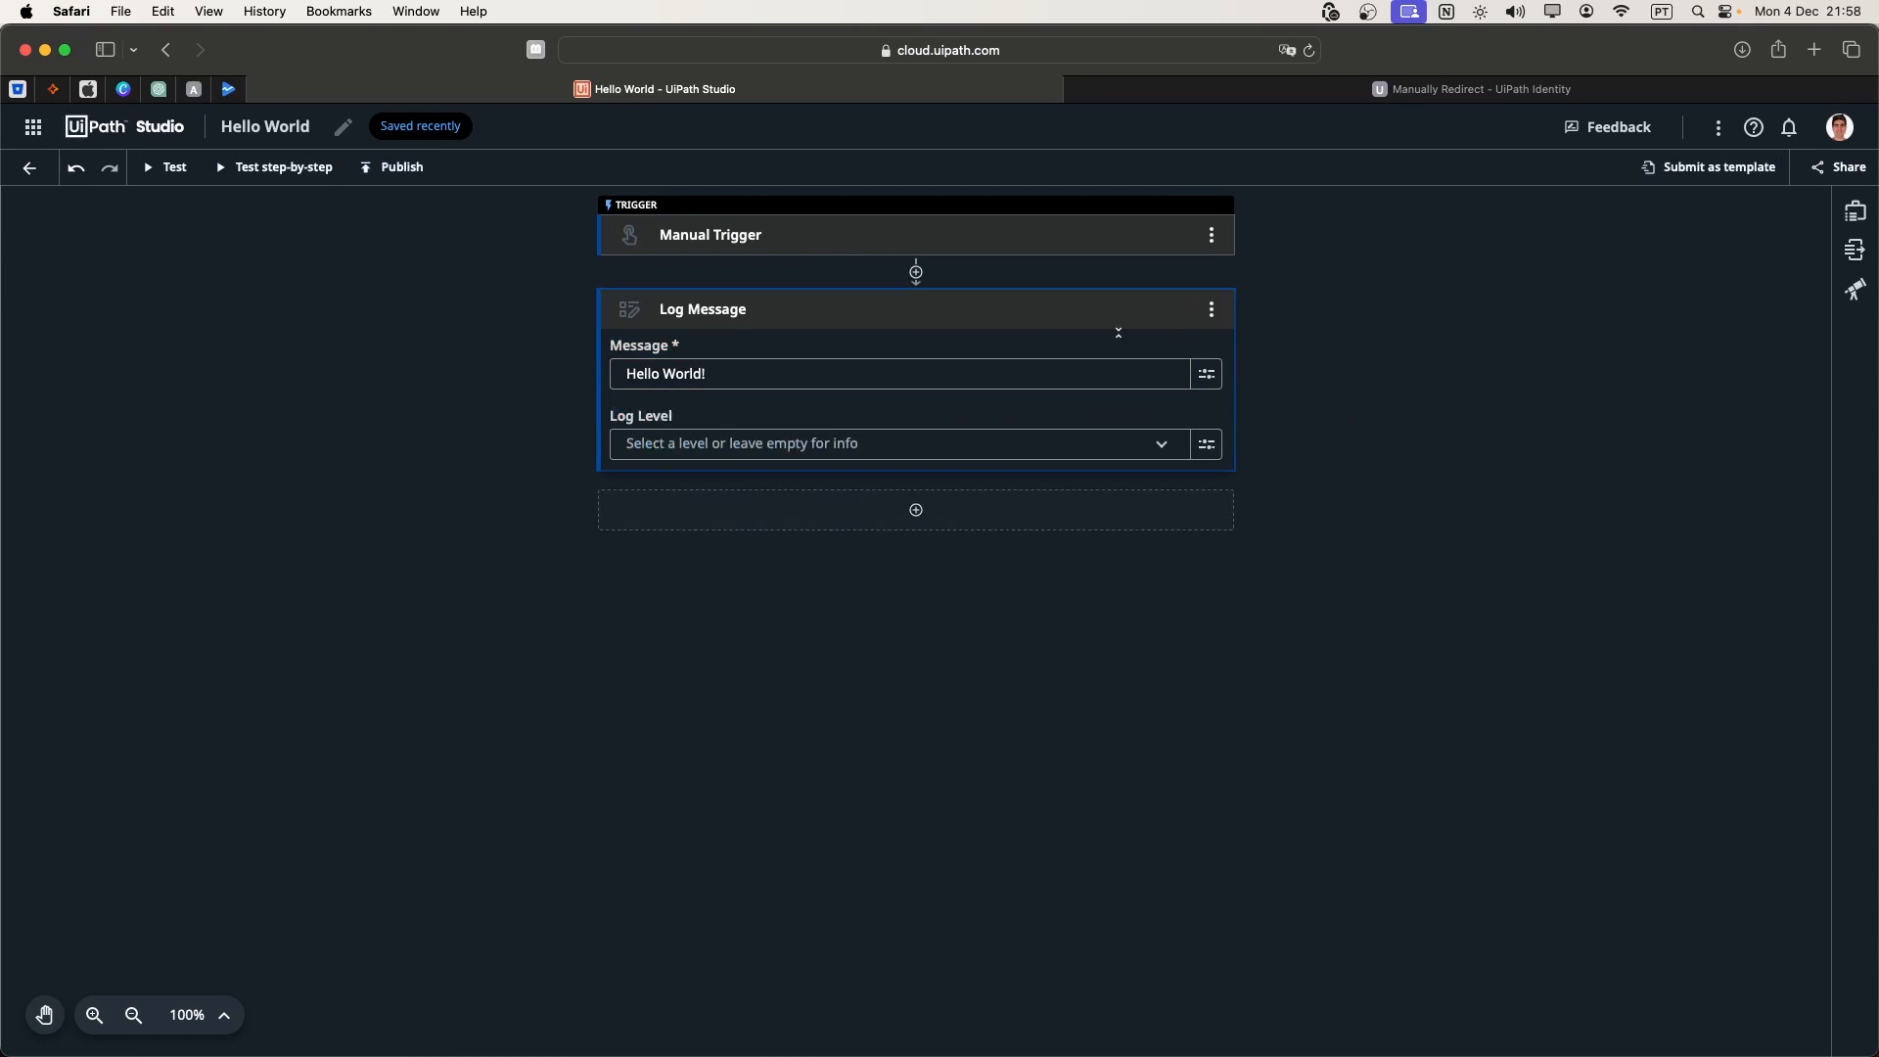
pyautogui.click(893, 444)
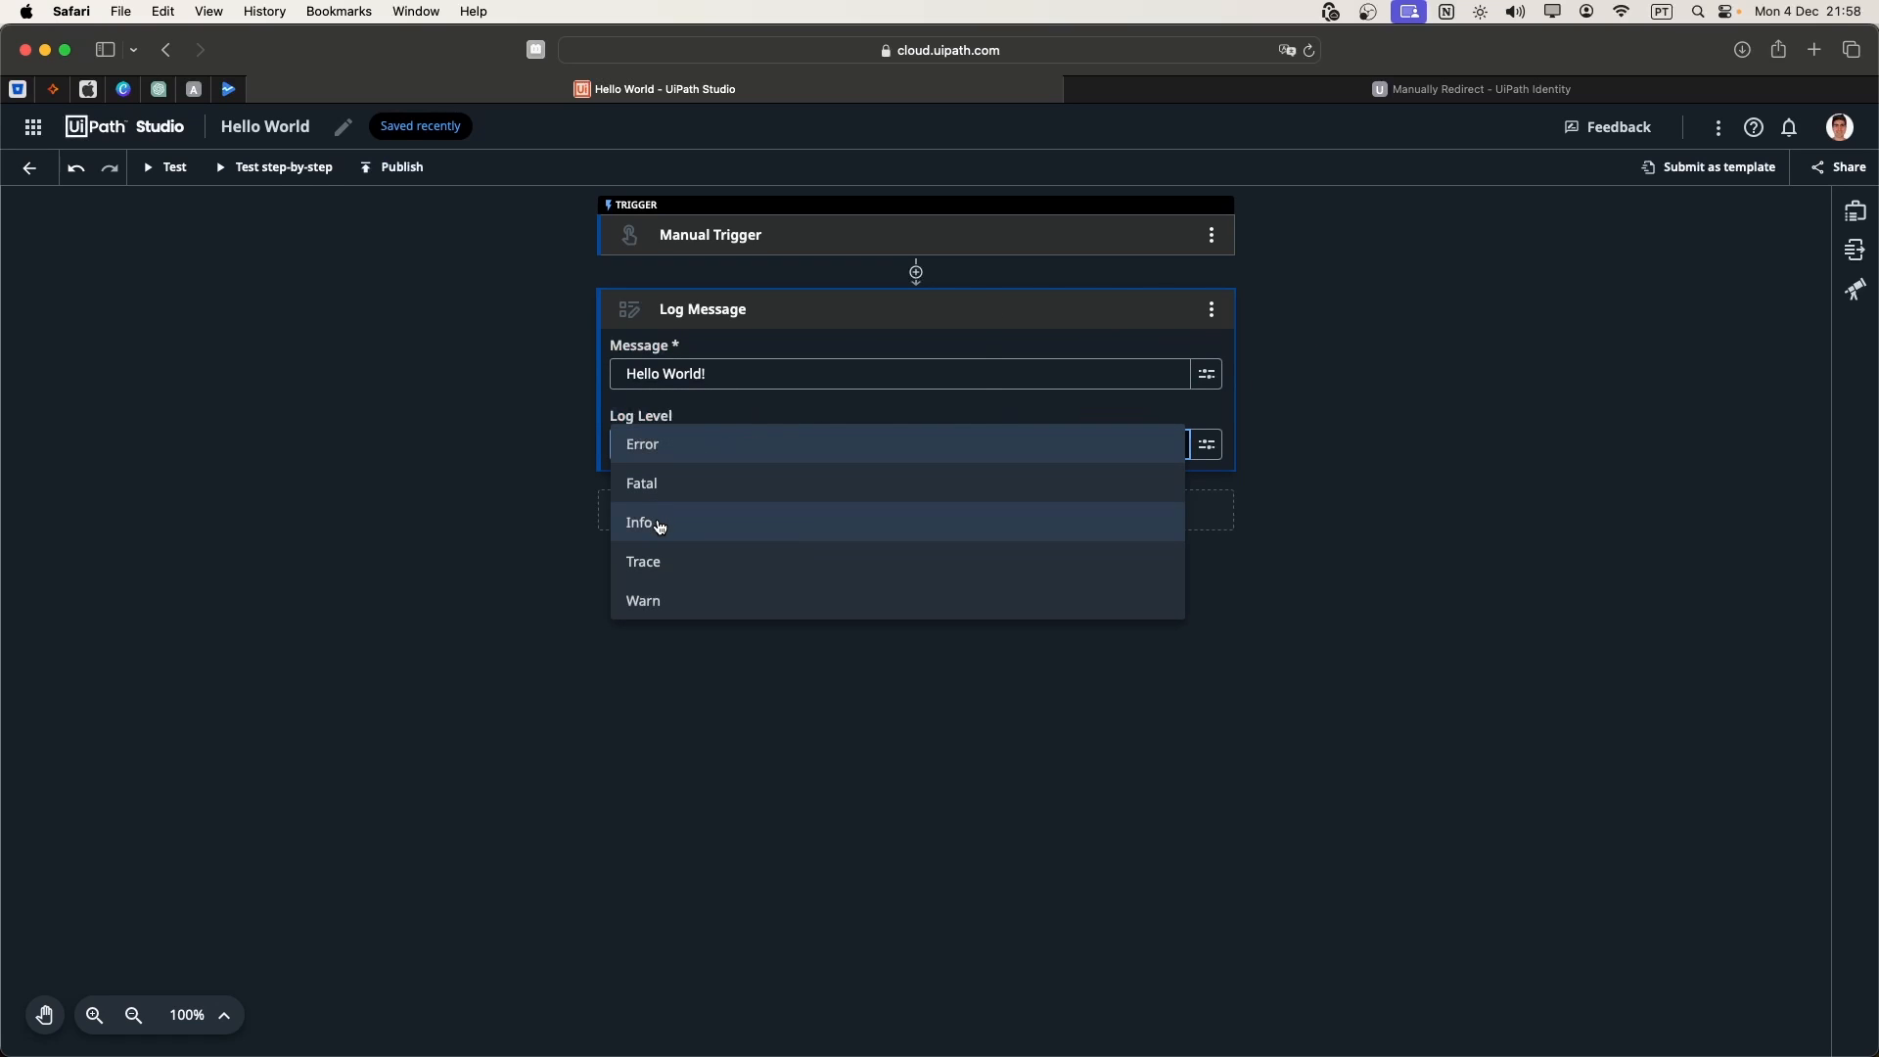
pyautogui.click(644, 524)
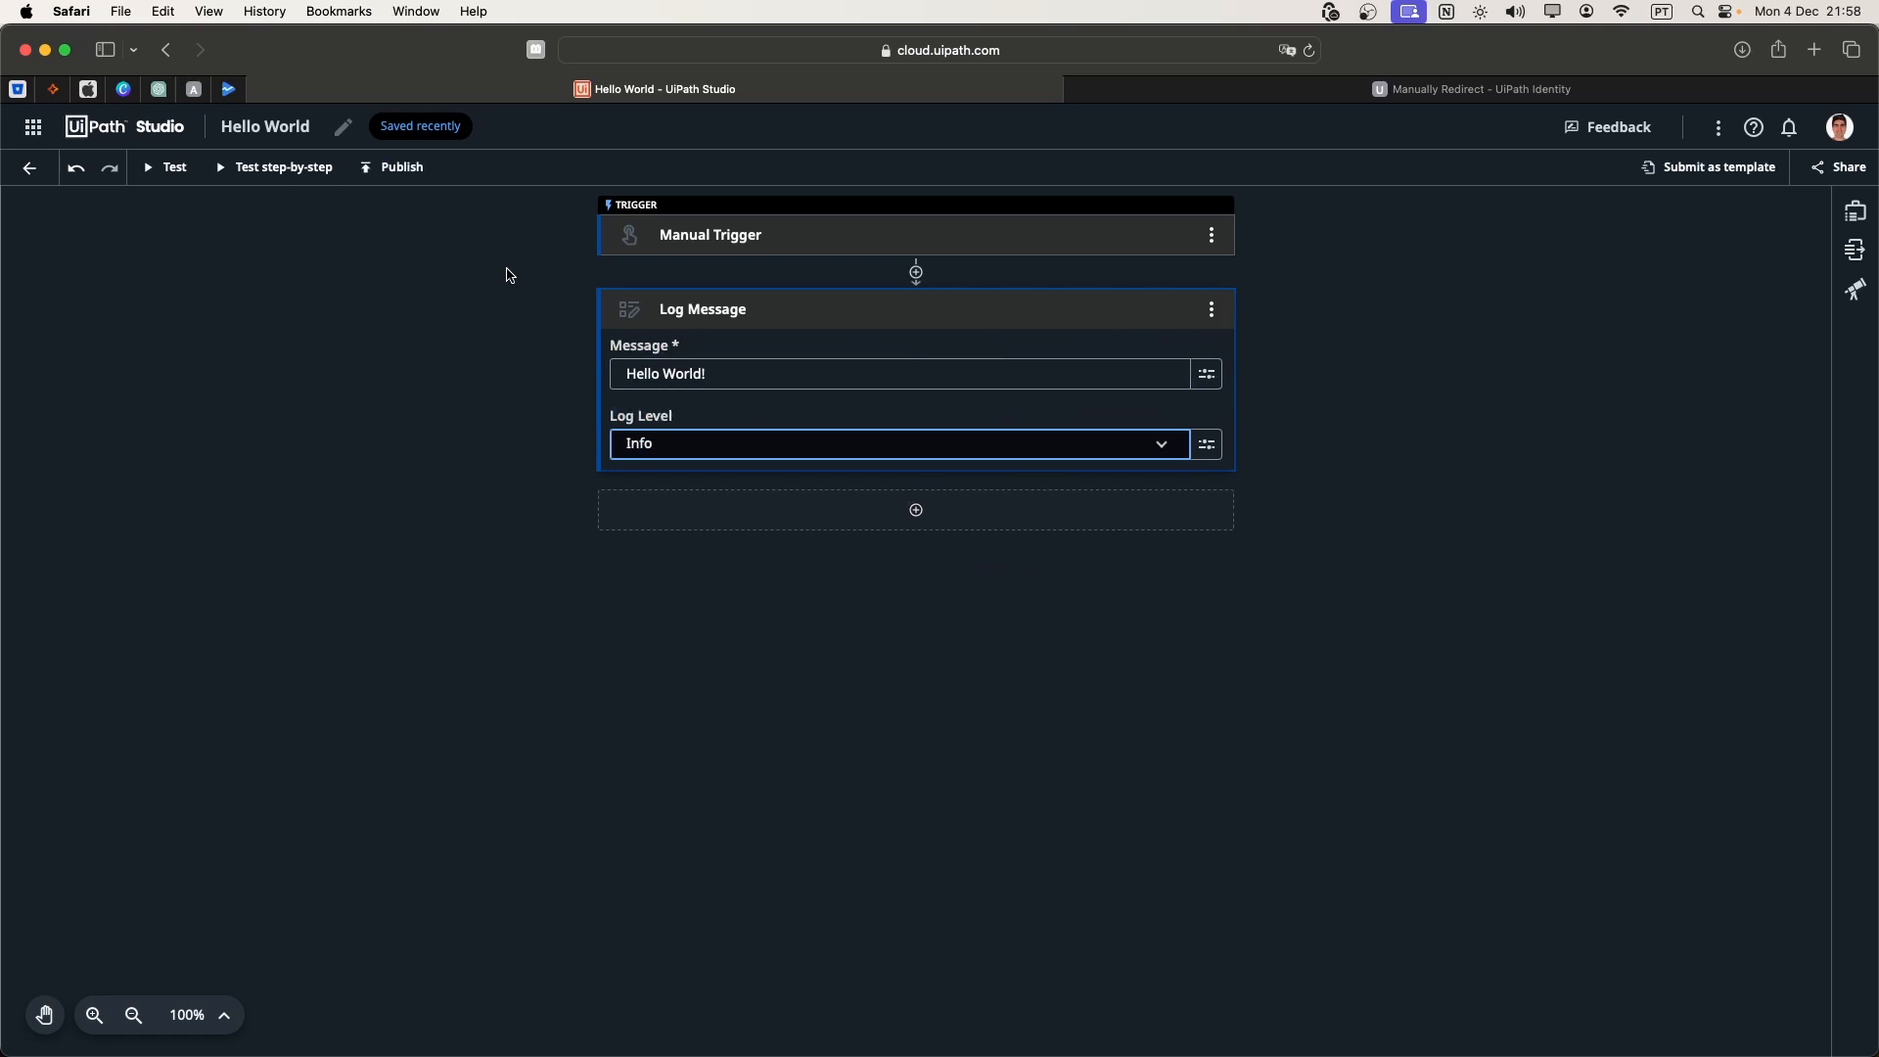
pyautogui.moveTo(552, 359)
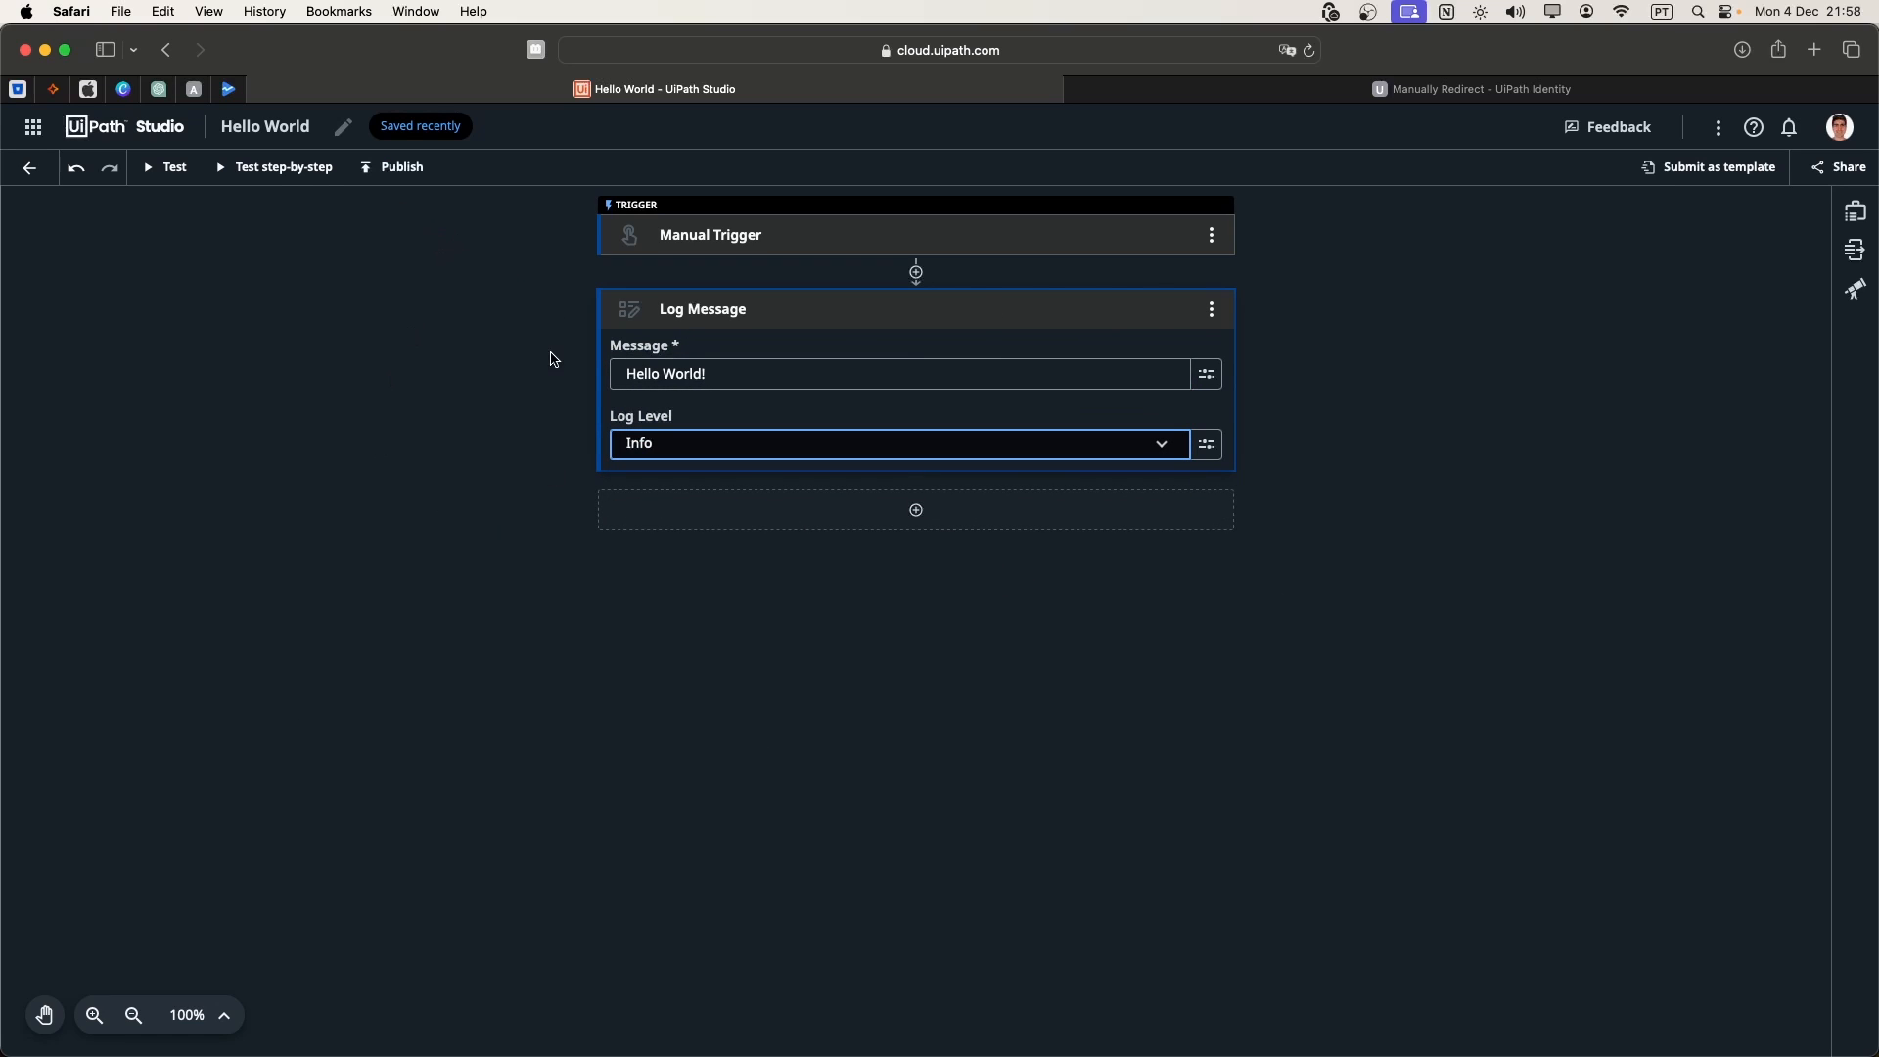
pyautogui.moveTo(401, 168)
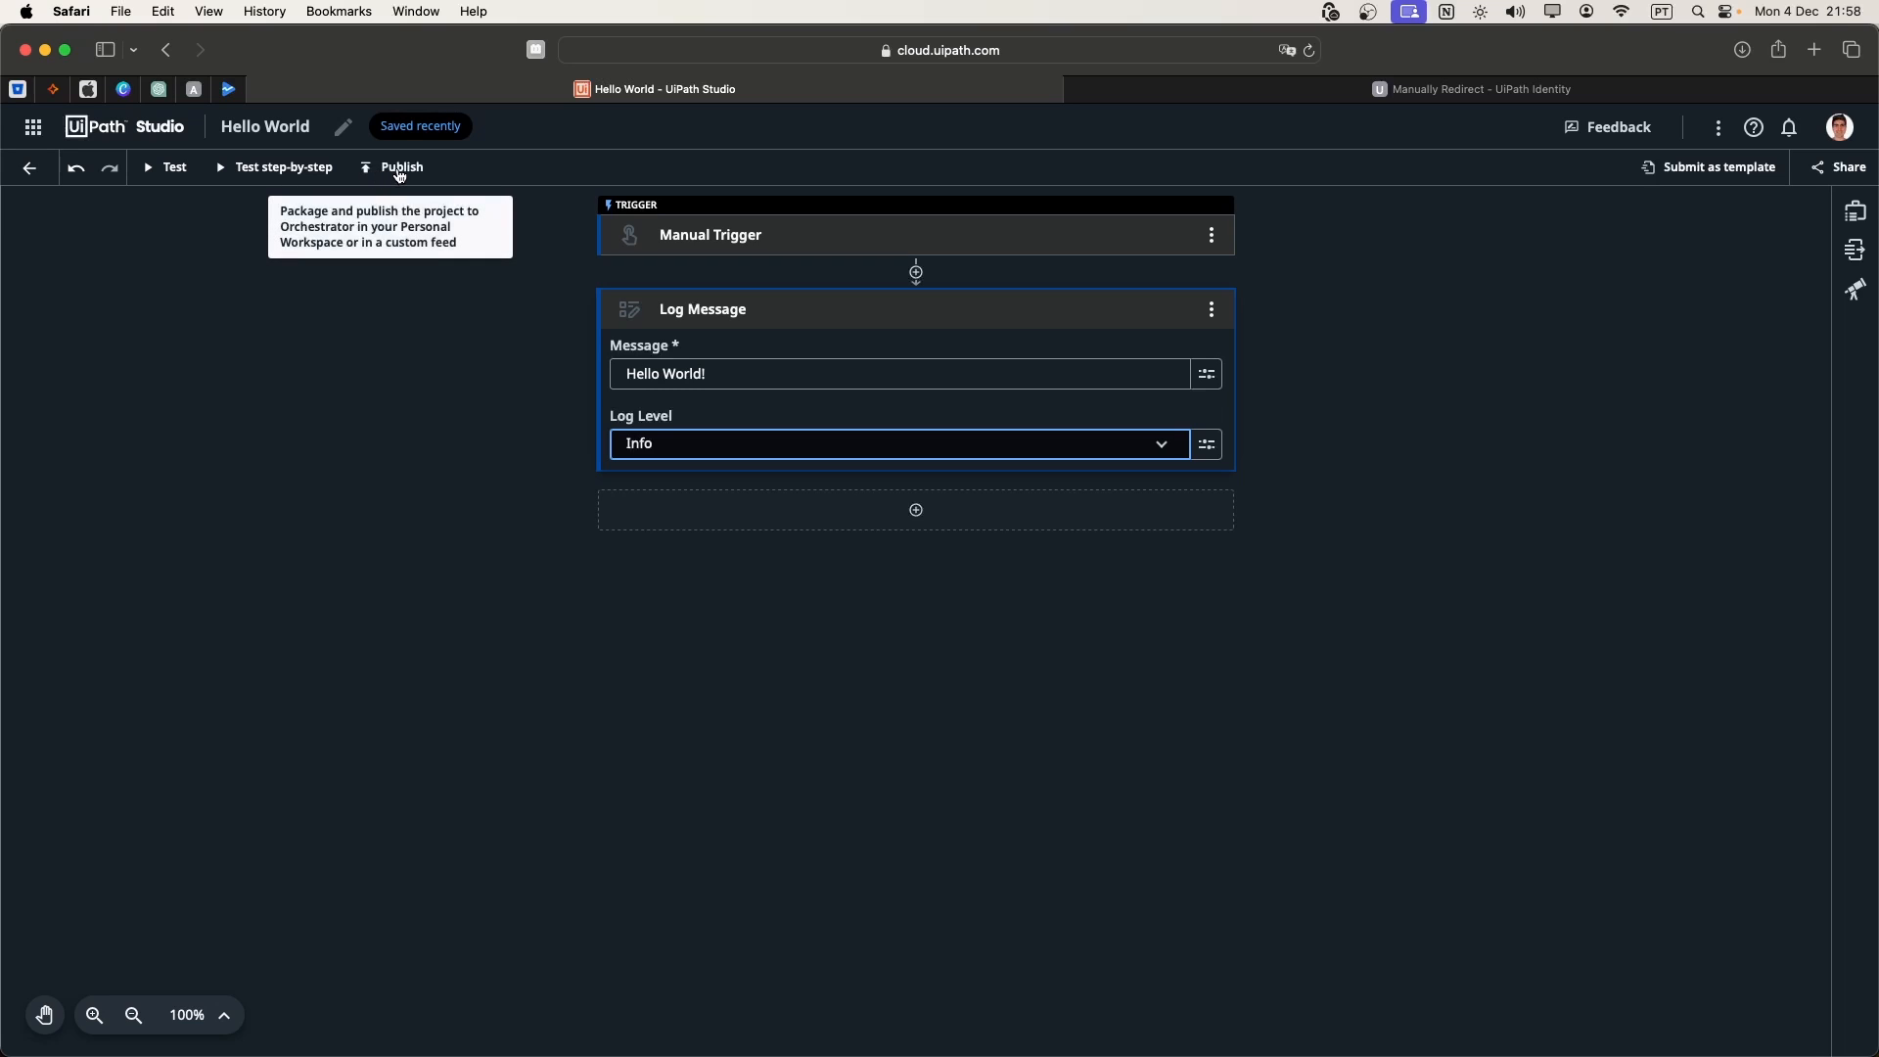
# - Publish version 1.0.0 to the Orchestrator Personal Workspace Feed
pyautogui.click(400, 166)
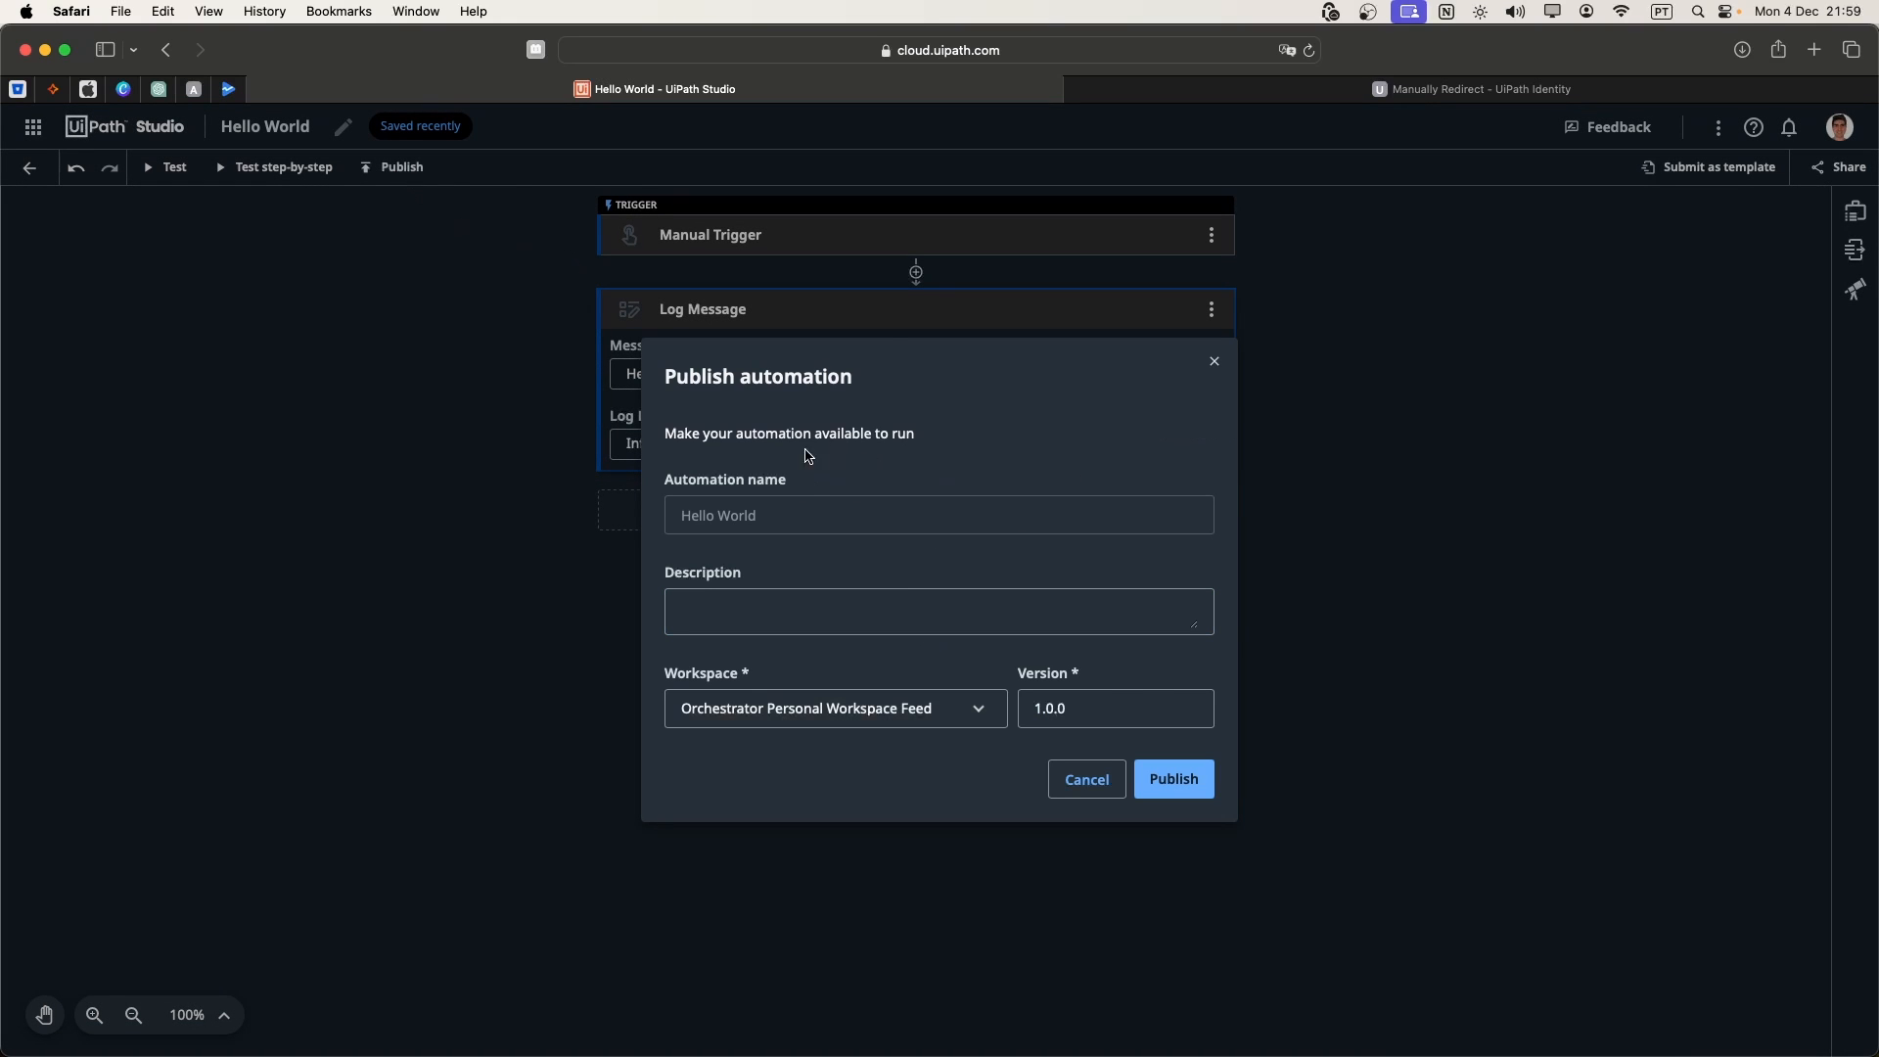
pyautogui.click(937, 611)
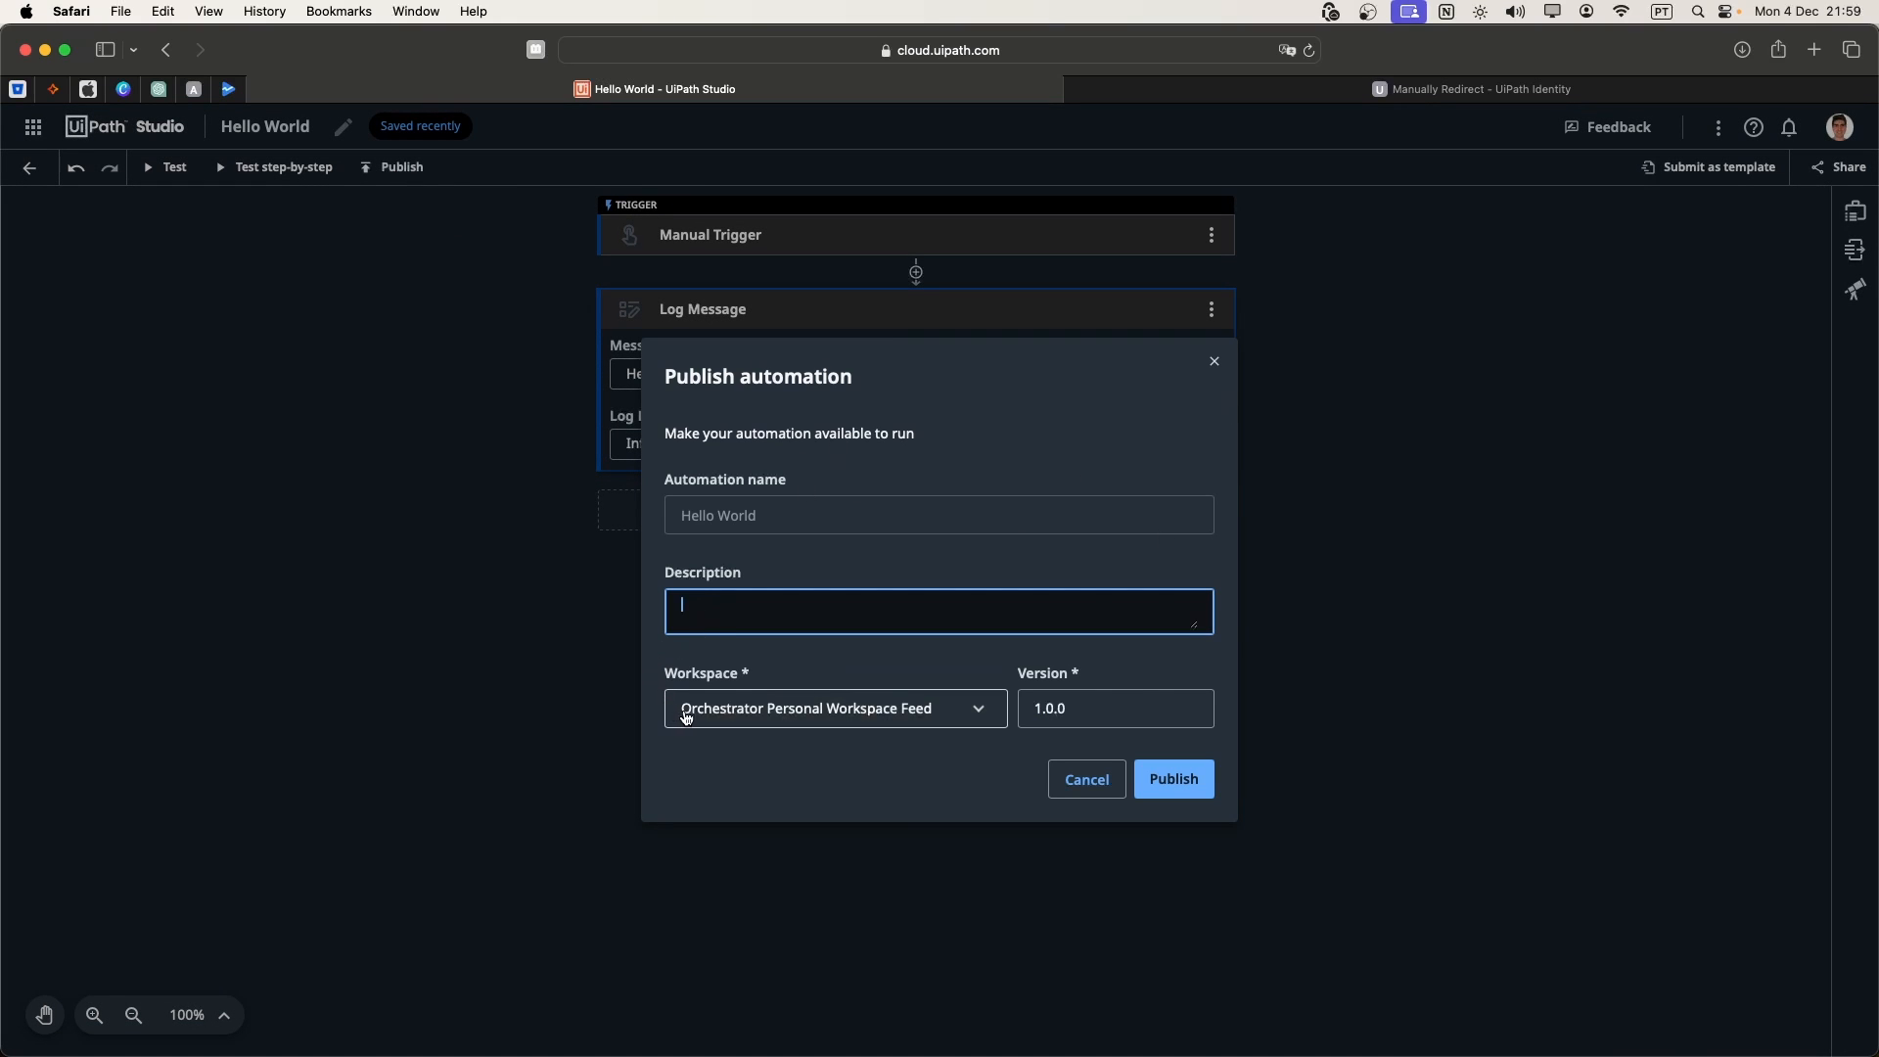
pyautogui.click(834, 707)
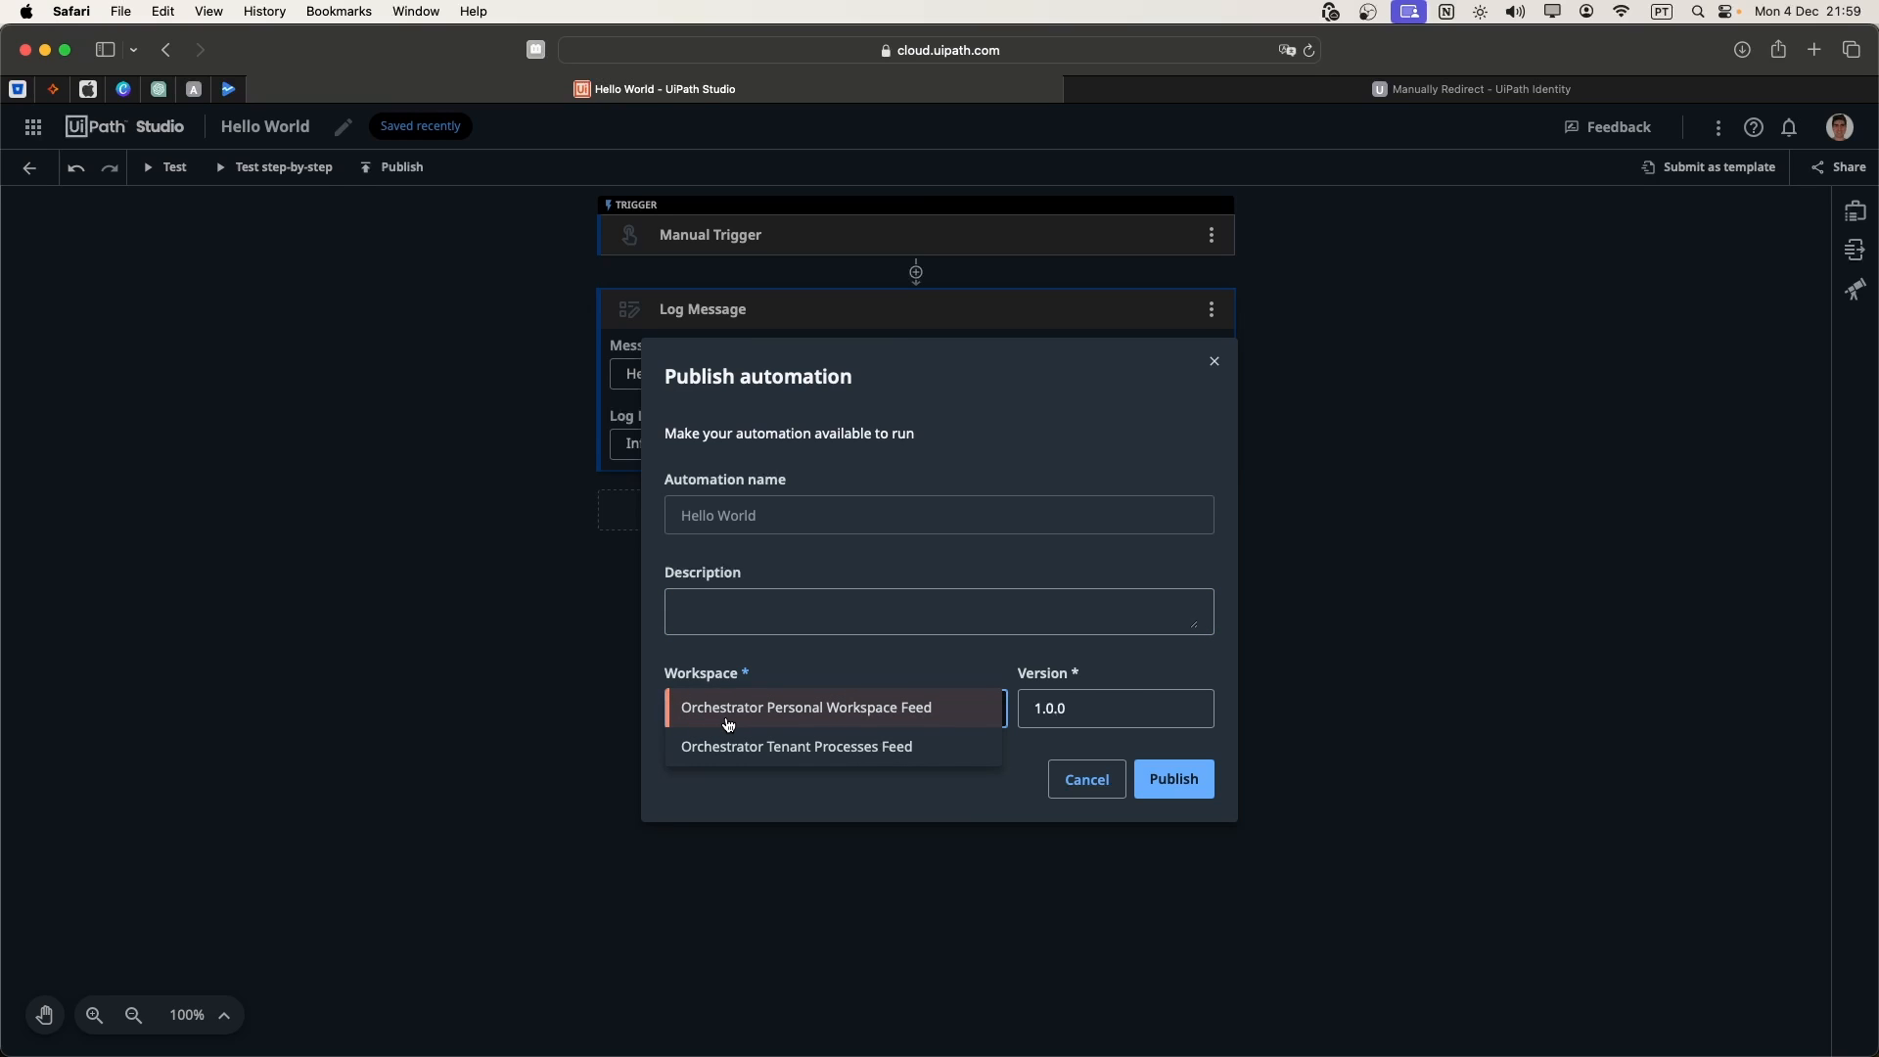
pyautogui.moveTo(718, 718)
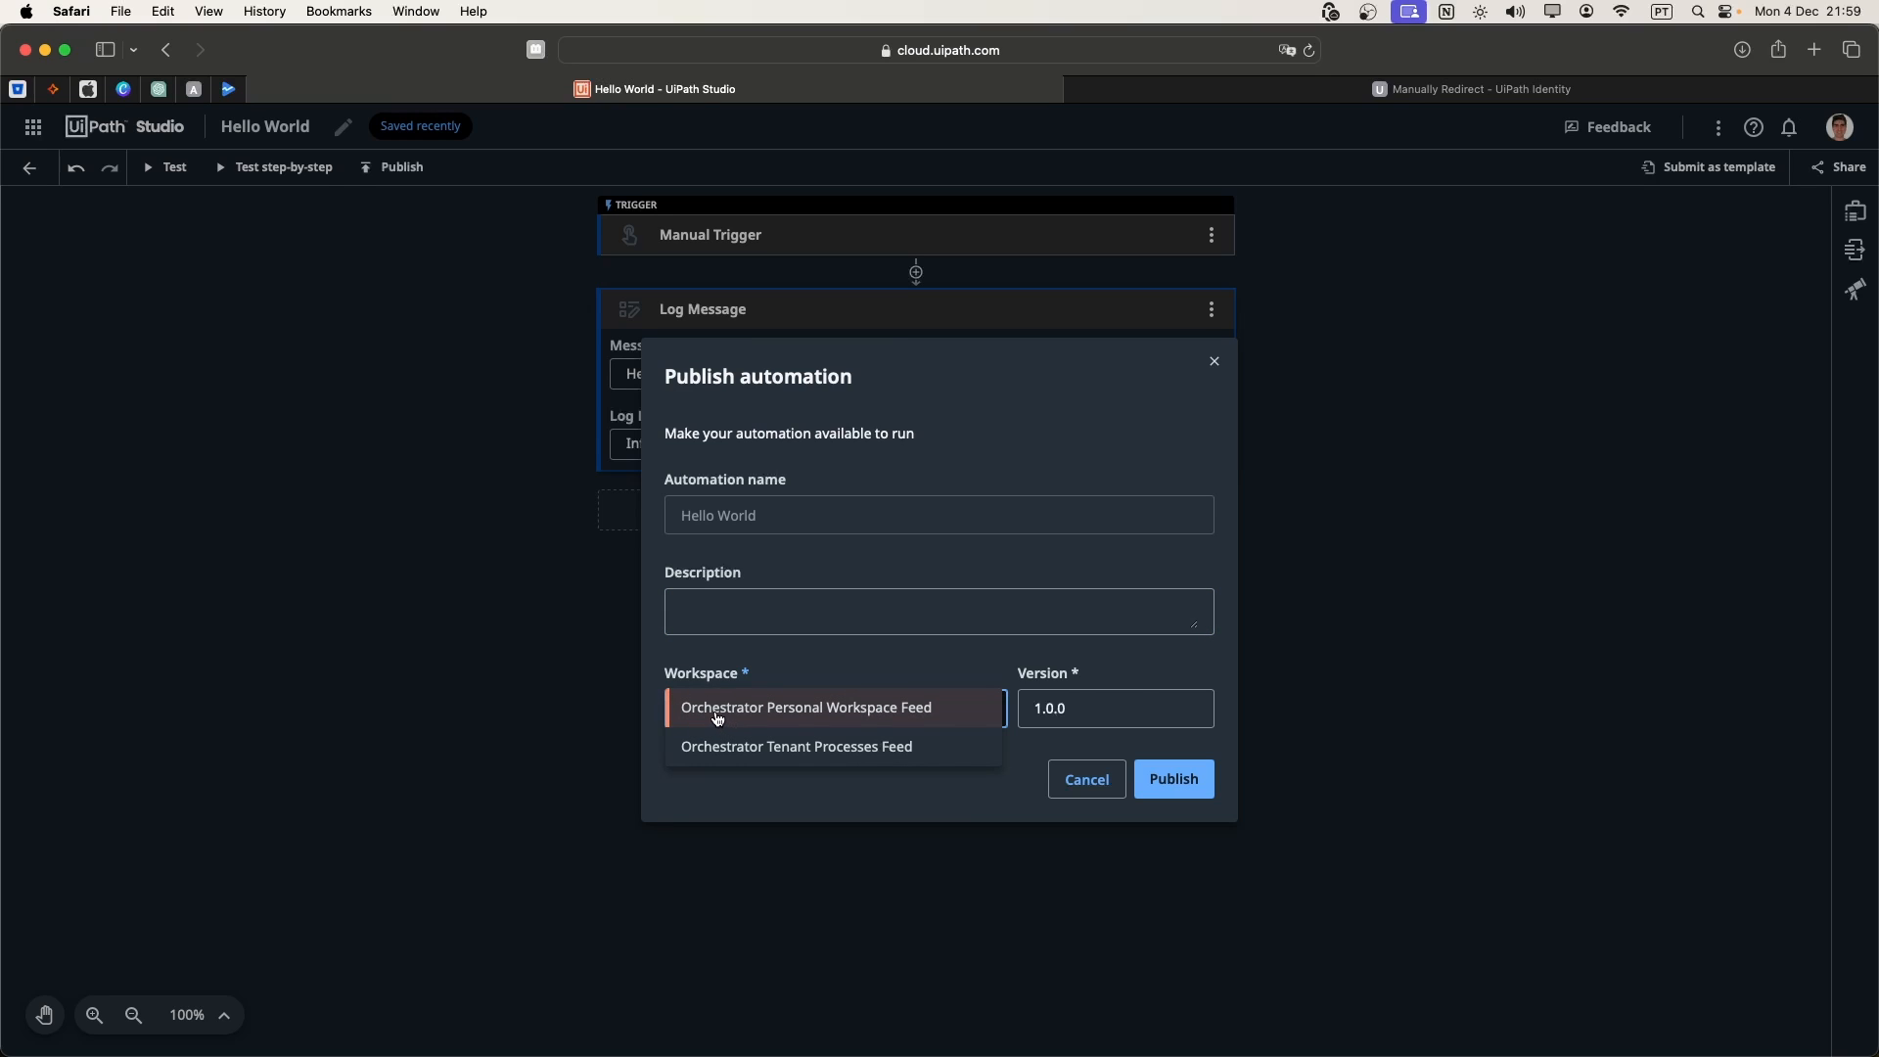
pyautogui.click(807, 707)
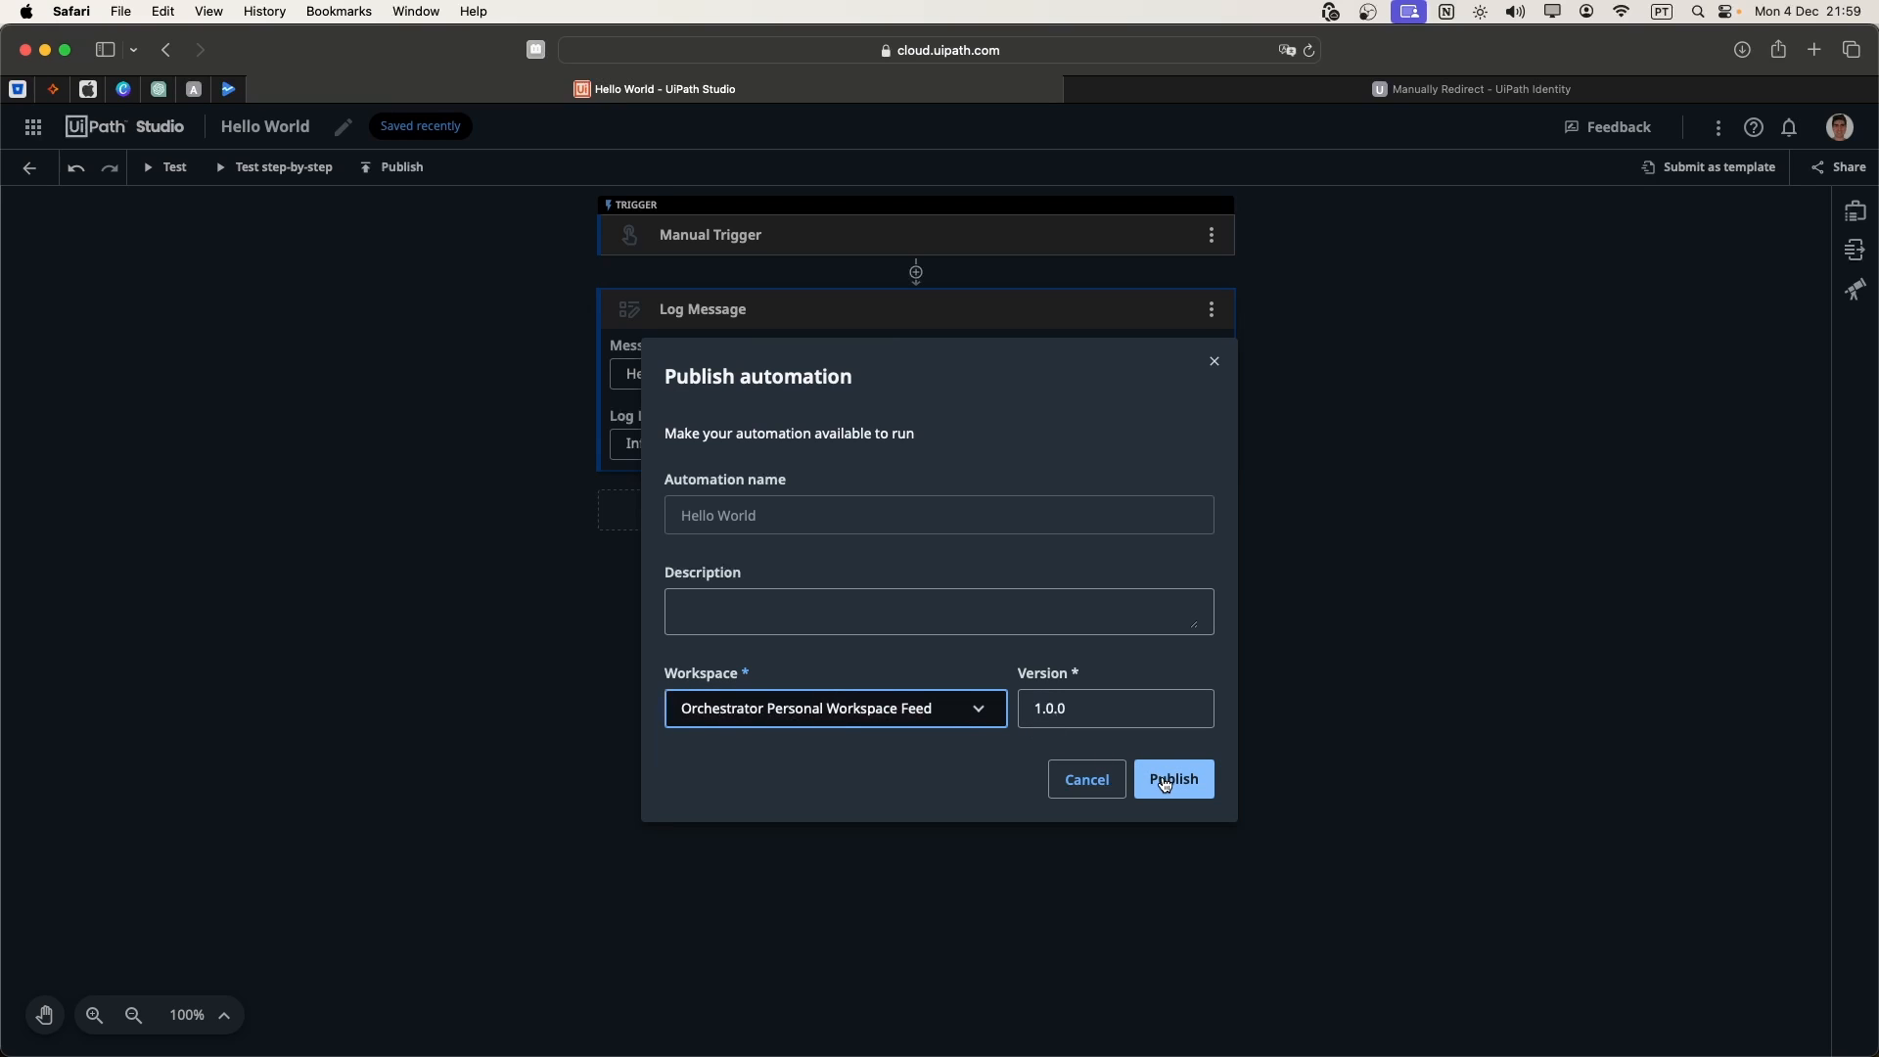
pyautogui.click(1172, 779)
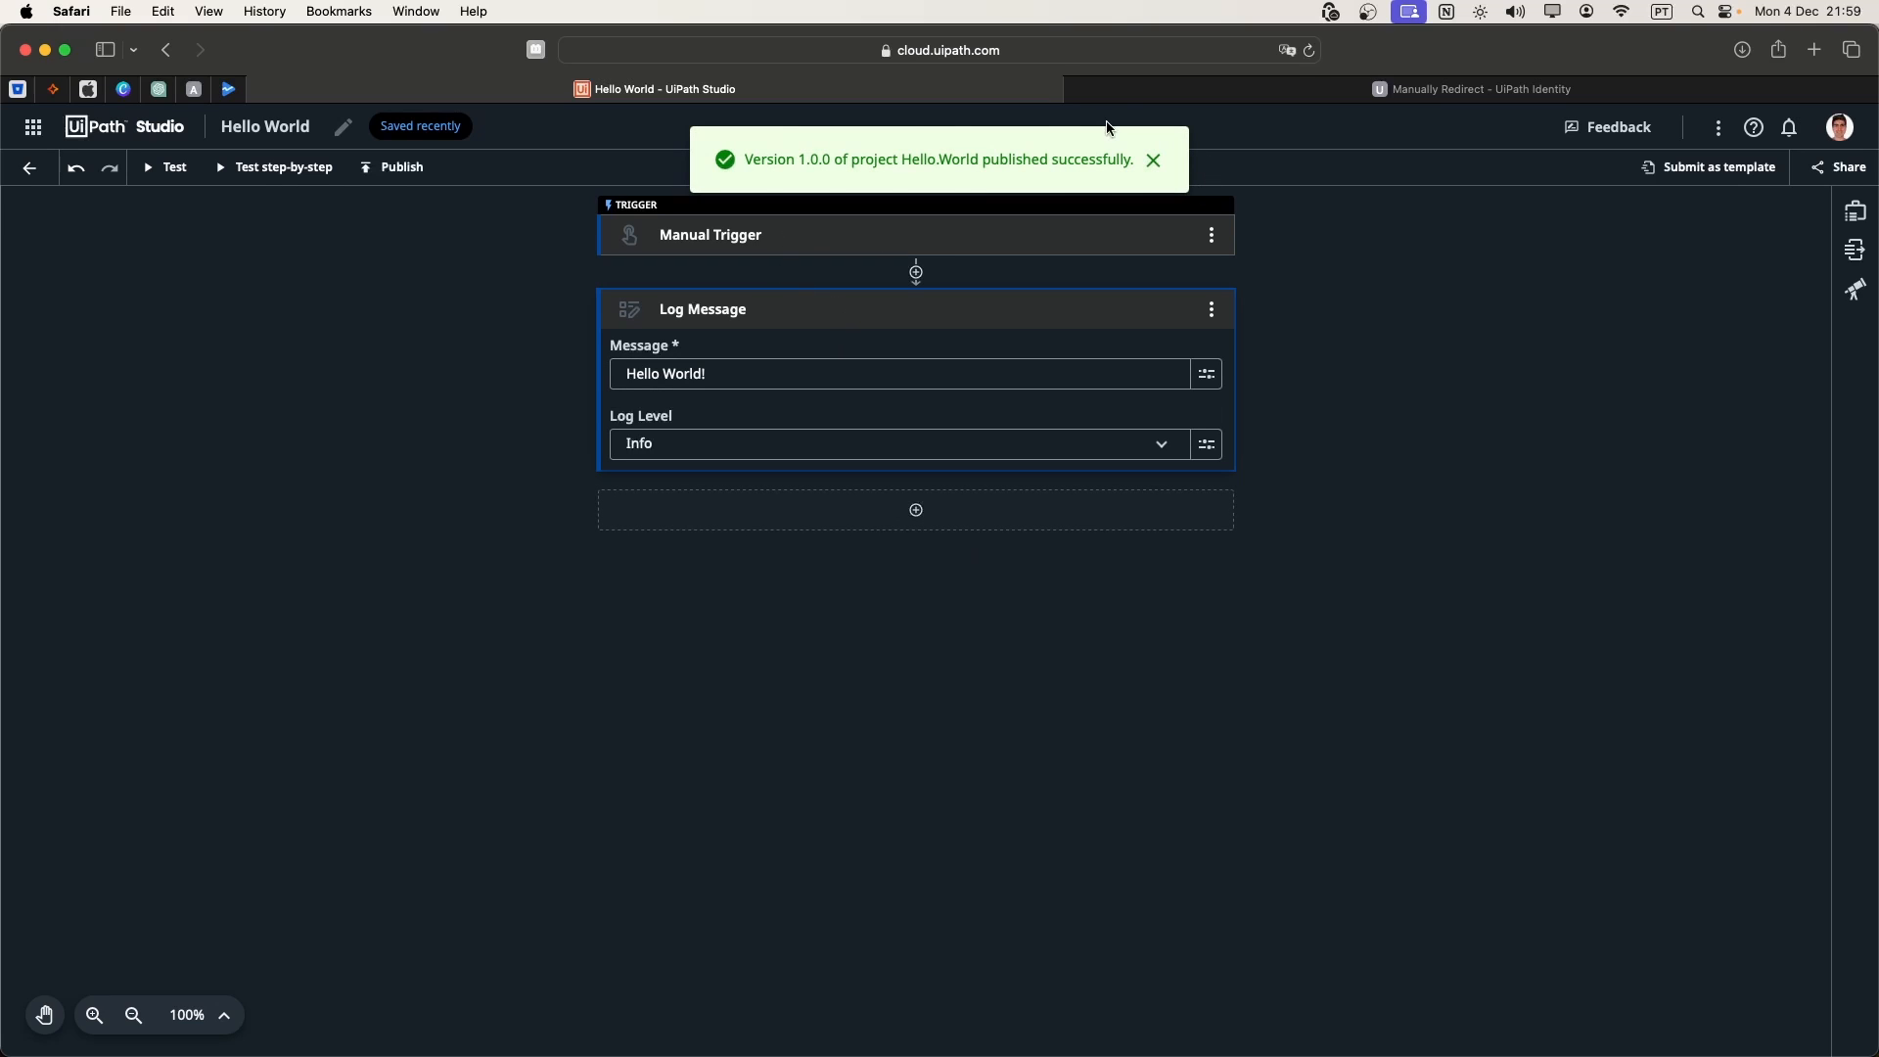
# - Open Orchestrator in a new tab and show My Workspace processes with Hello.World 1.0.0
pyautogui.click(34, 126)
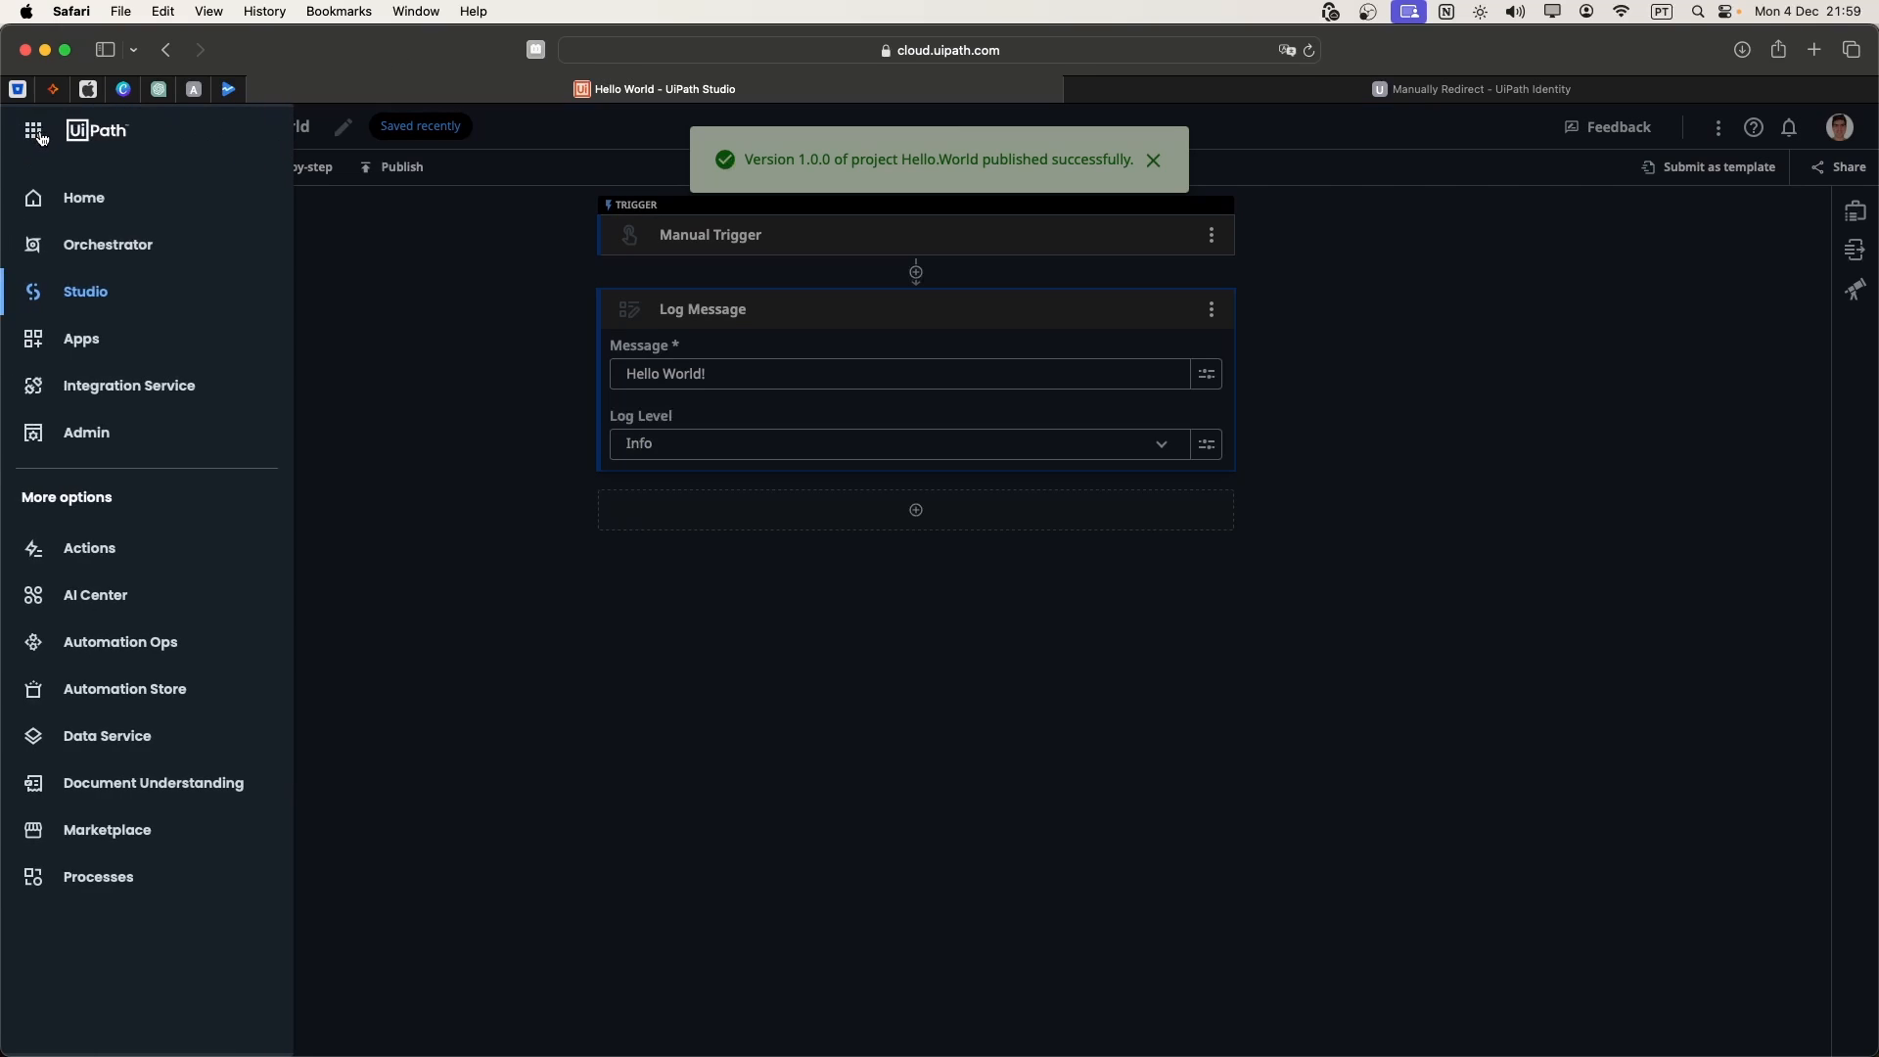
pyautogui.rightClick(107, 245)
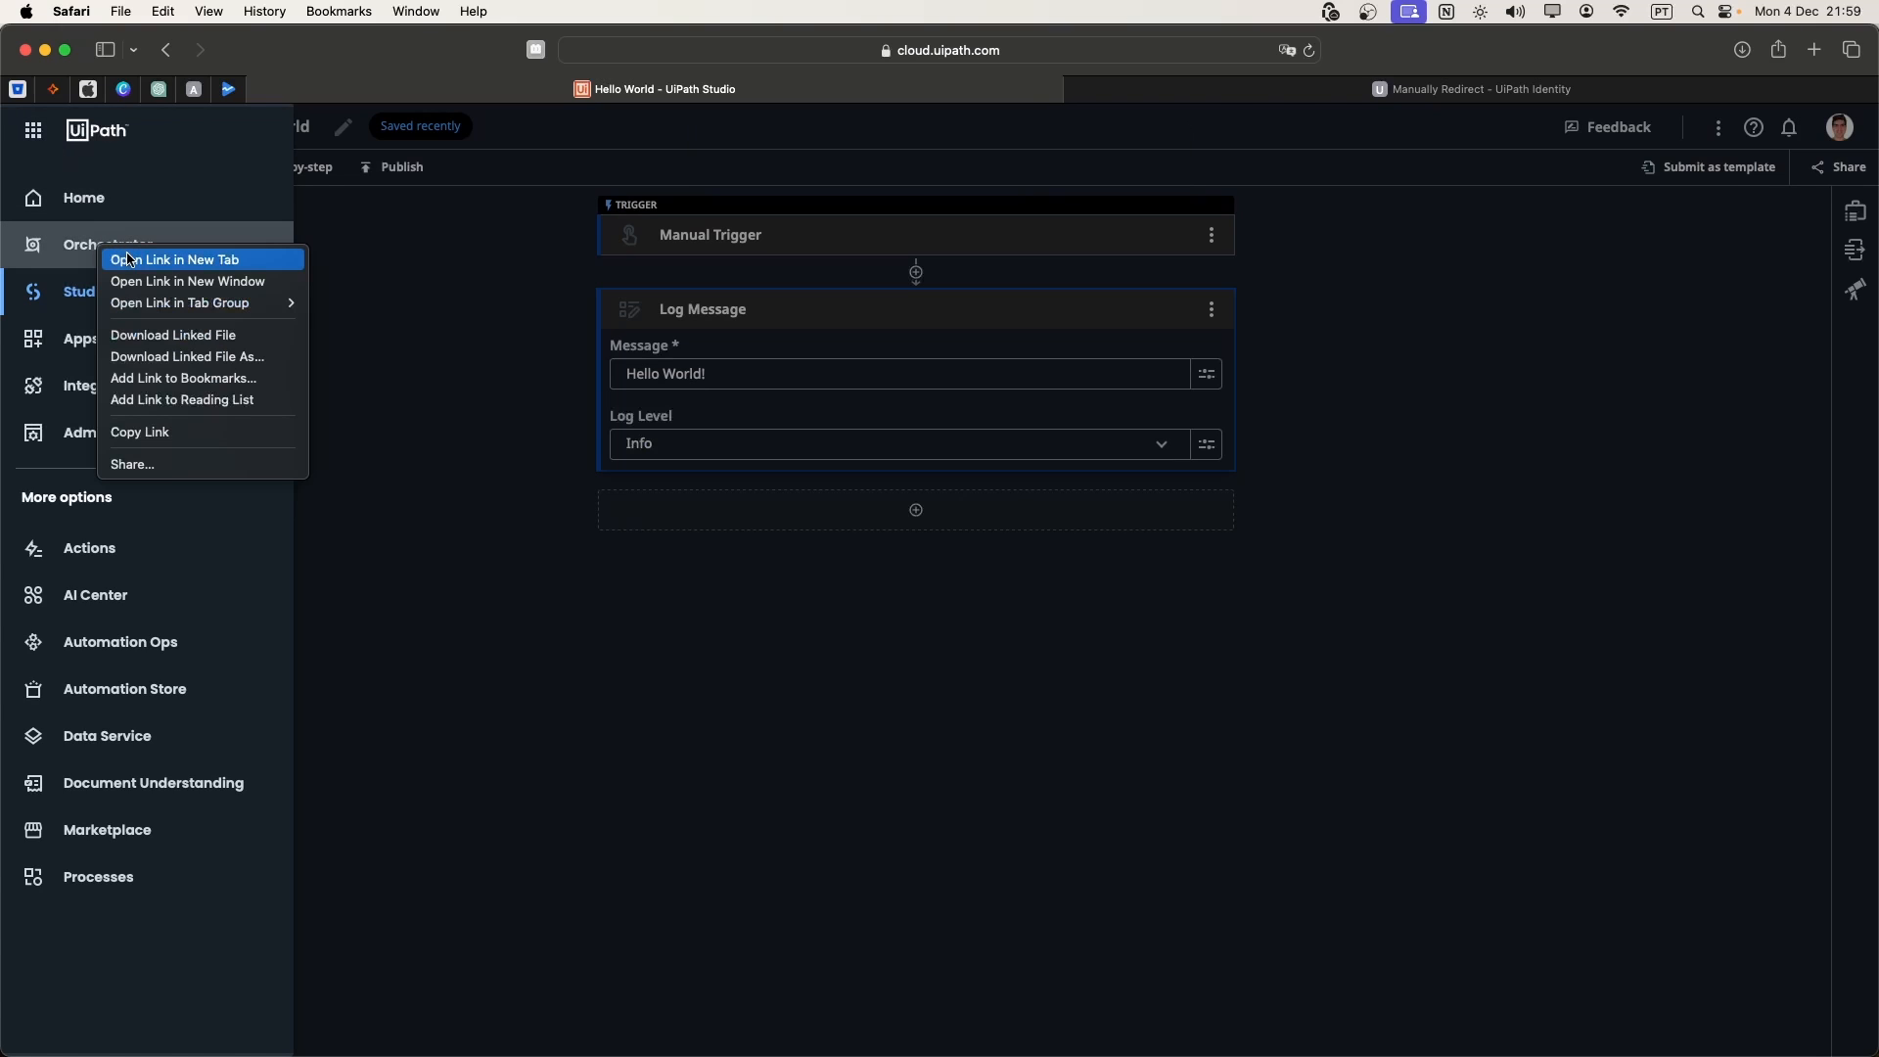
pyautogui.click(176, 260)
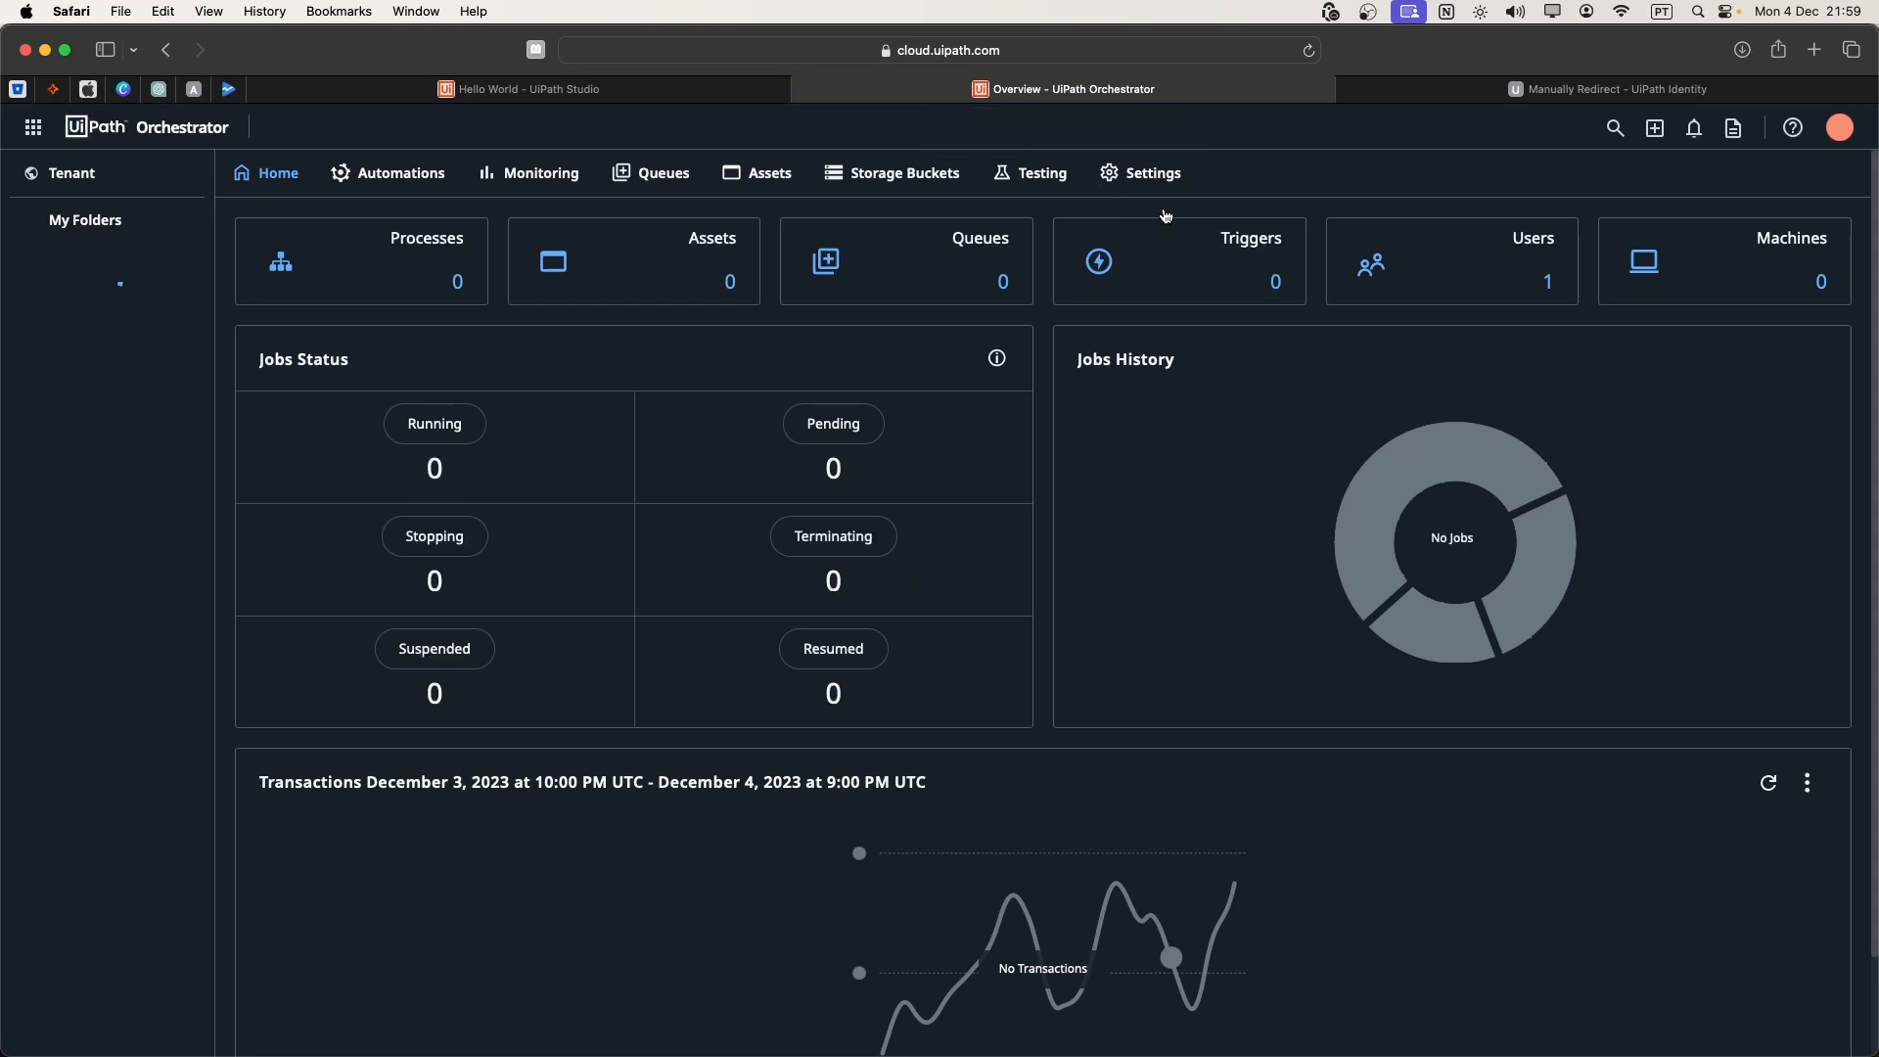
pyautogui.click(399, 172)
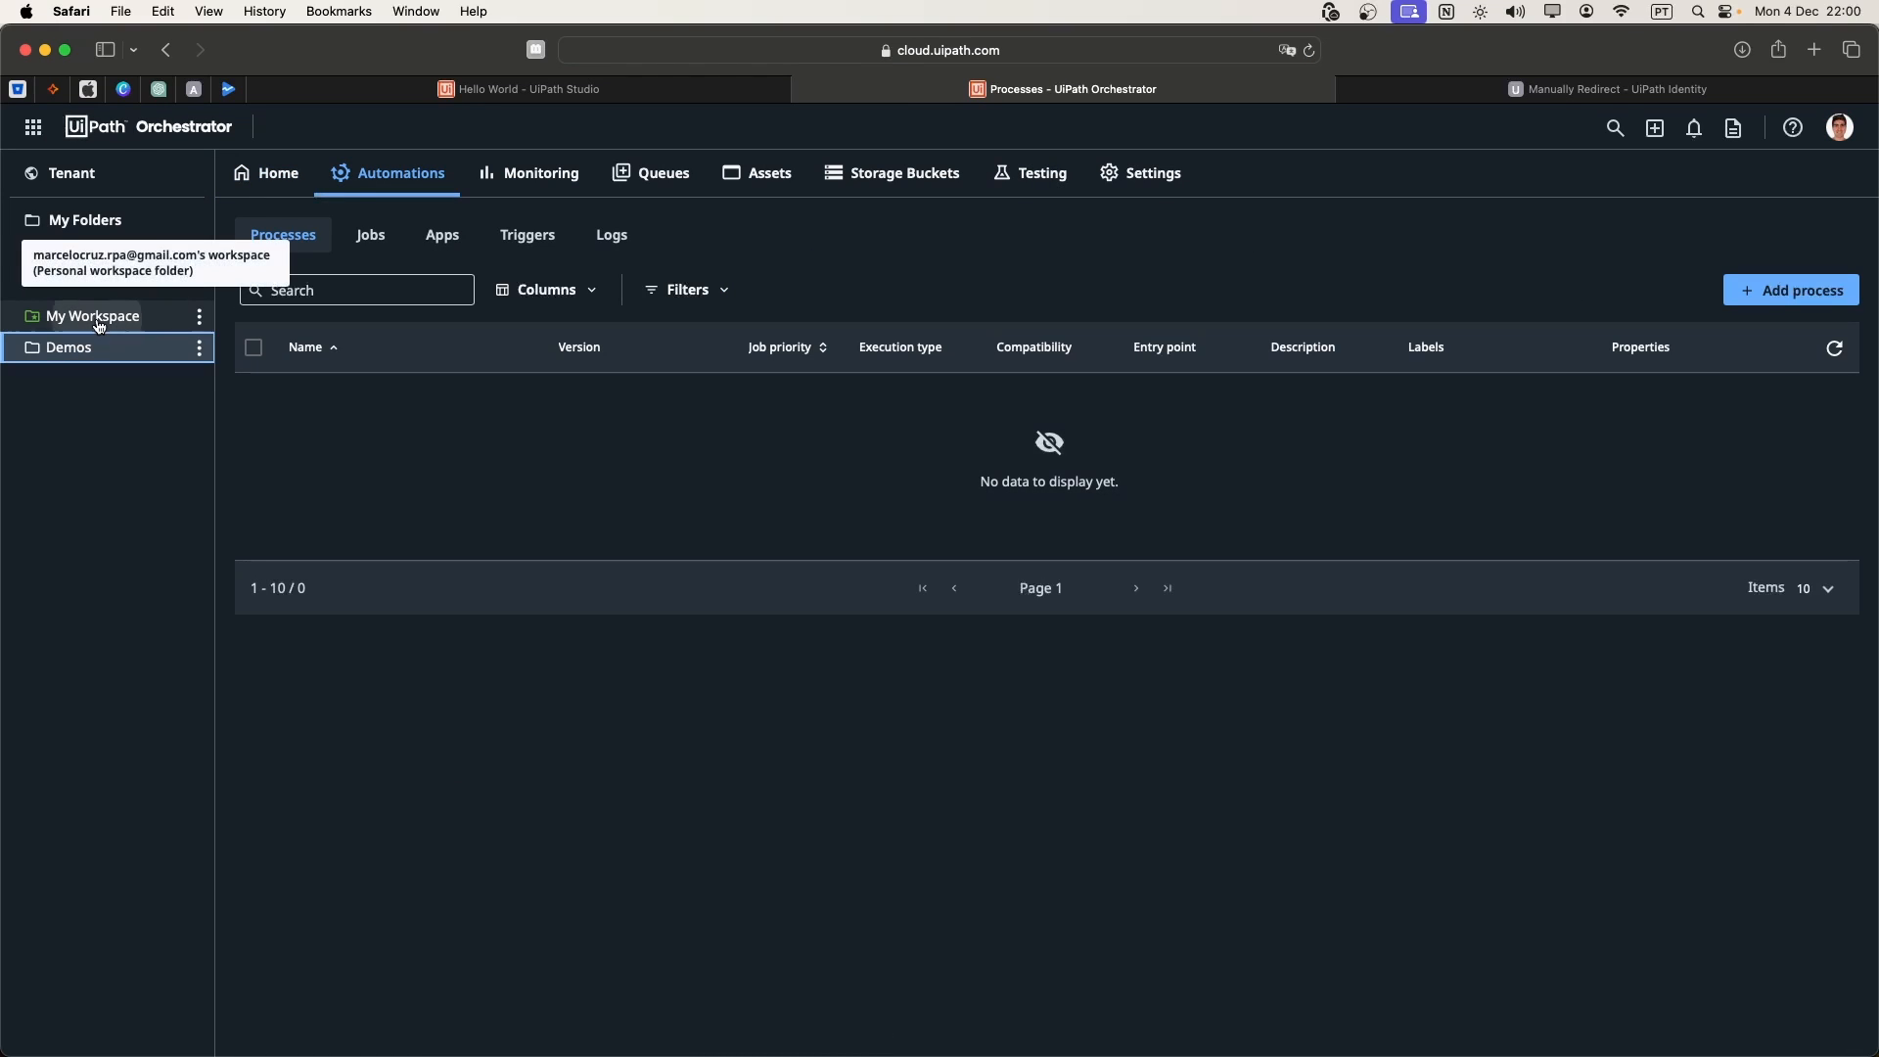
pyautogui.click(90, 315)
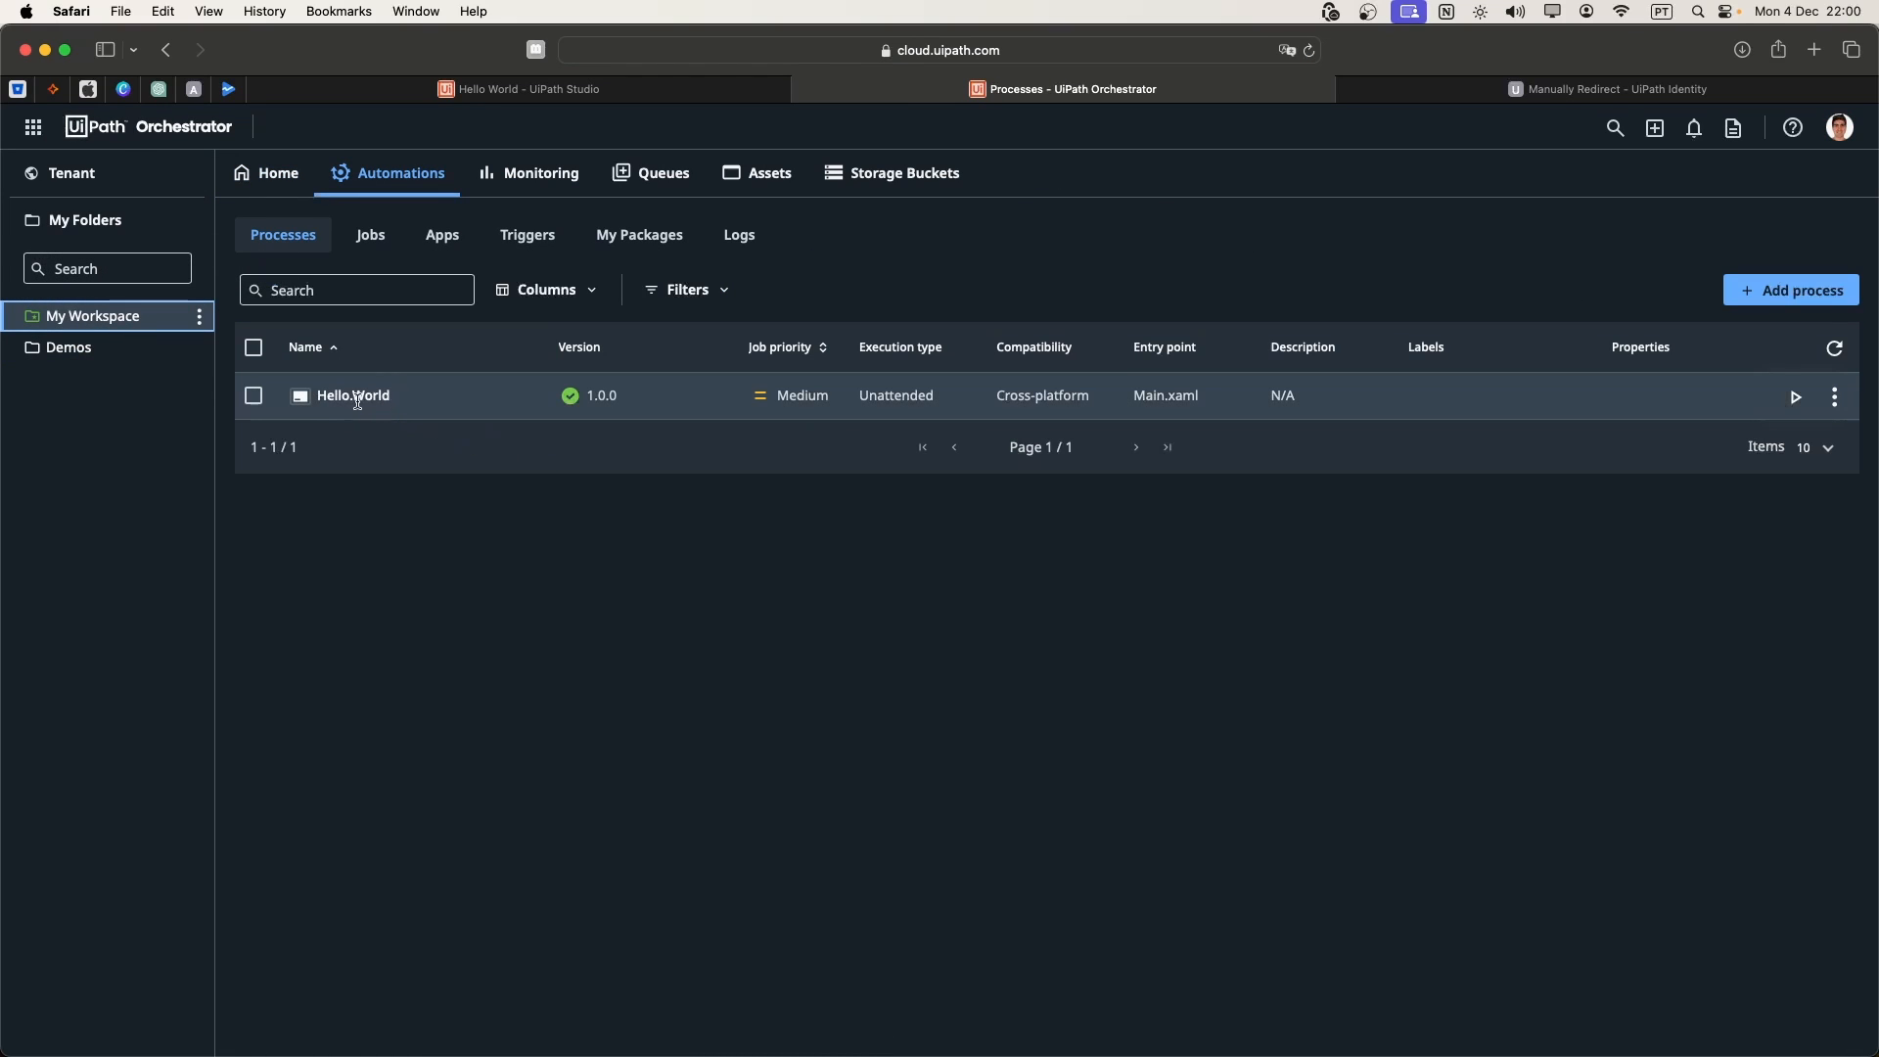
pyautogui.moveTo(934, 258)
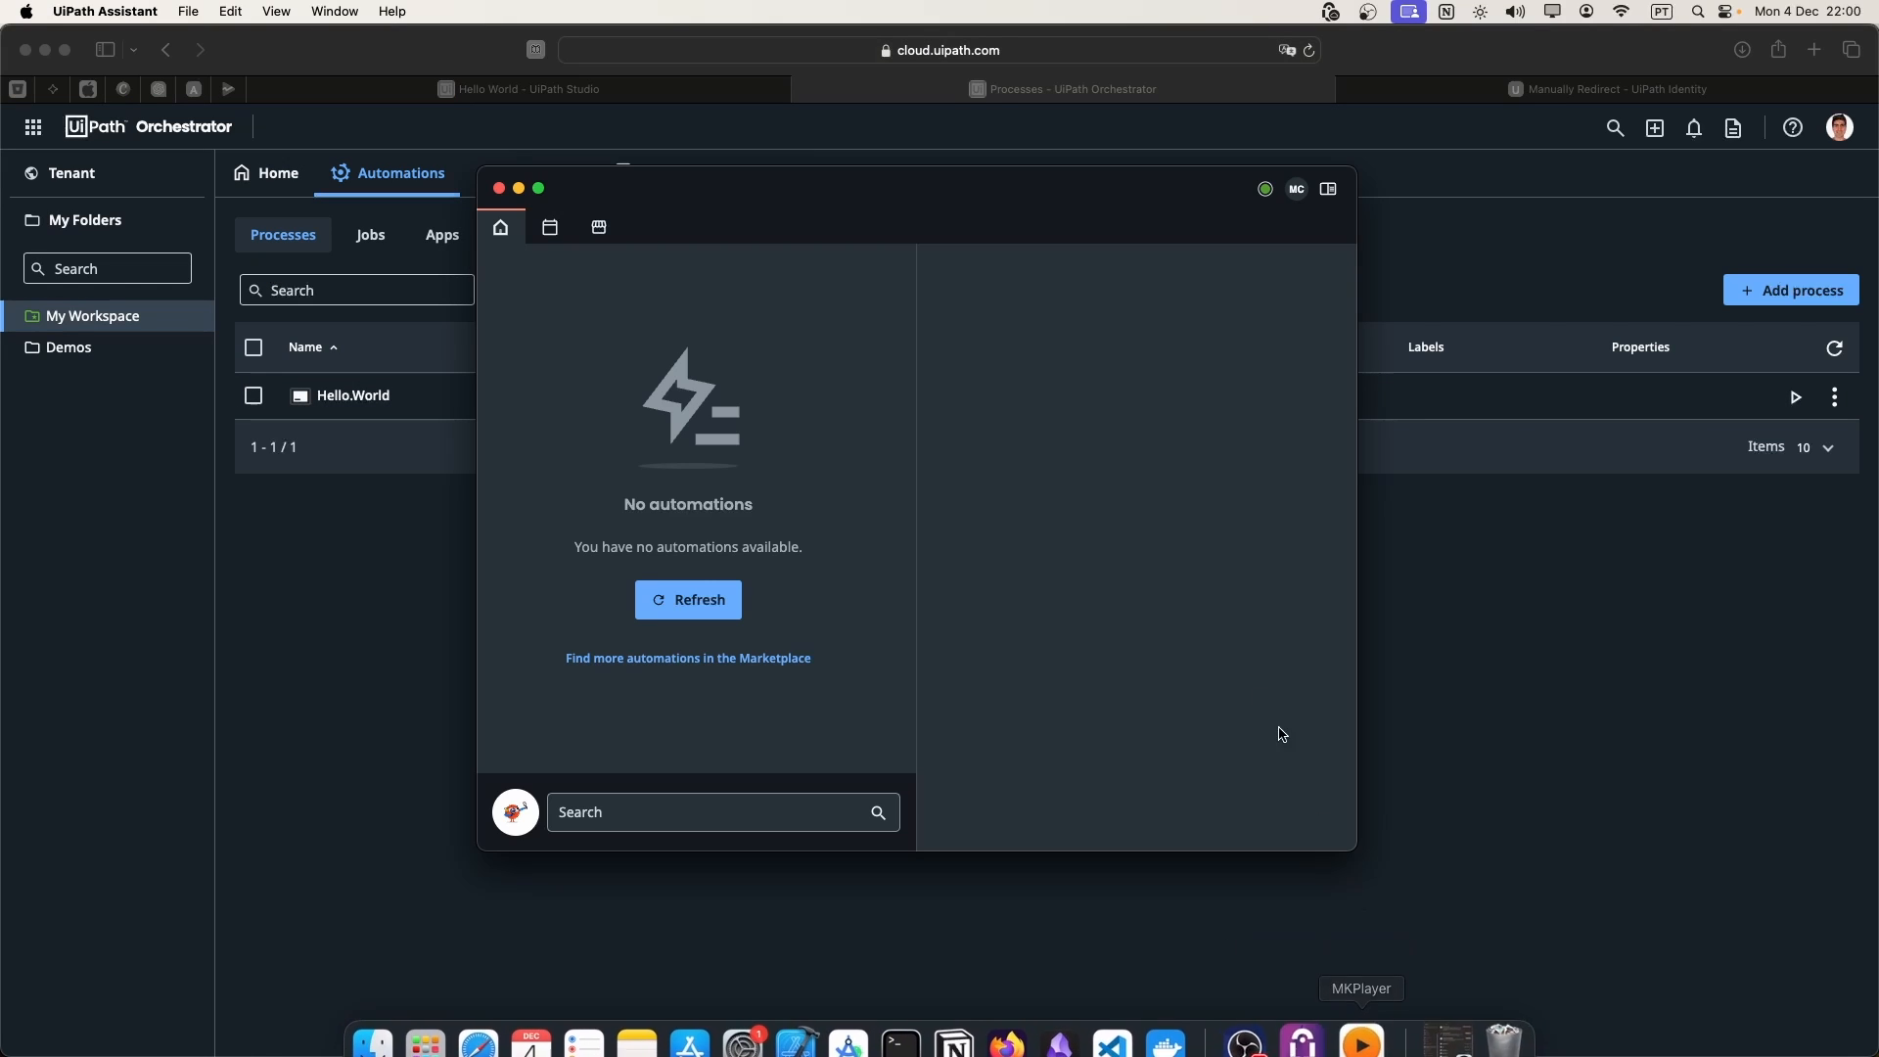
# - Refresh UiPath Assistant, run Hello.World, and view the successful job in Orchestrator
pyautogui.click(687, 599)
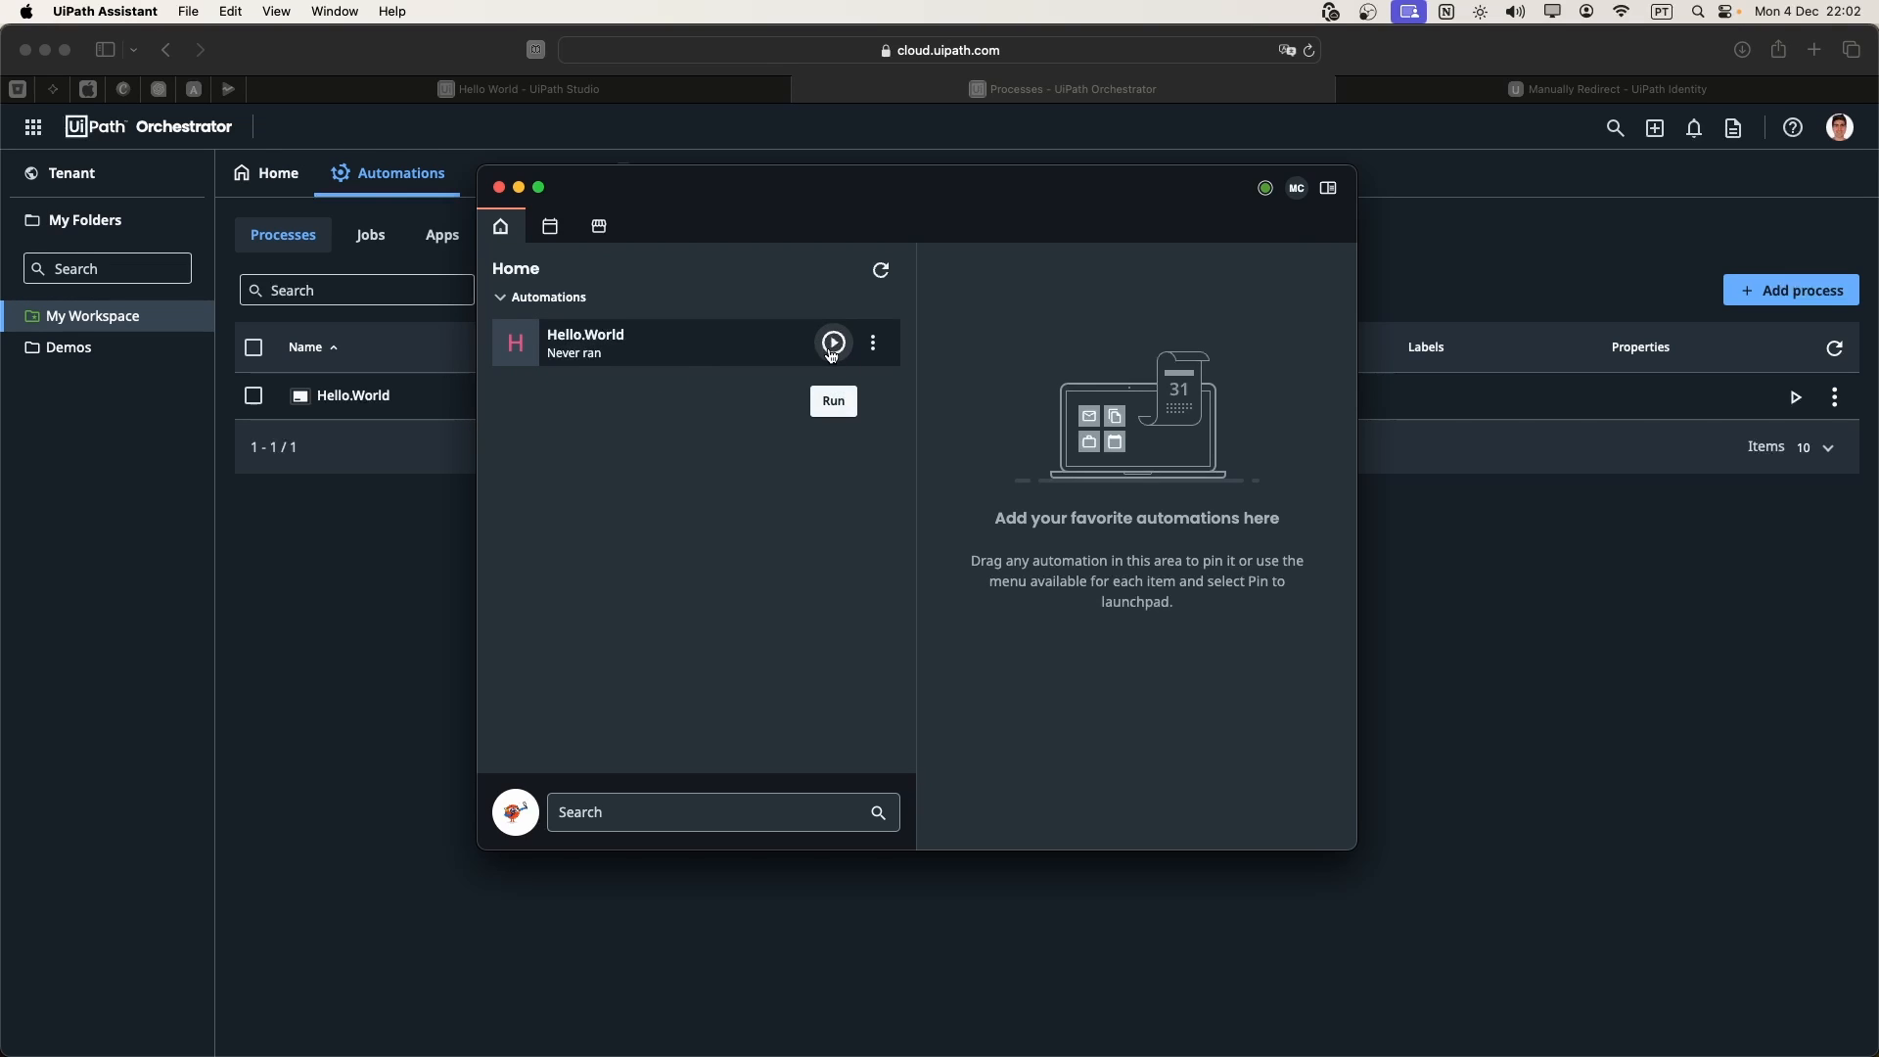
pyautogui.click(832, 342)
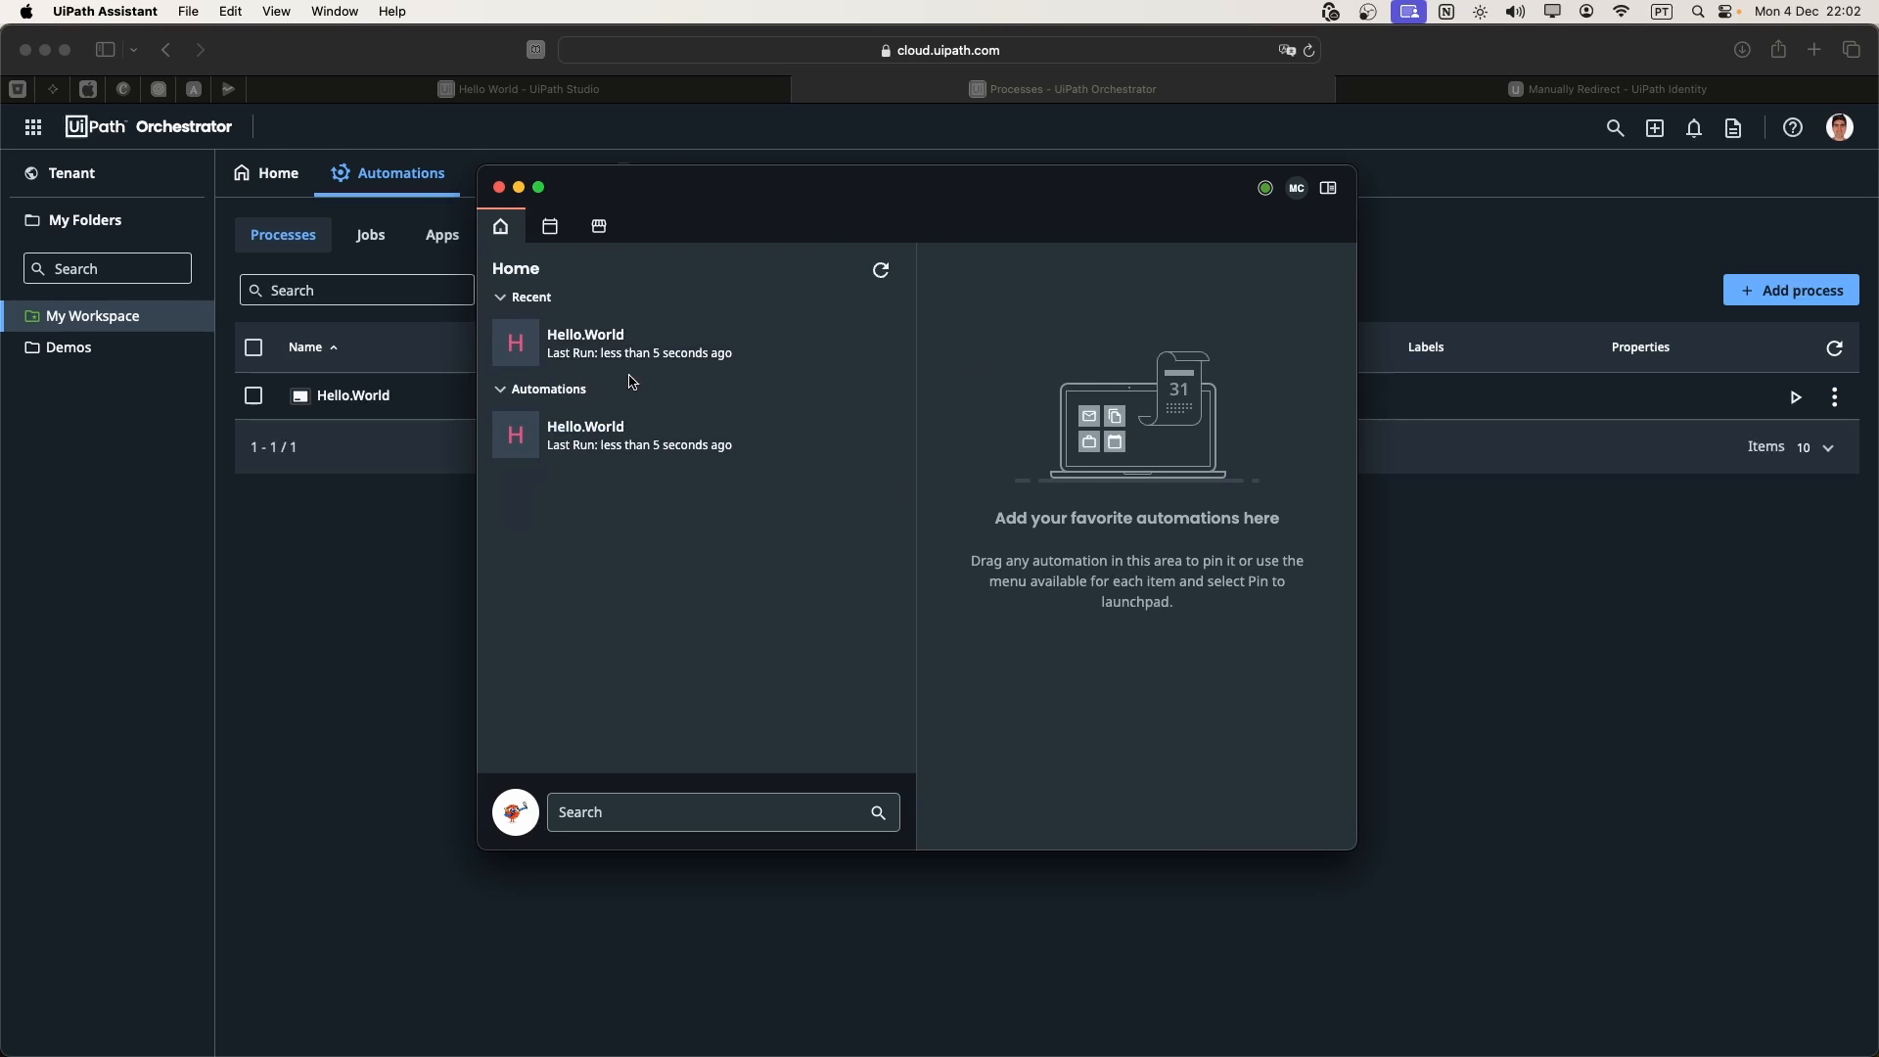
pyautogui.click(370, 232)
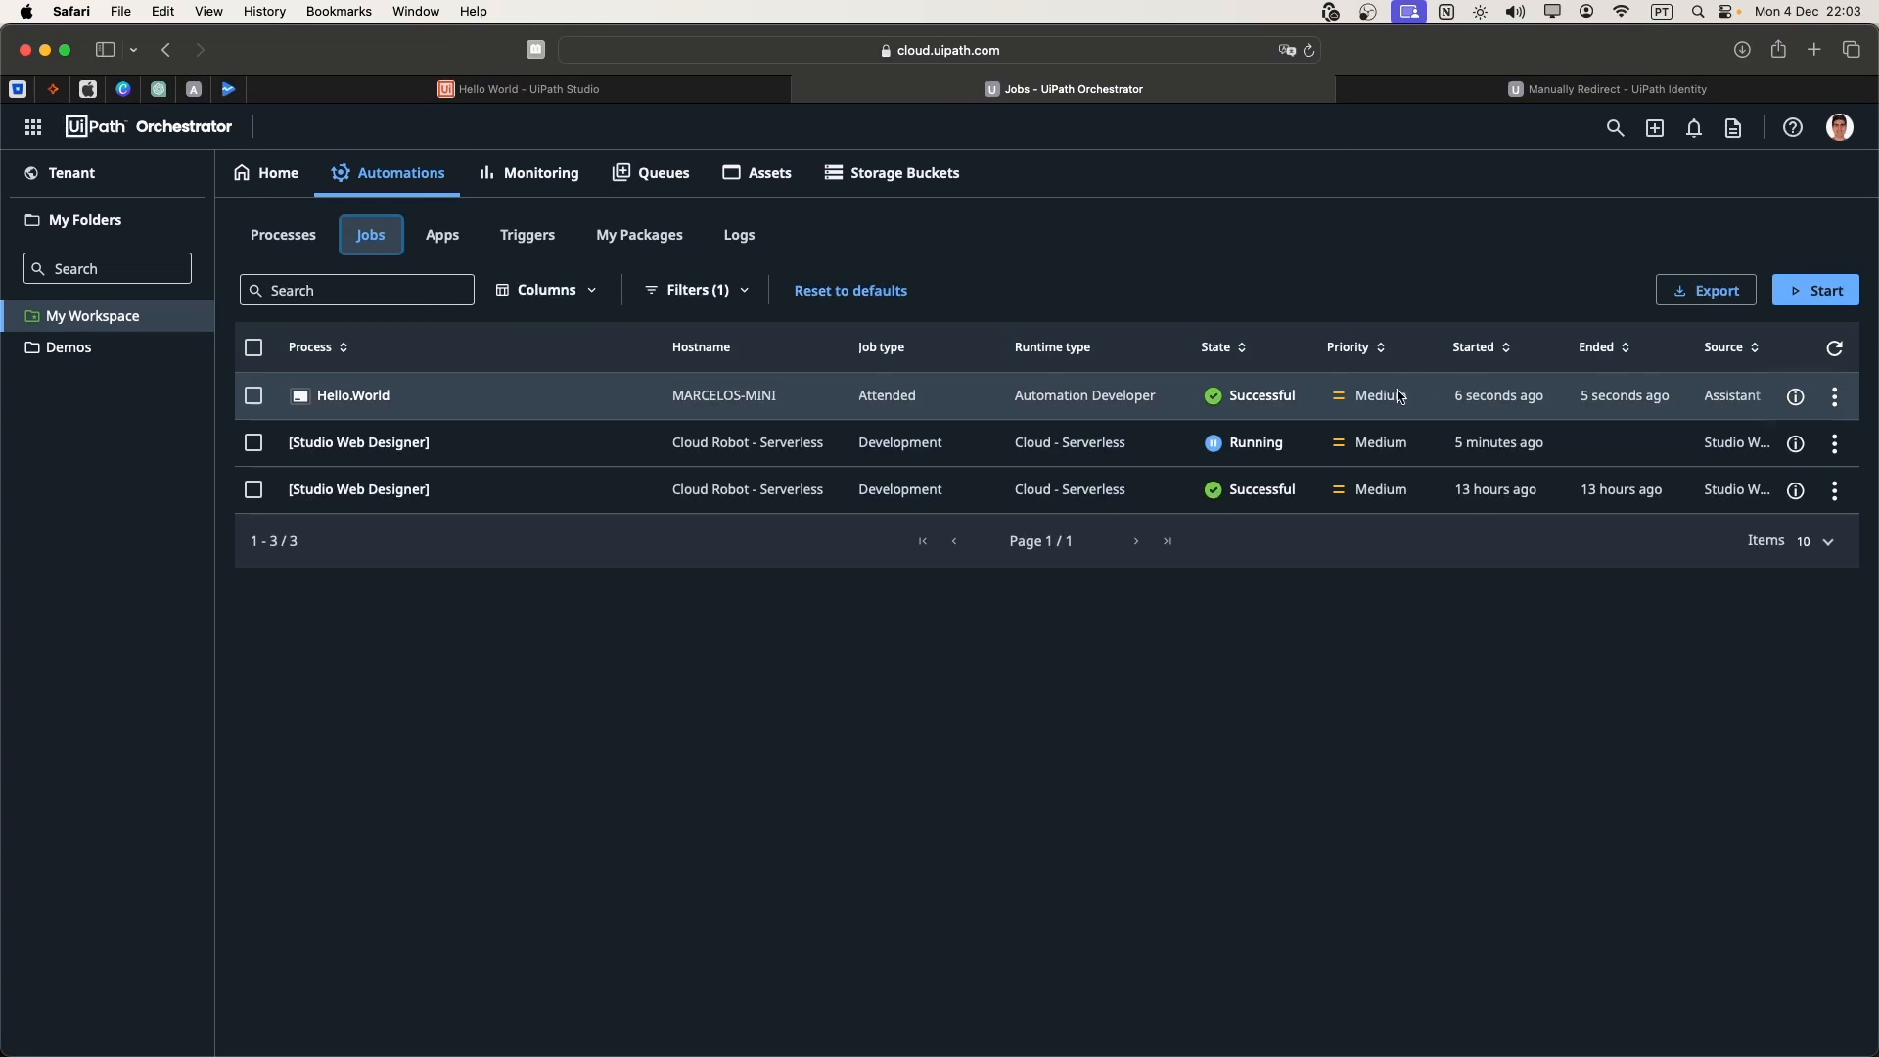
pyautogui.moveTo(350, 395)
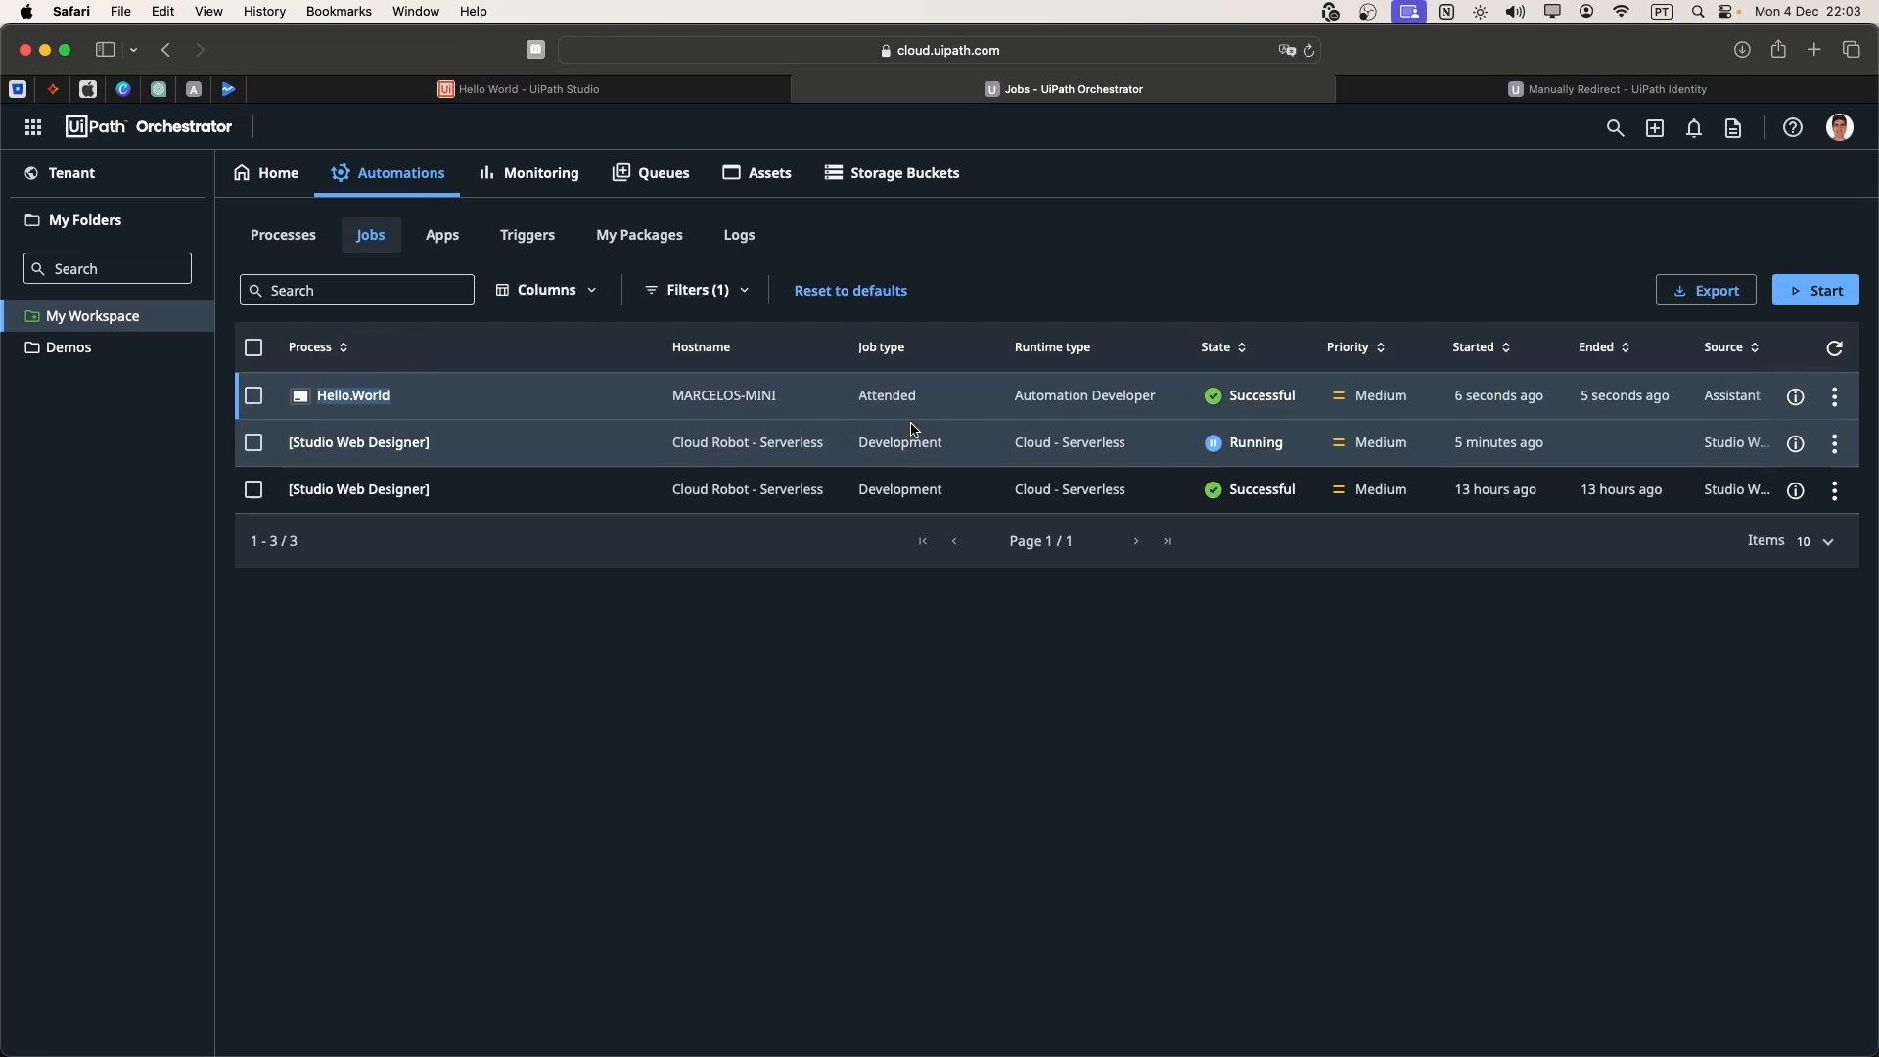
pyautogui.moveTo(1594, 413)
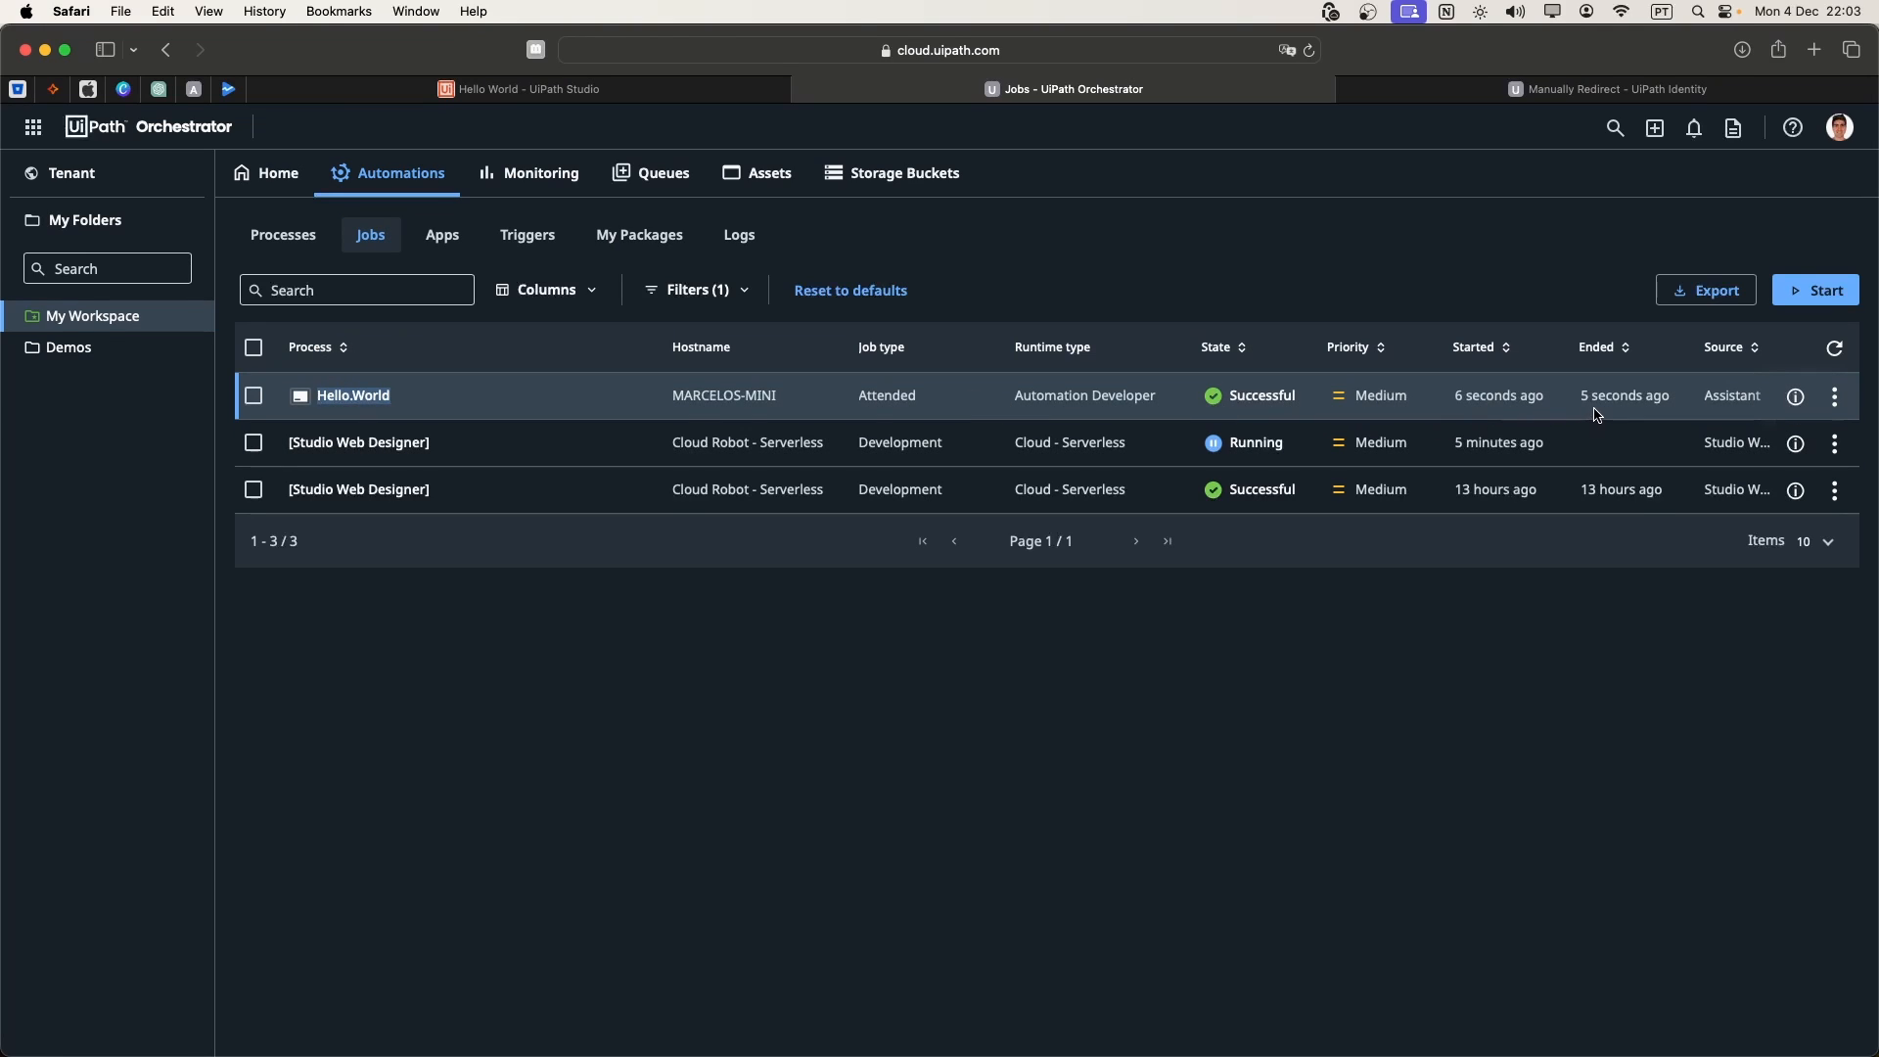
# - Open the more-options actions menu for the Successful Hello.World job
pyautogui.click(1834, 397)
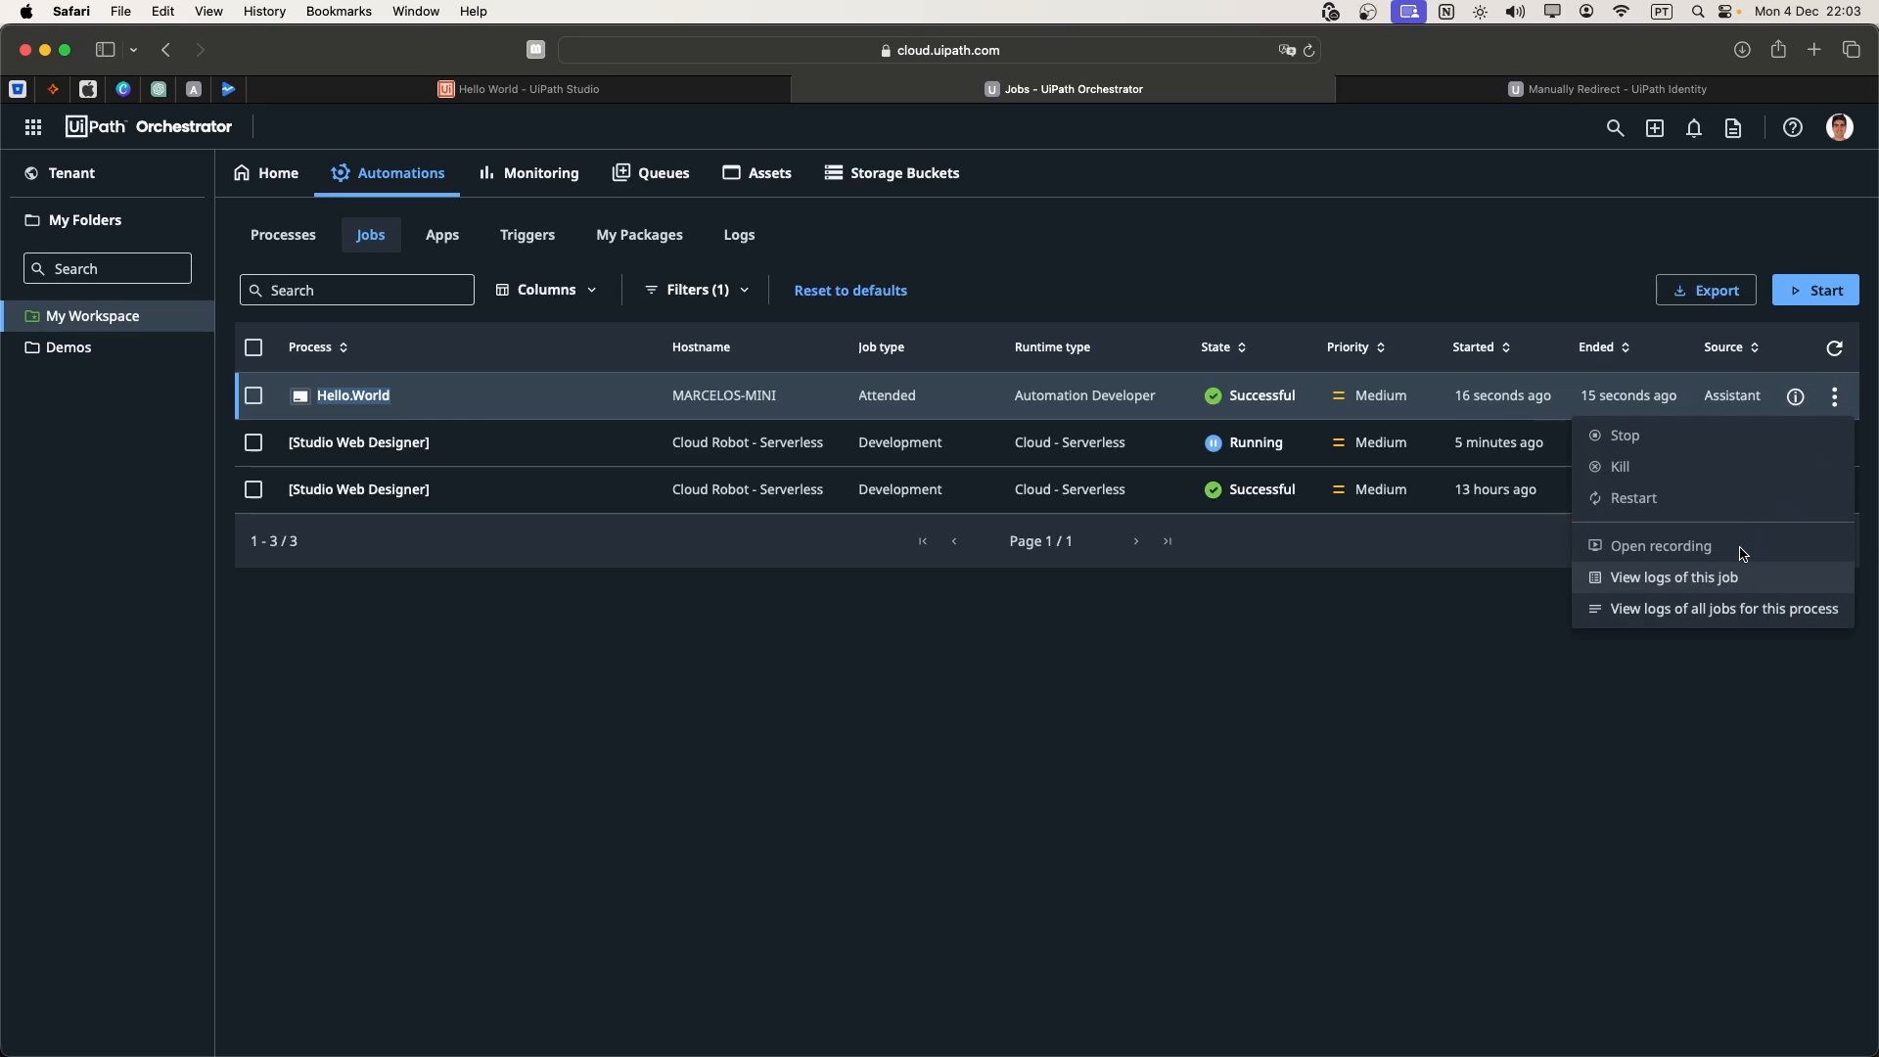
pyautogui.click(1674, 576)
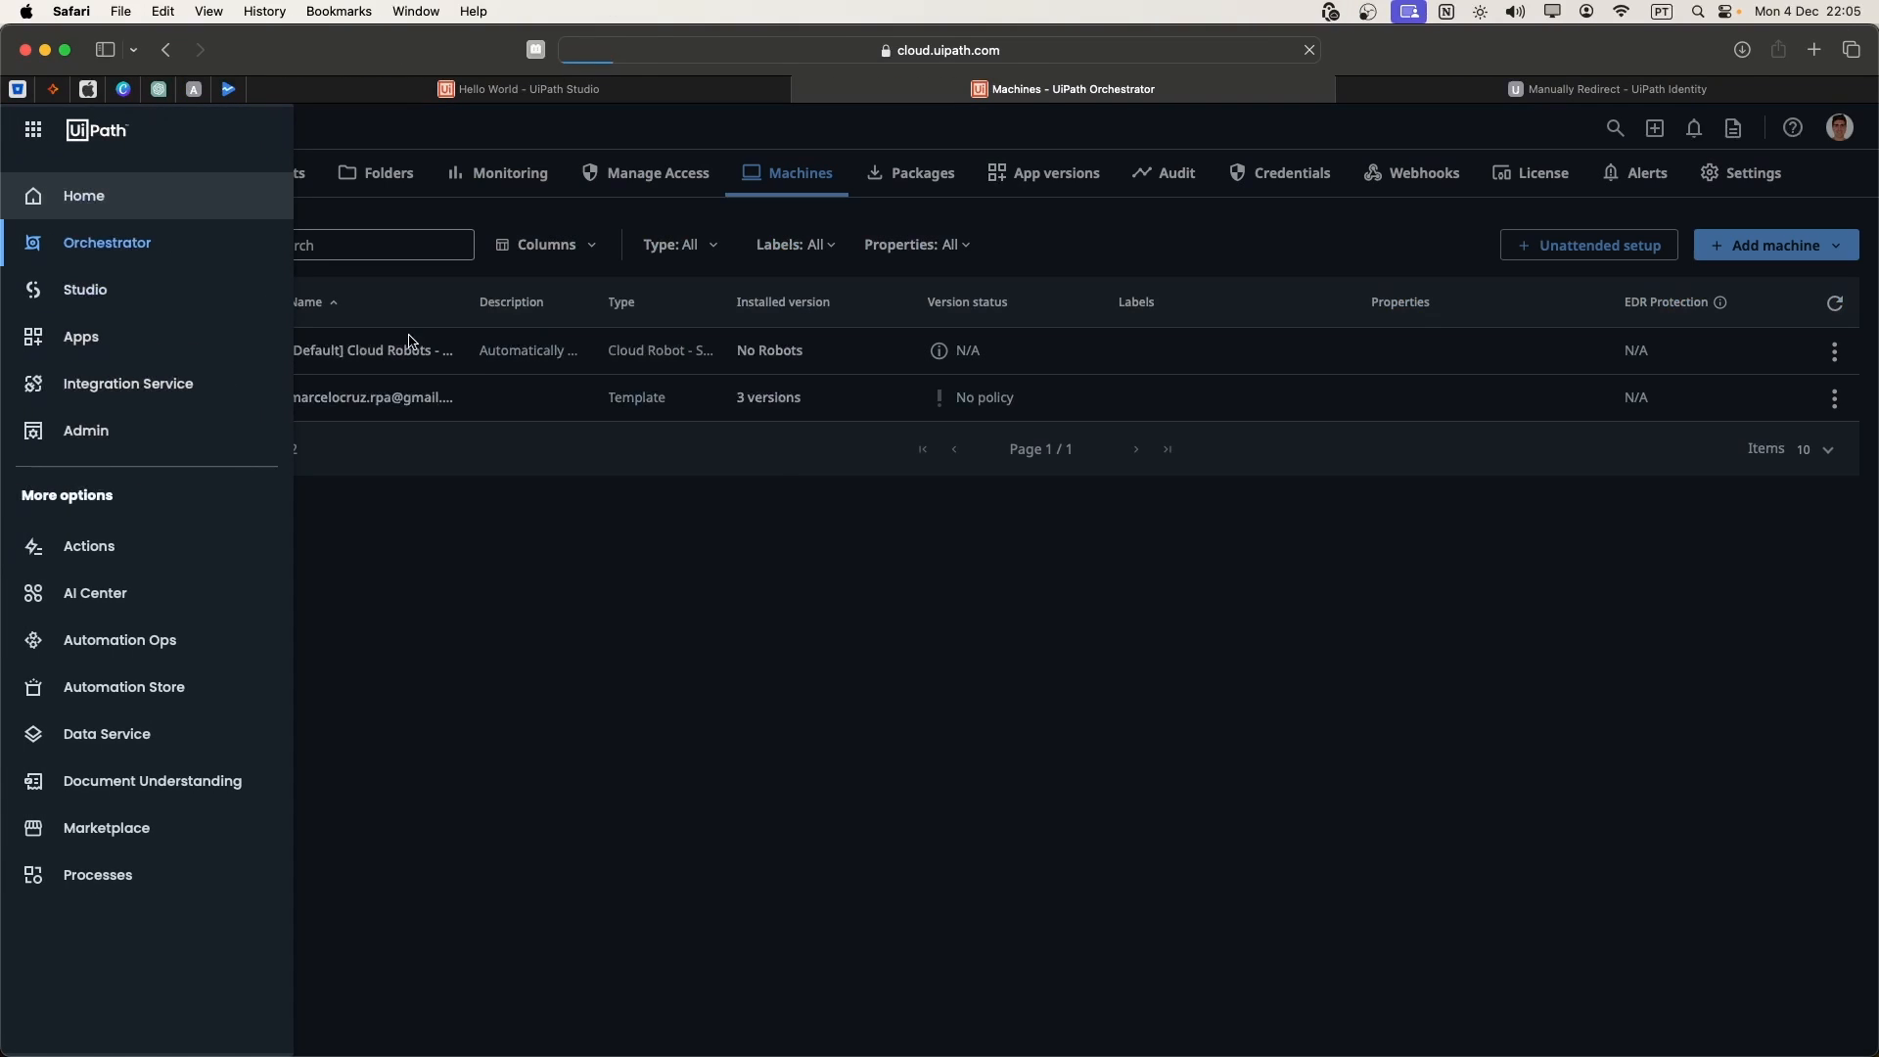
# - Navigate back to the Automation Cloud home page via the app launcher
pyautogui.click(84, 196)
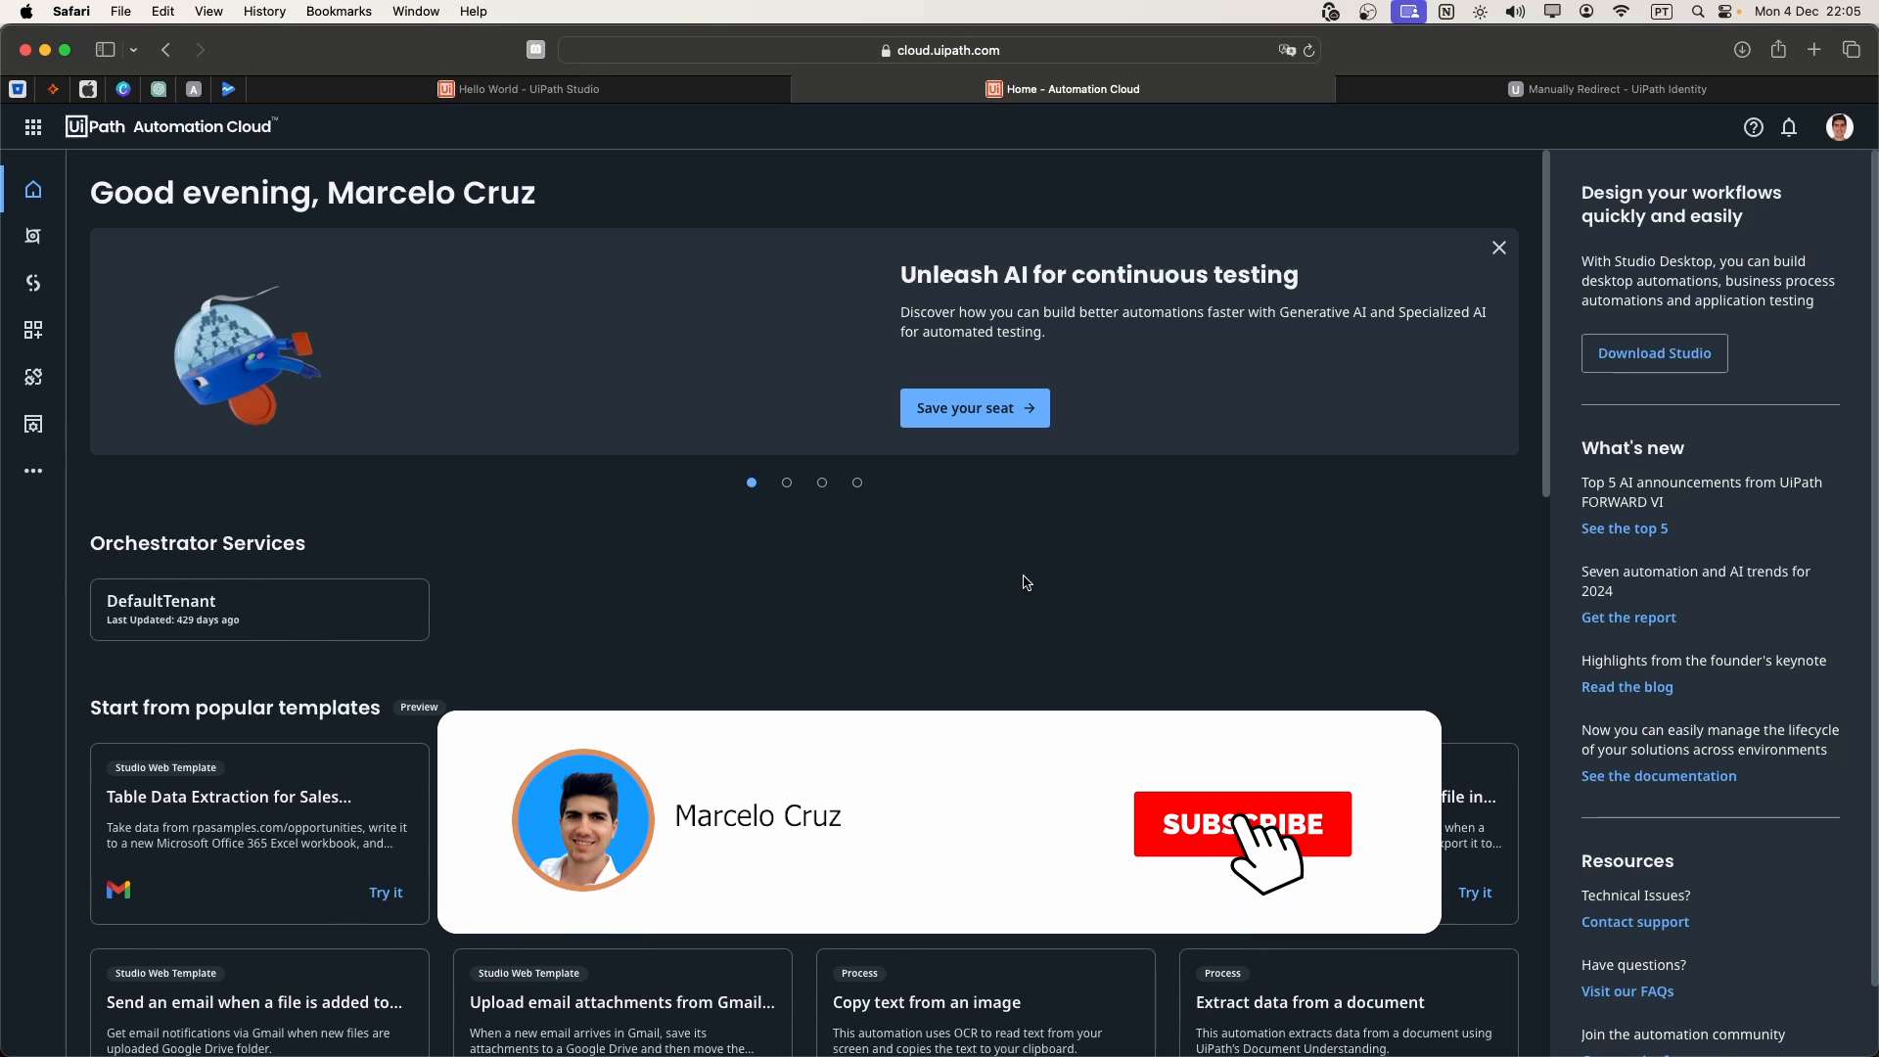
pyautogui.click(1243, 824)
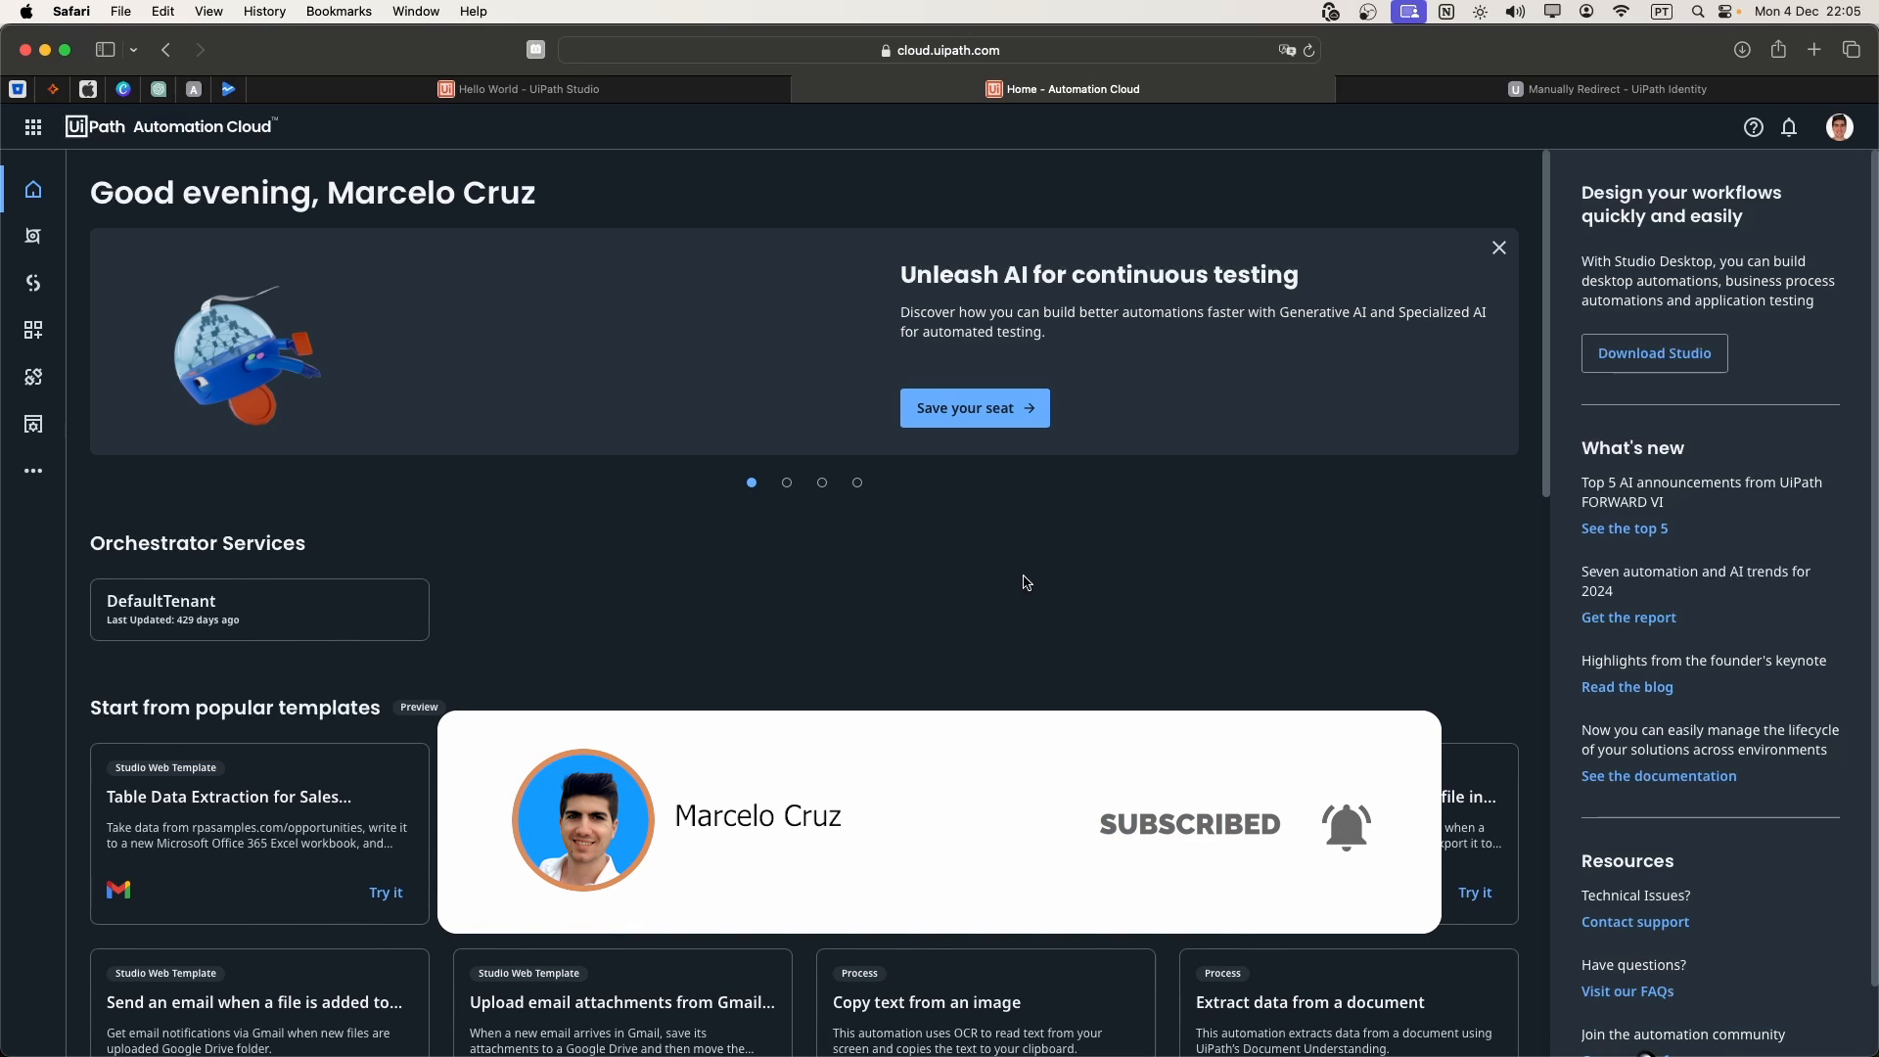